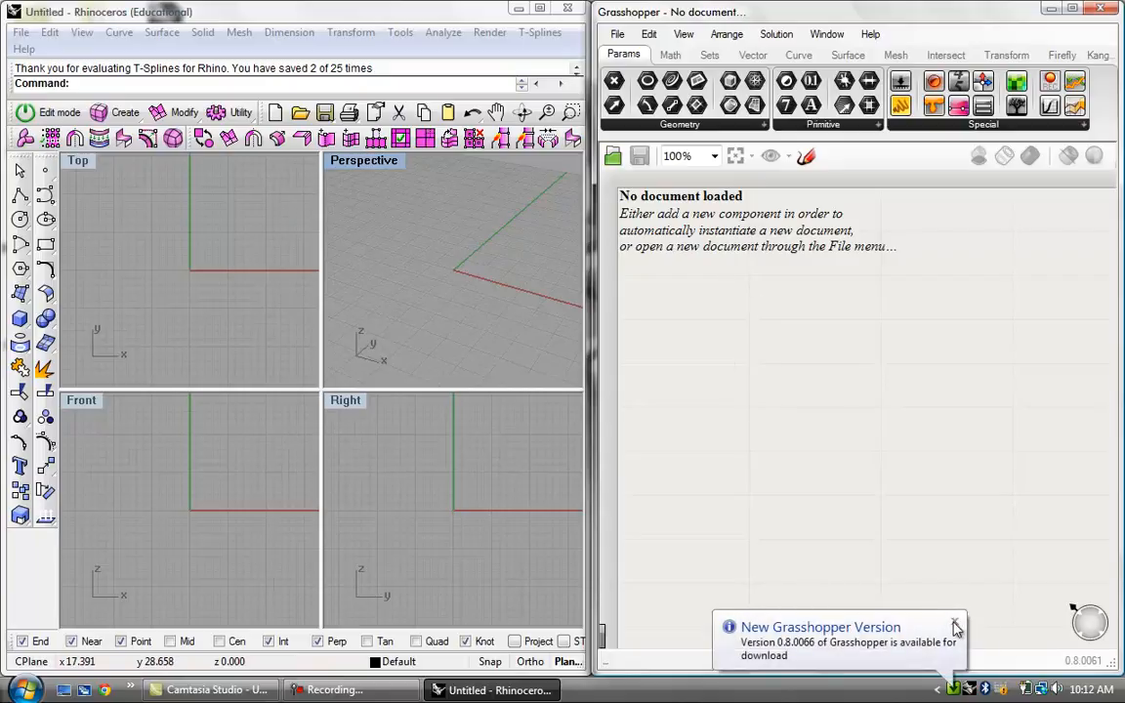
- Dismiss the update notice and list the Math tab's Script components for the F(x) component
left_click(955, 627)
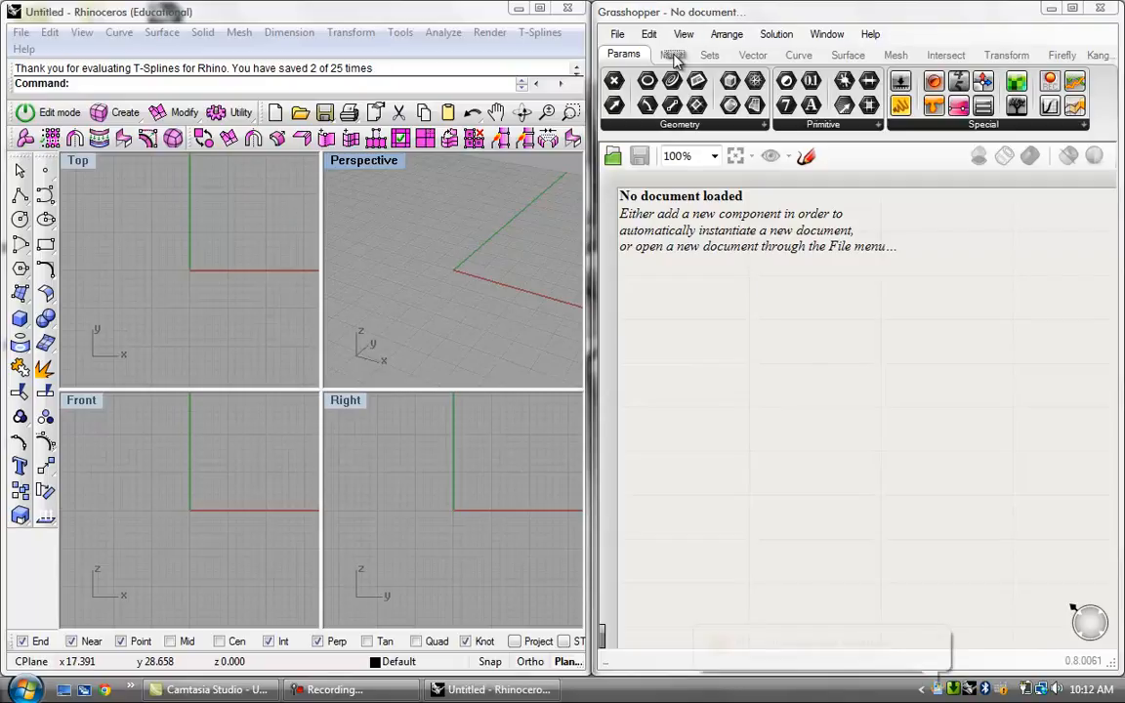
left_click(671, 55)
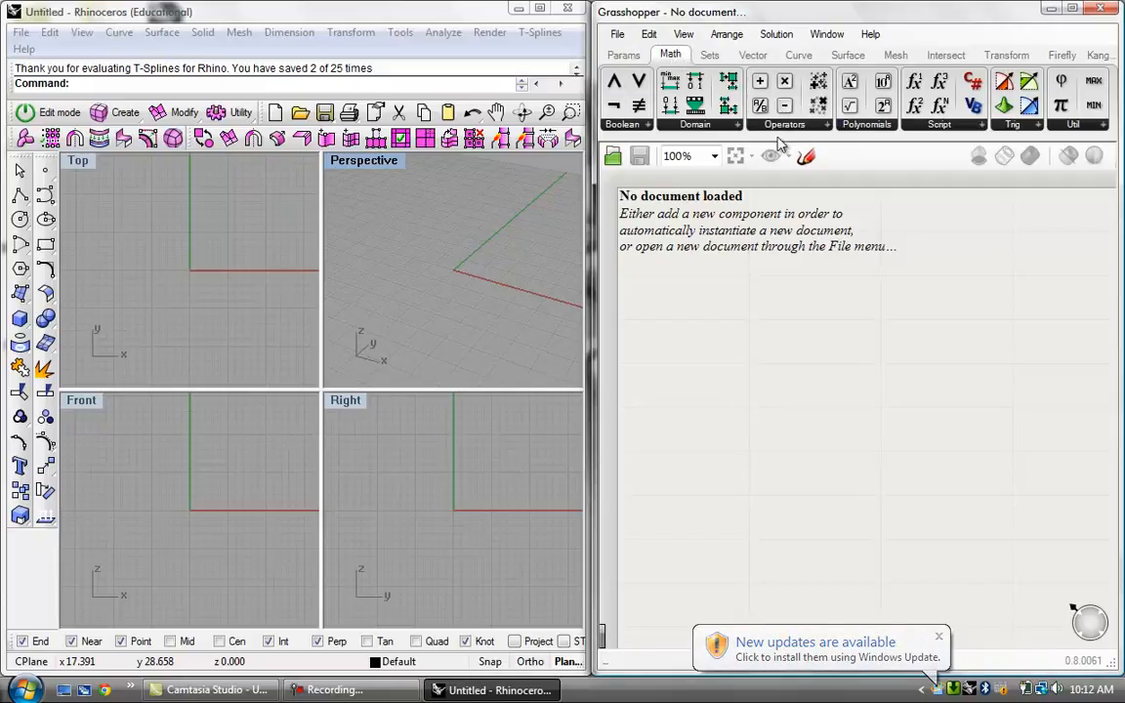
mouse_move(922, 138)
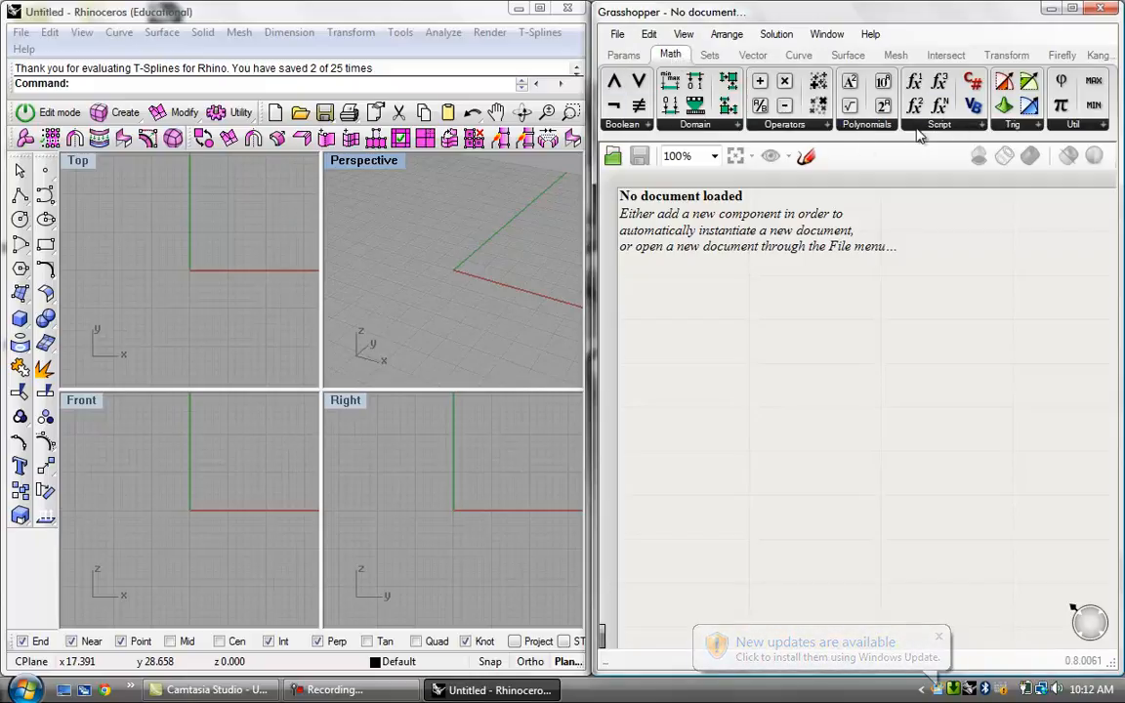
left_click(938, 125)
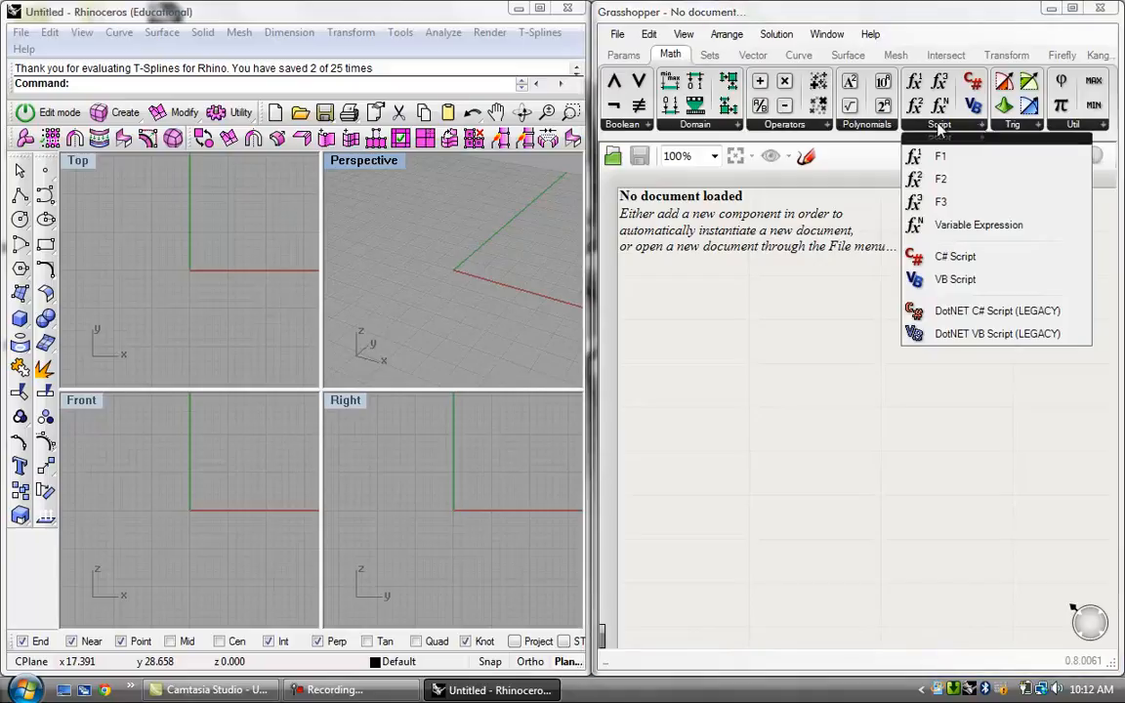
mouse_move(969, 161)
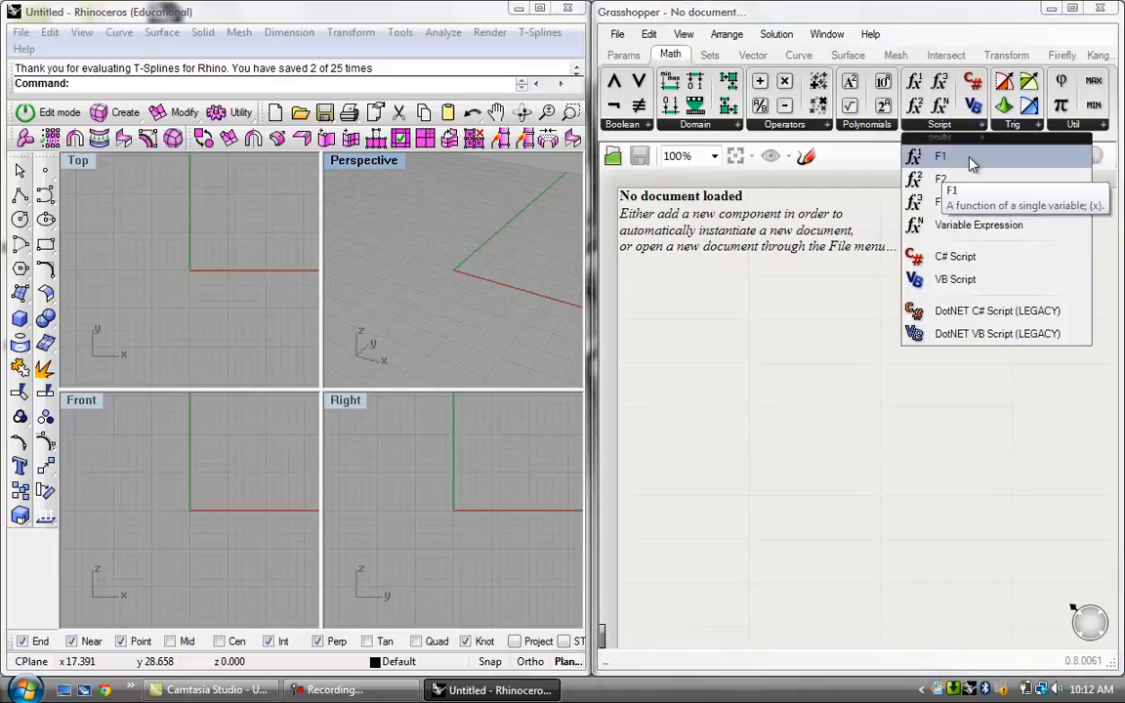
mouse_move(941, 201)
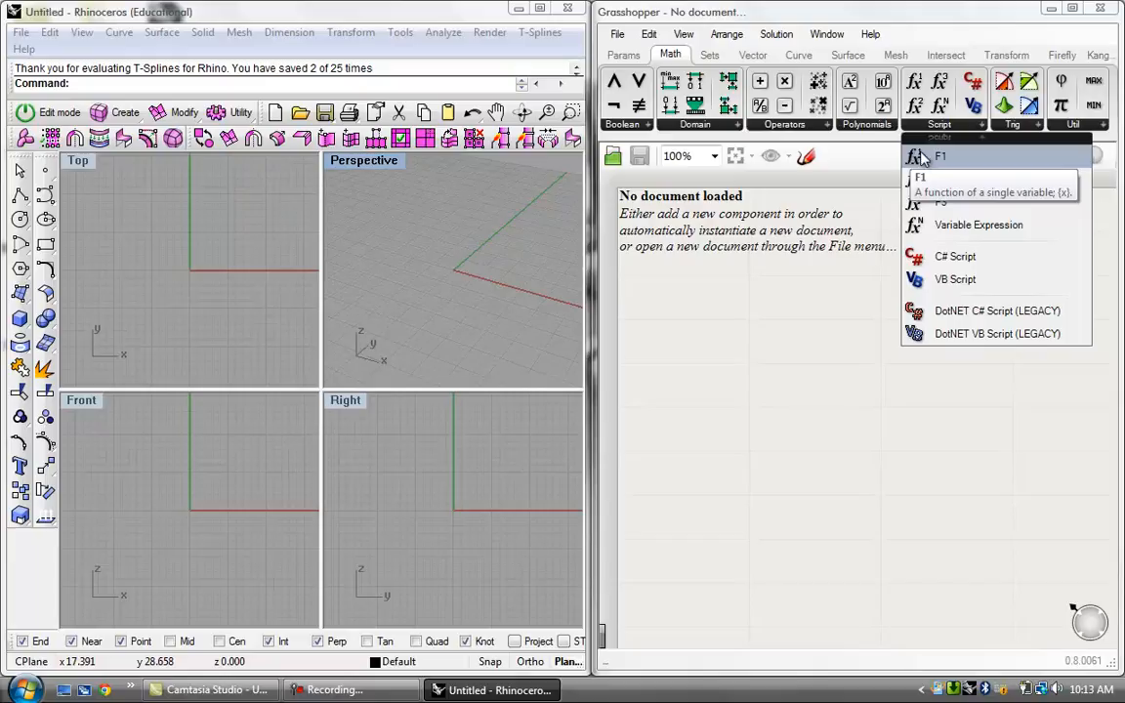
mouse_move(938, 172)
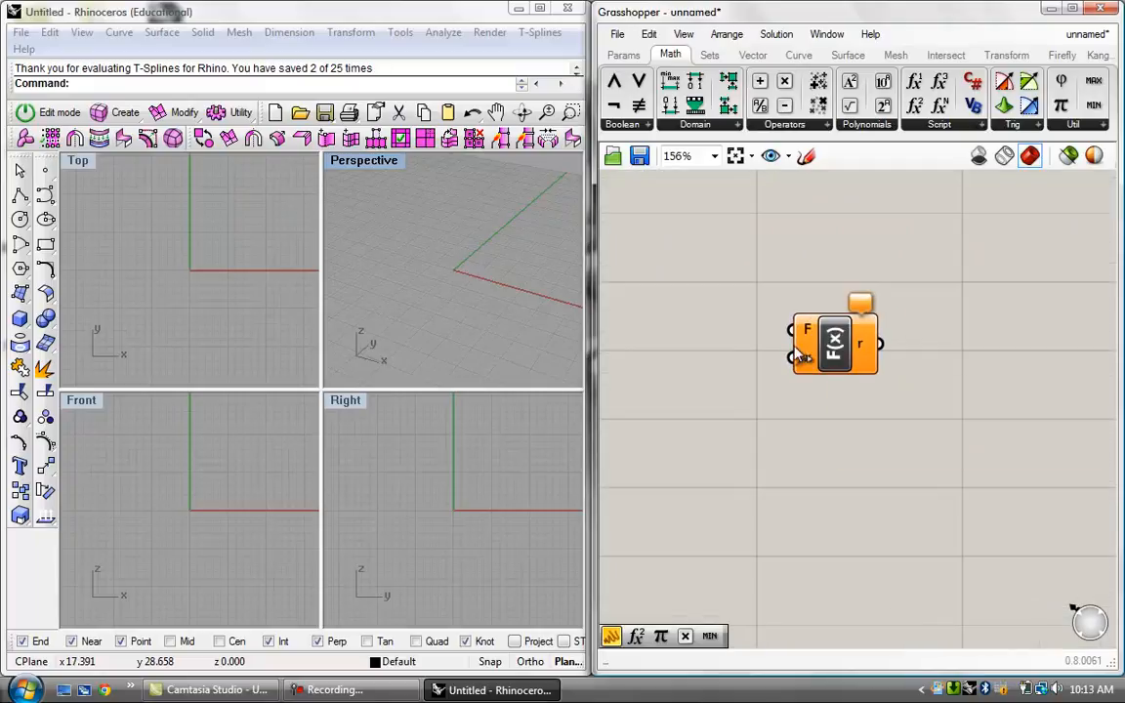
mouse_move(800, 360)
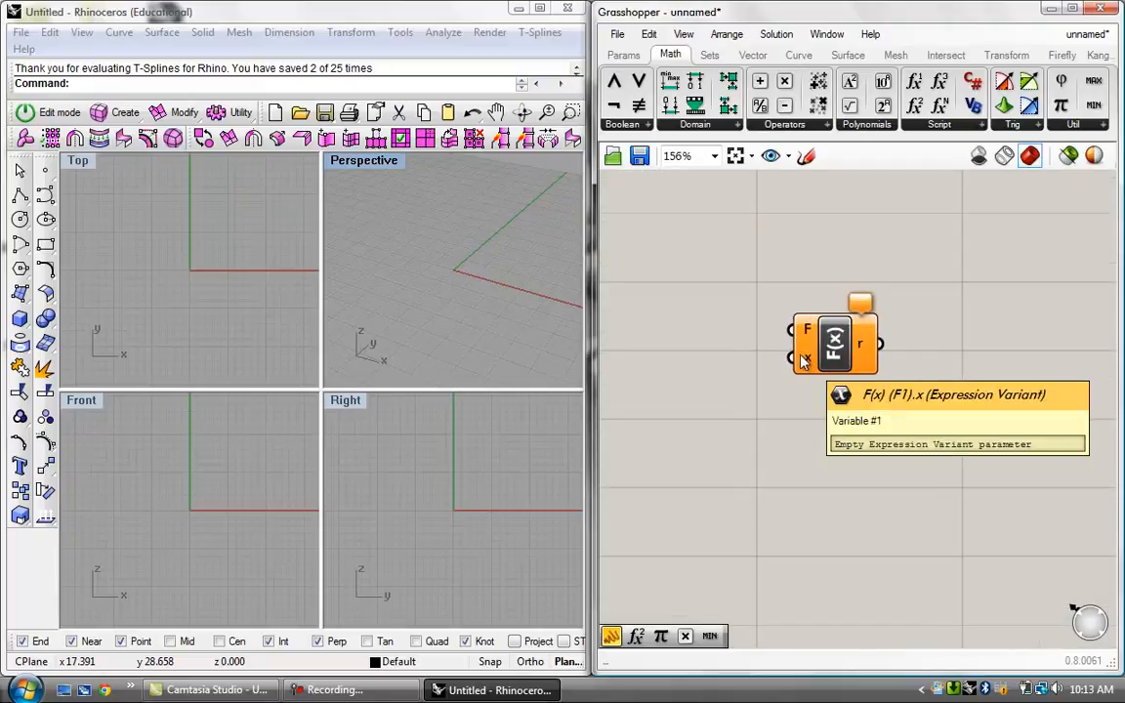
mouse_move(803, 373)
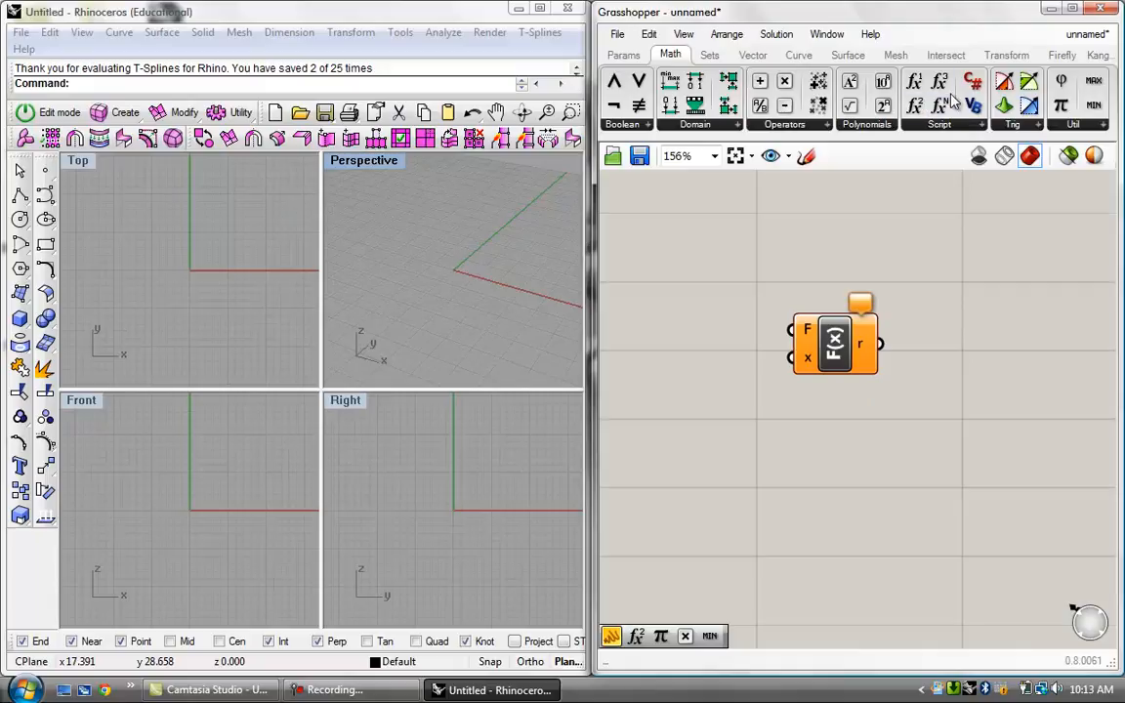
mouse_move(806, 361)
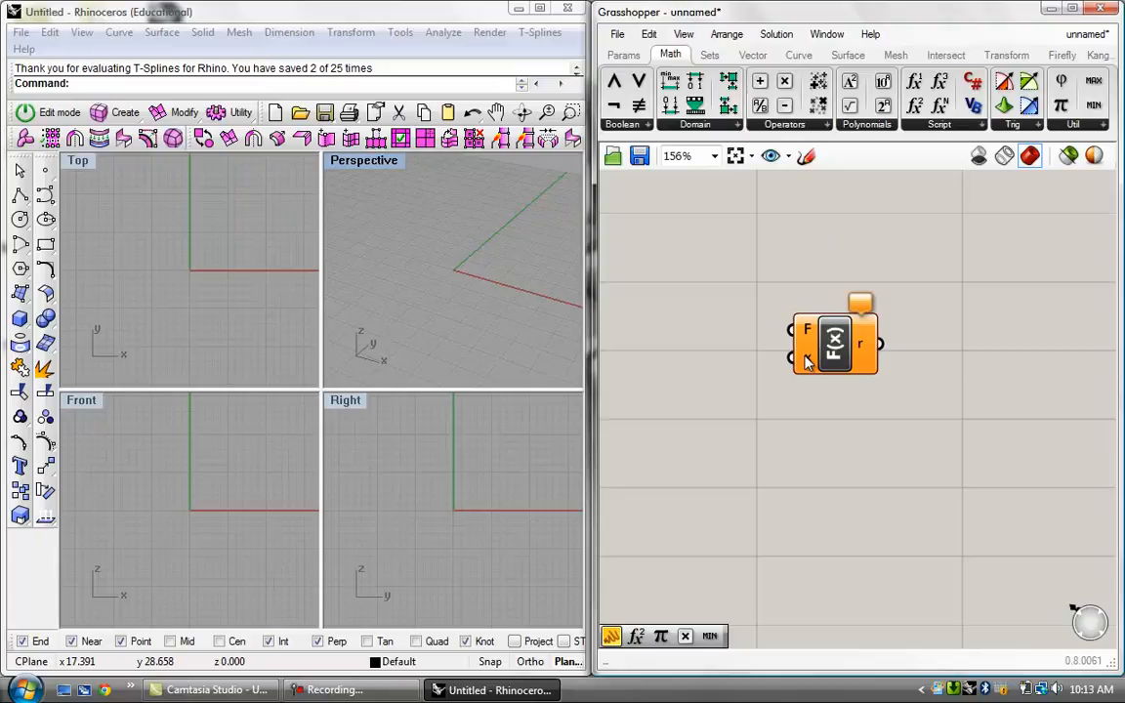
mouse_move(808, 359)
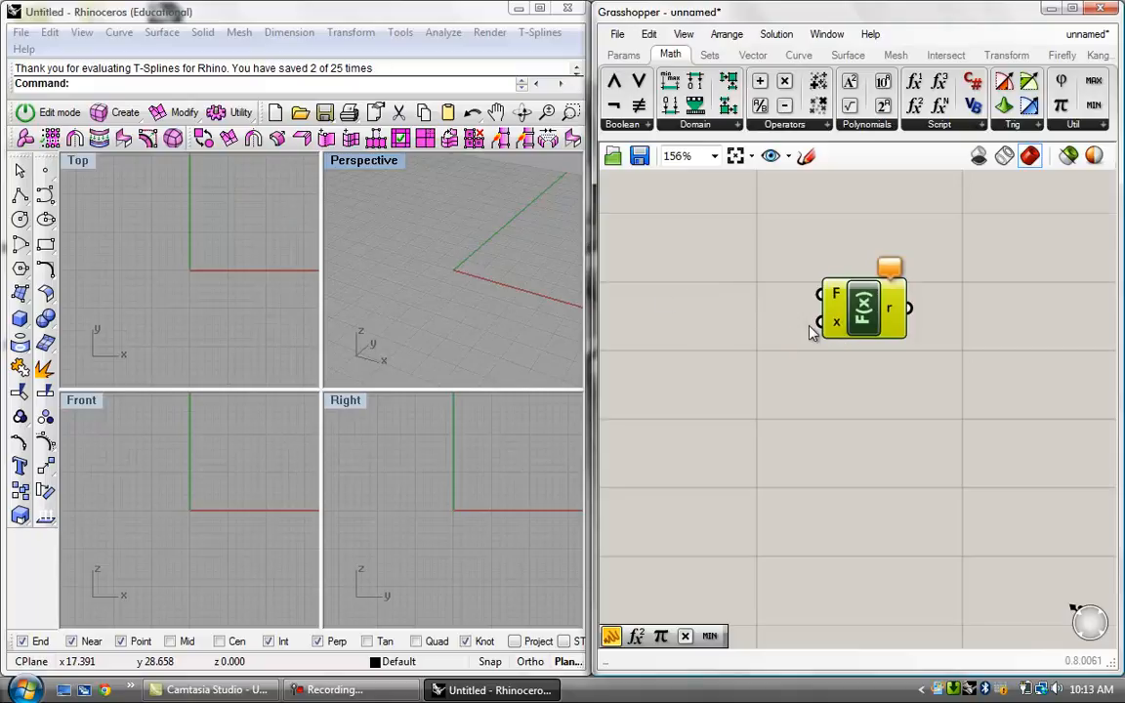
mouse_move(836, 324)
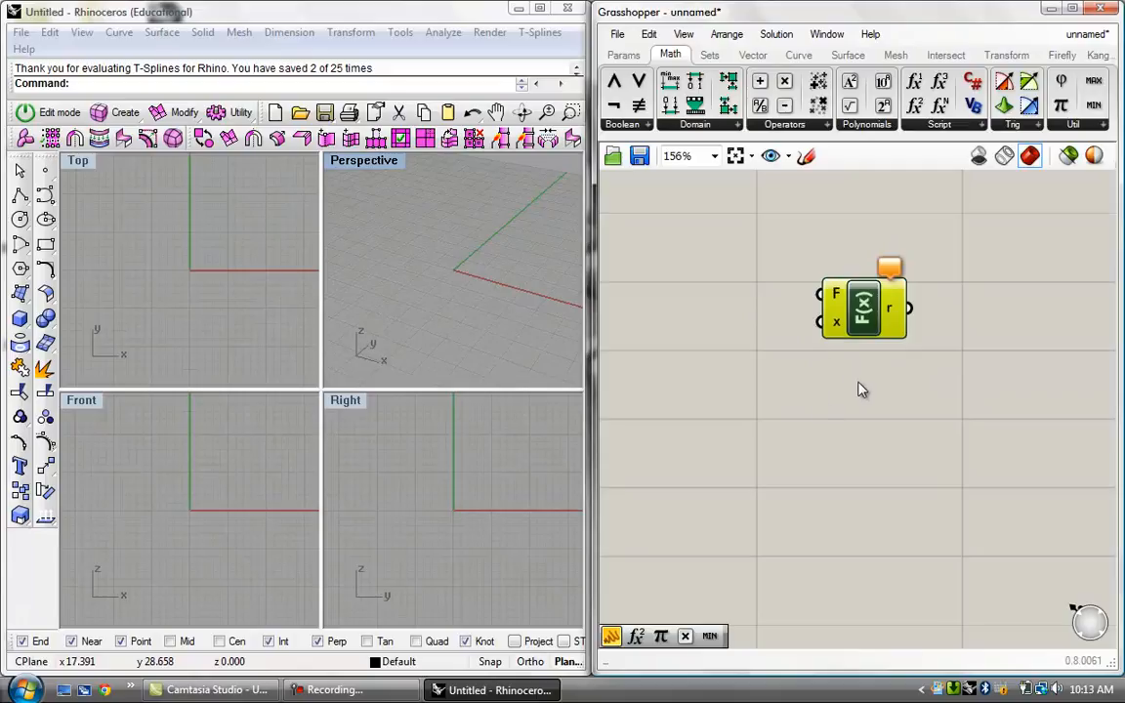
mouse_move(926, 385)
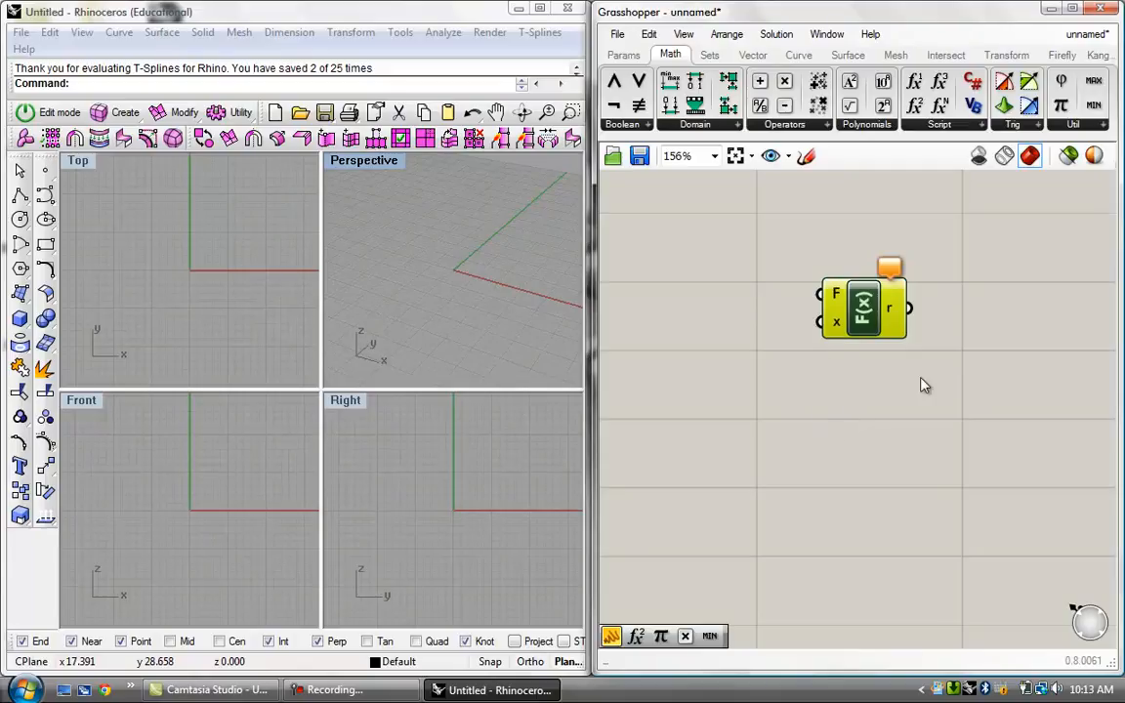
mouse_move(711, 309)
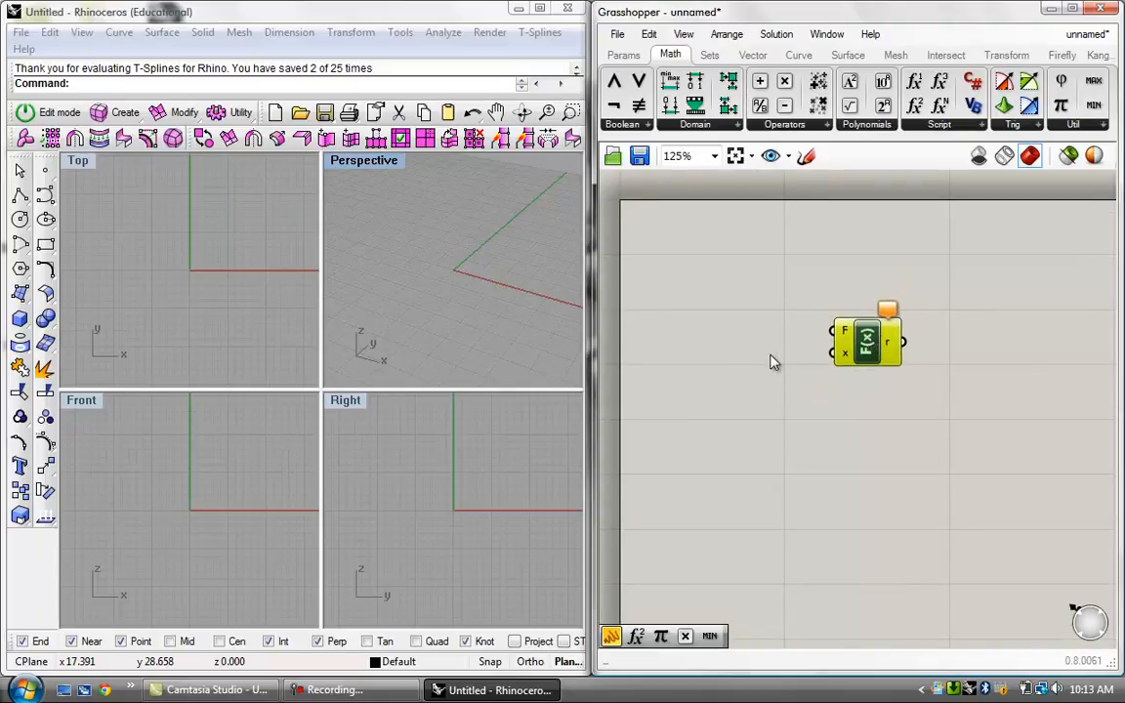
left_click_drag(863, 340, 879, 313)
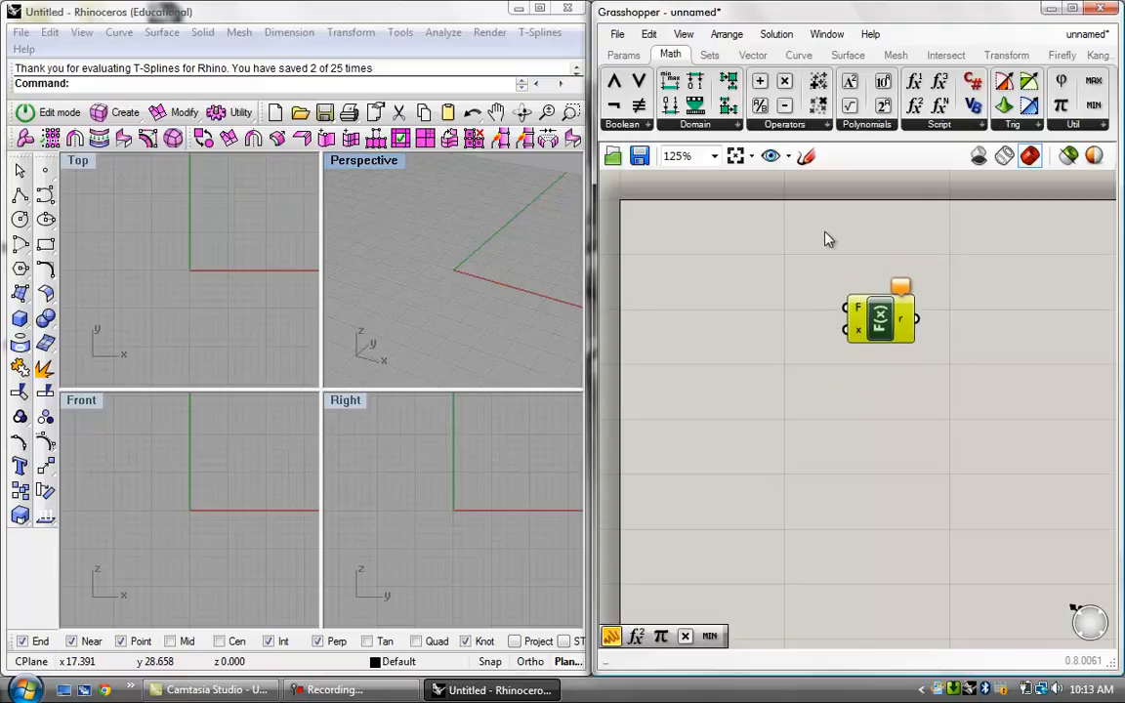
mouse_move(902, 336)
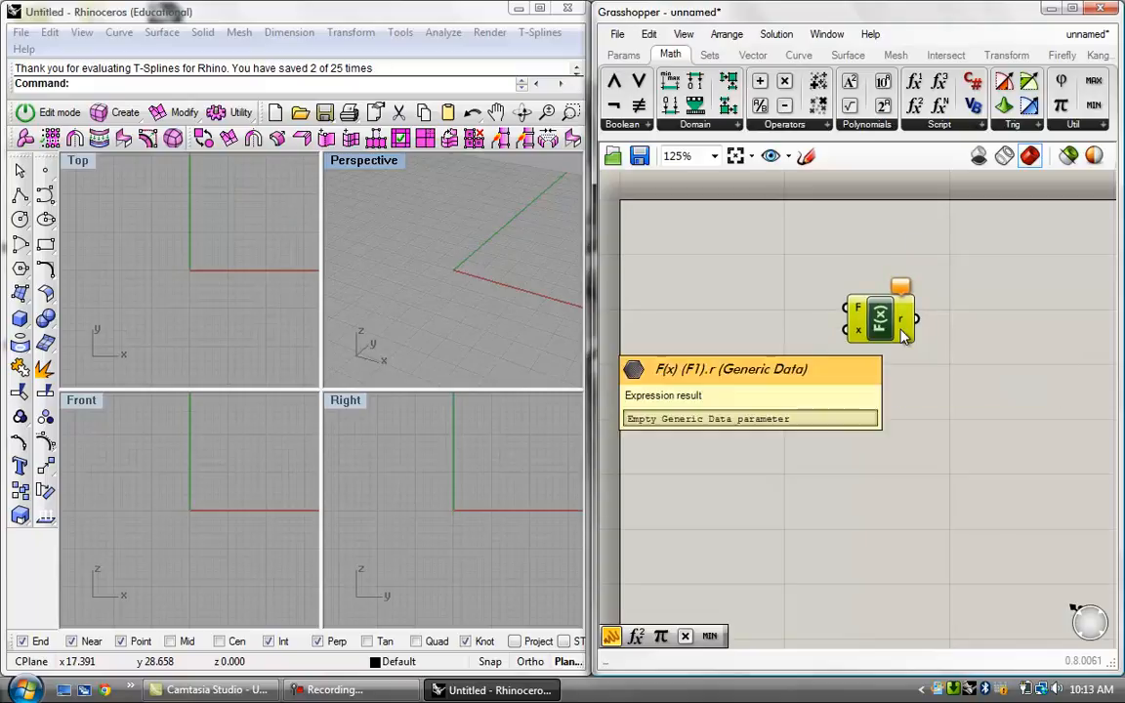
mouse_move(860, 312)
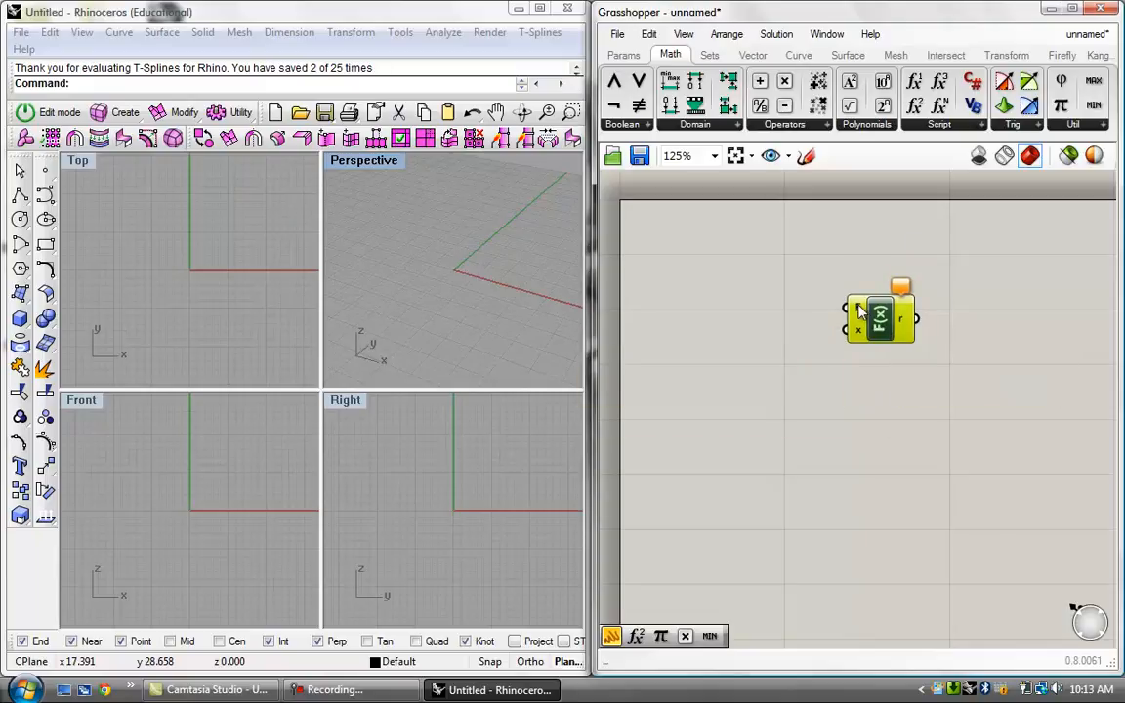
mouse_move(860, 312)
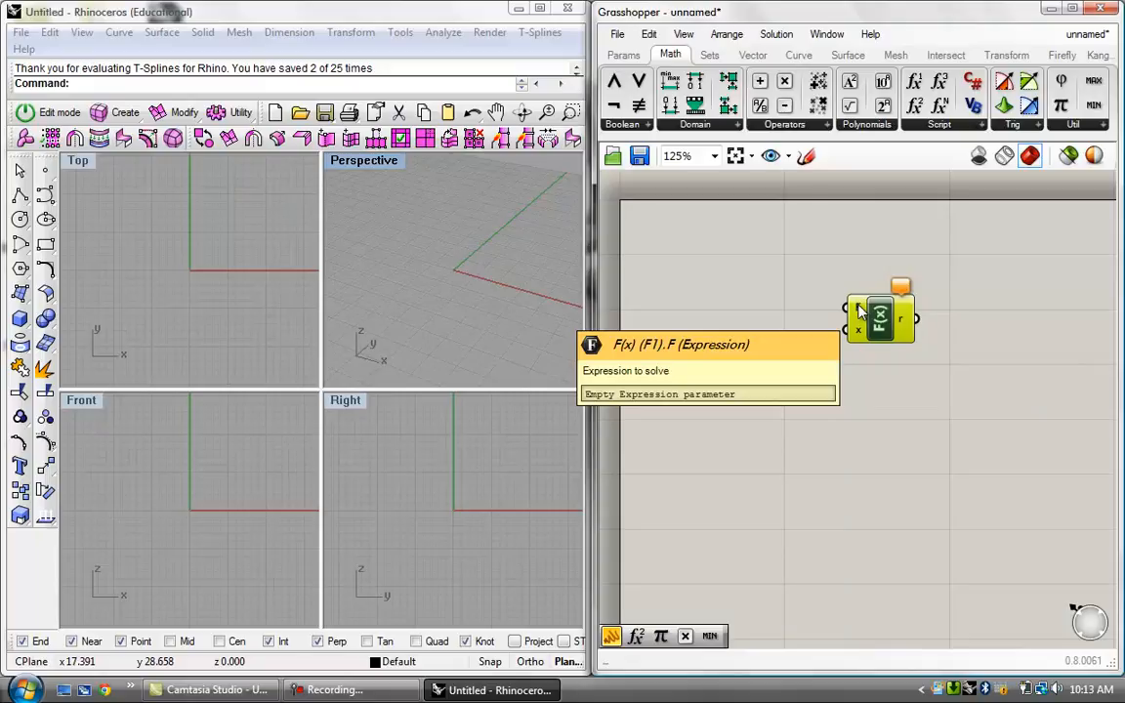
mouse_move(858, 336)
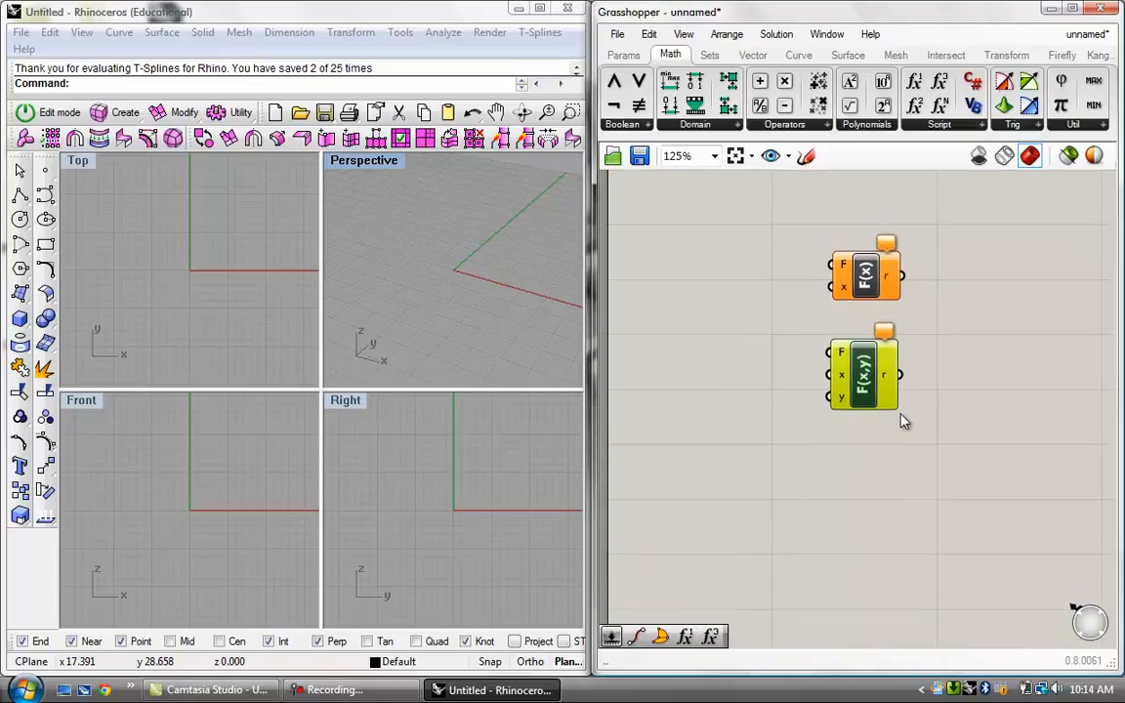
mouse_move(879, 496)
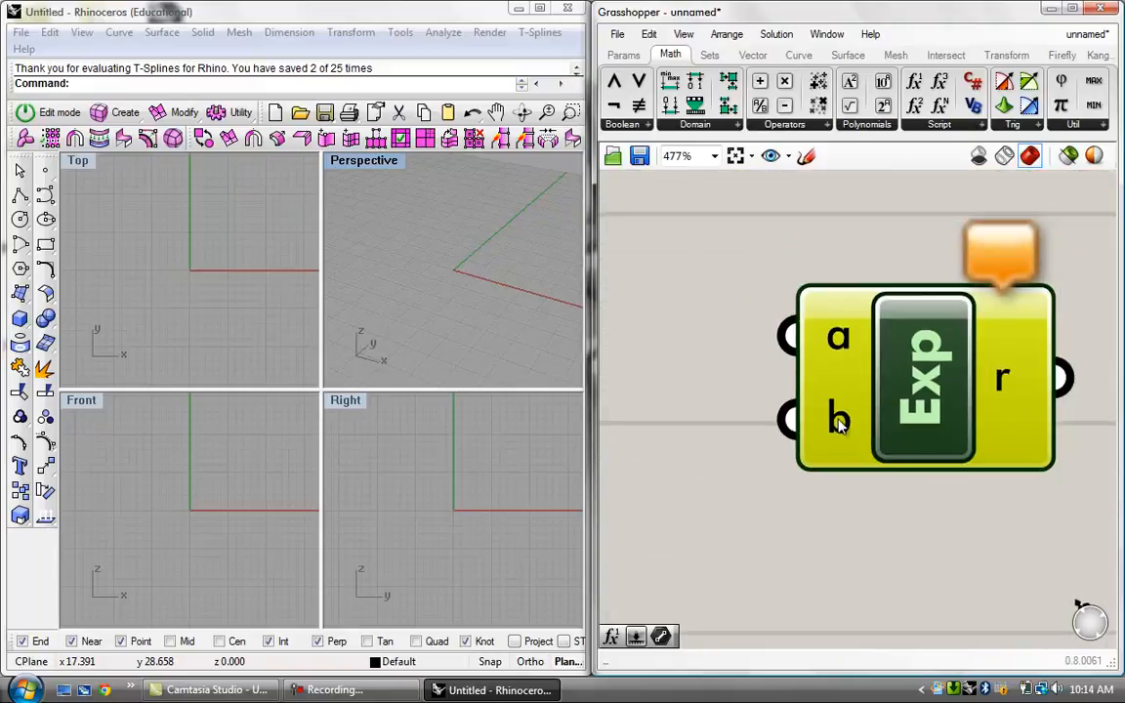
- Use the Exp component's Input Manager to add y as an extra input variable
right_click(839, 420)
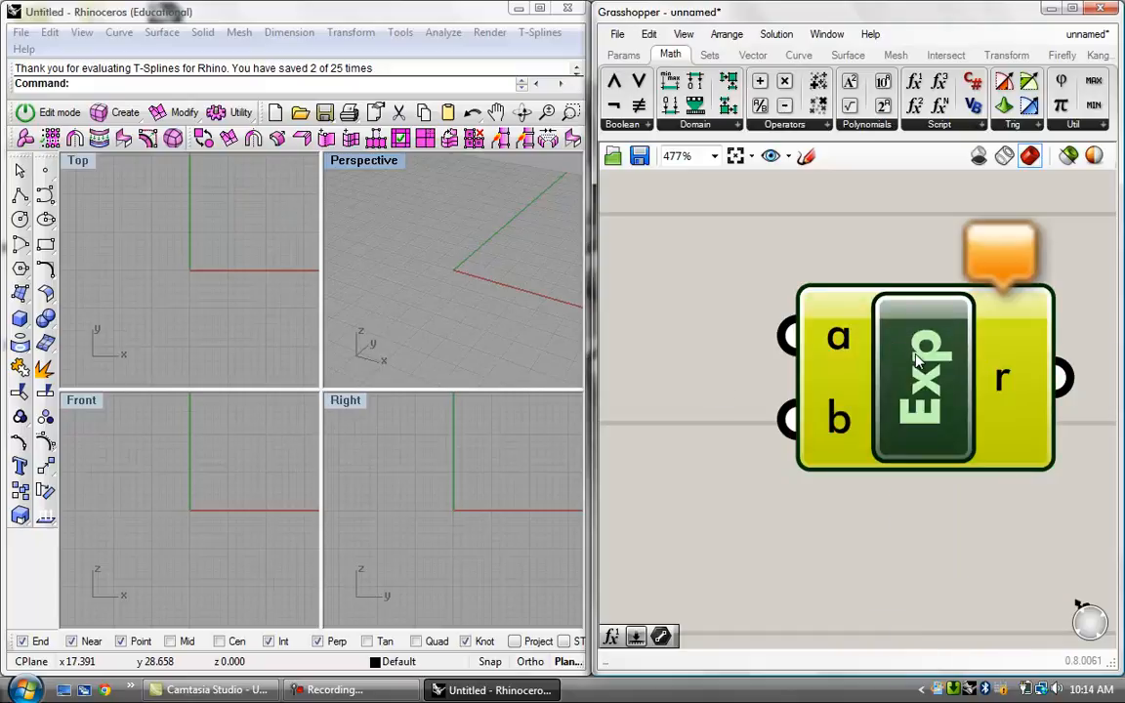
right_click(922, 361)
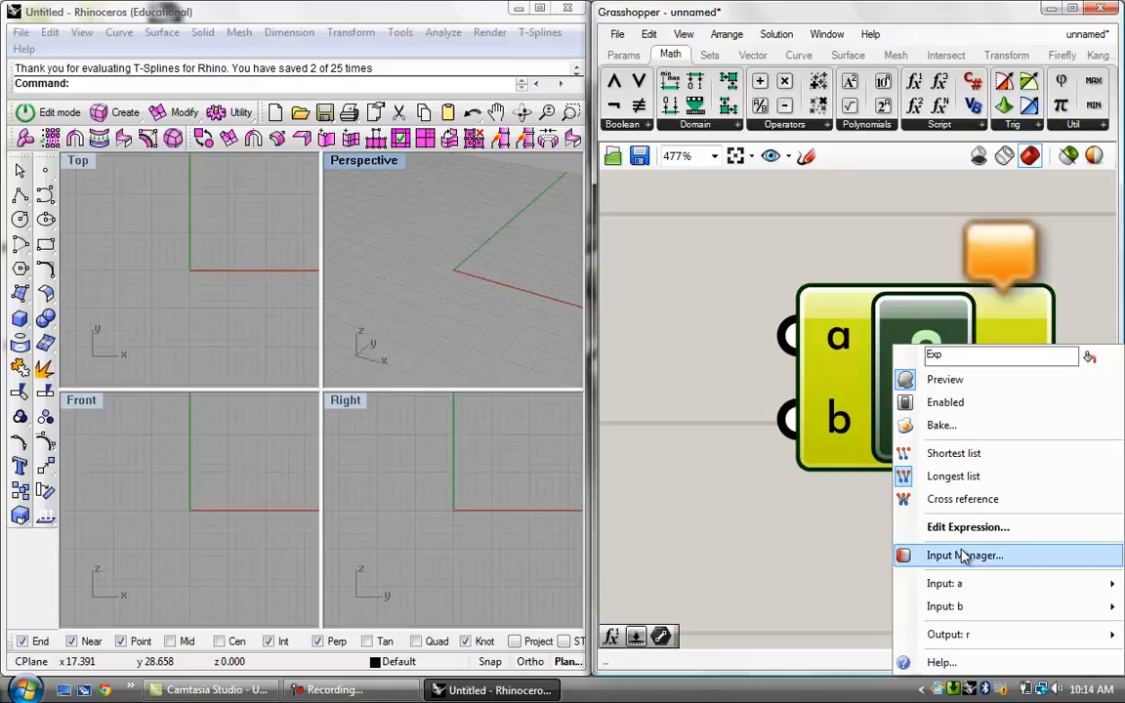
left_click(964, 555)
type("y")
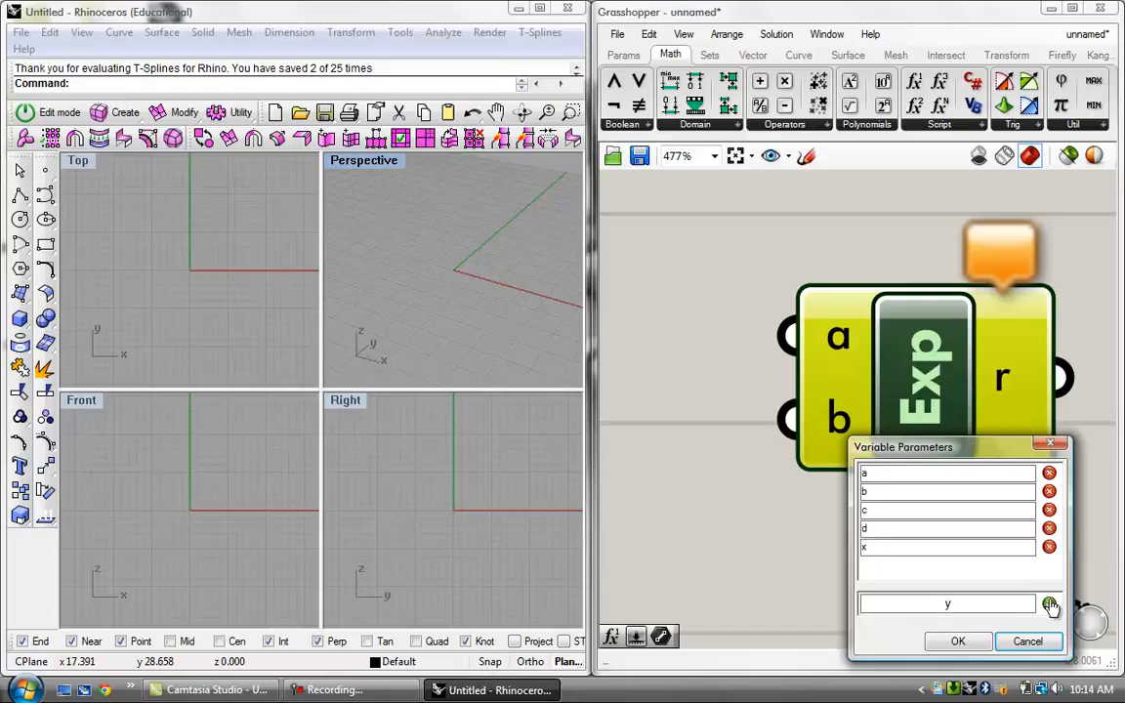
left_click(957, 641)
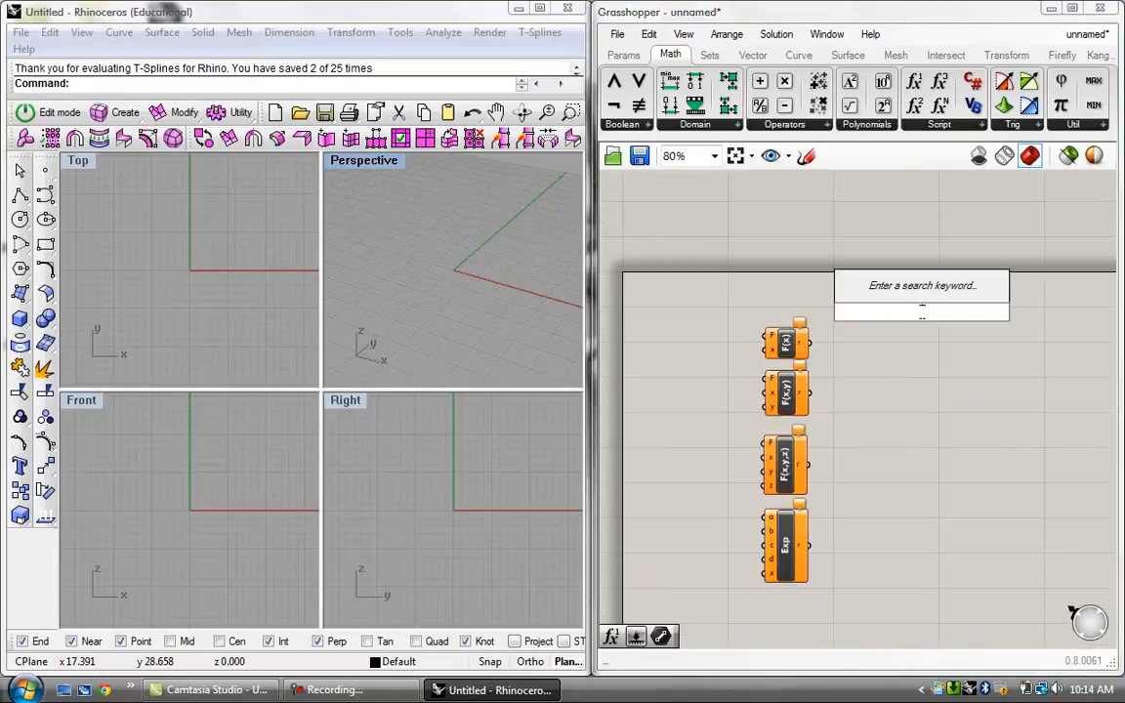
- Place result Panels and wire one to each expression component's r output
type("panel")
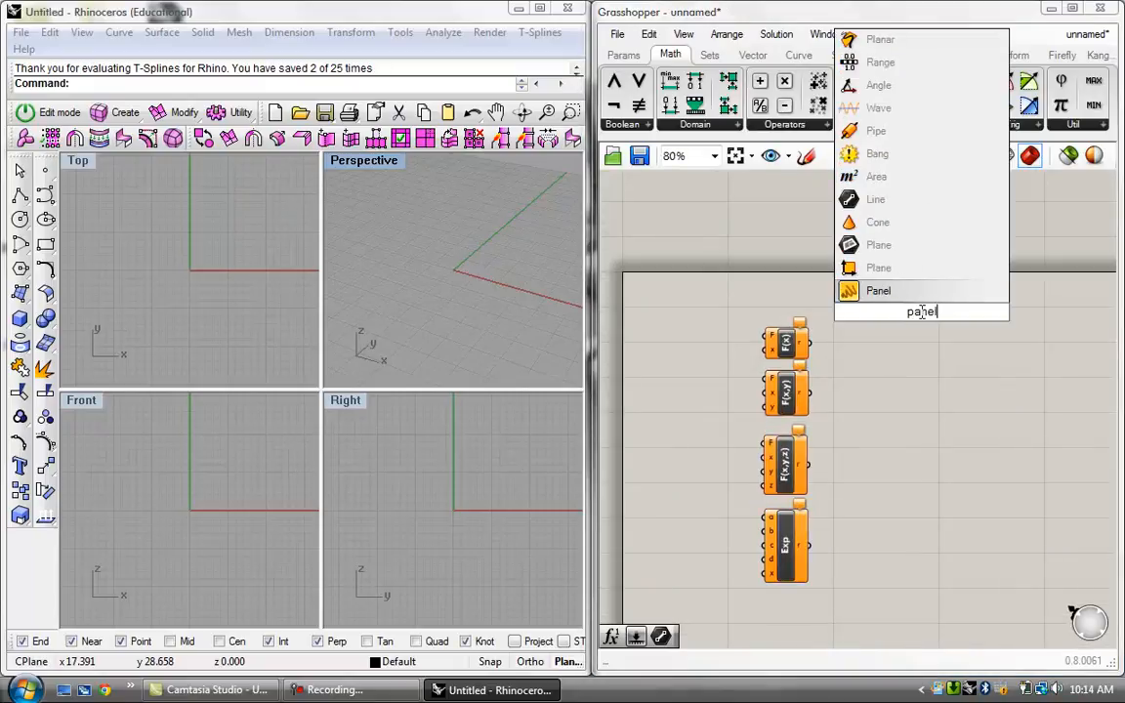
left_click(877, 289)
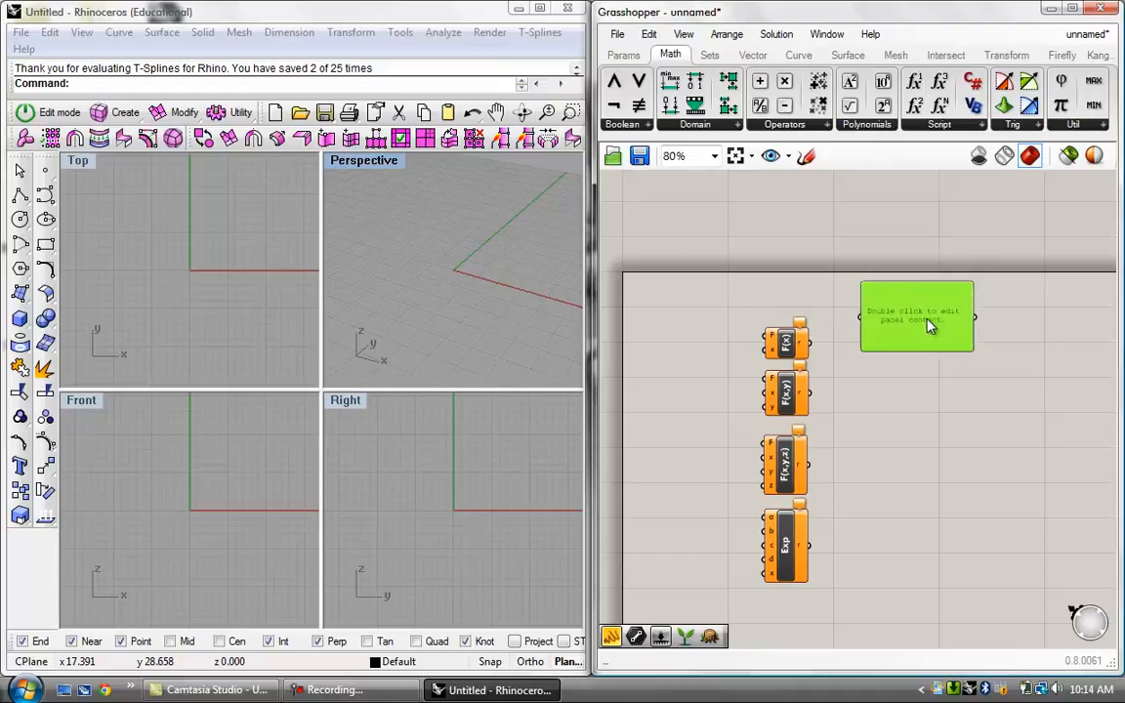
scroll("up", 3)
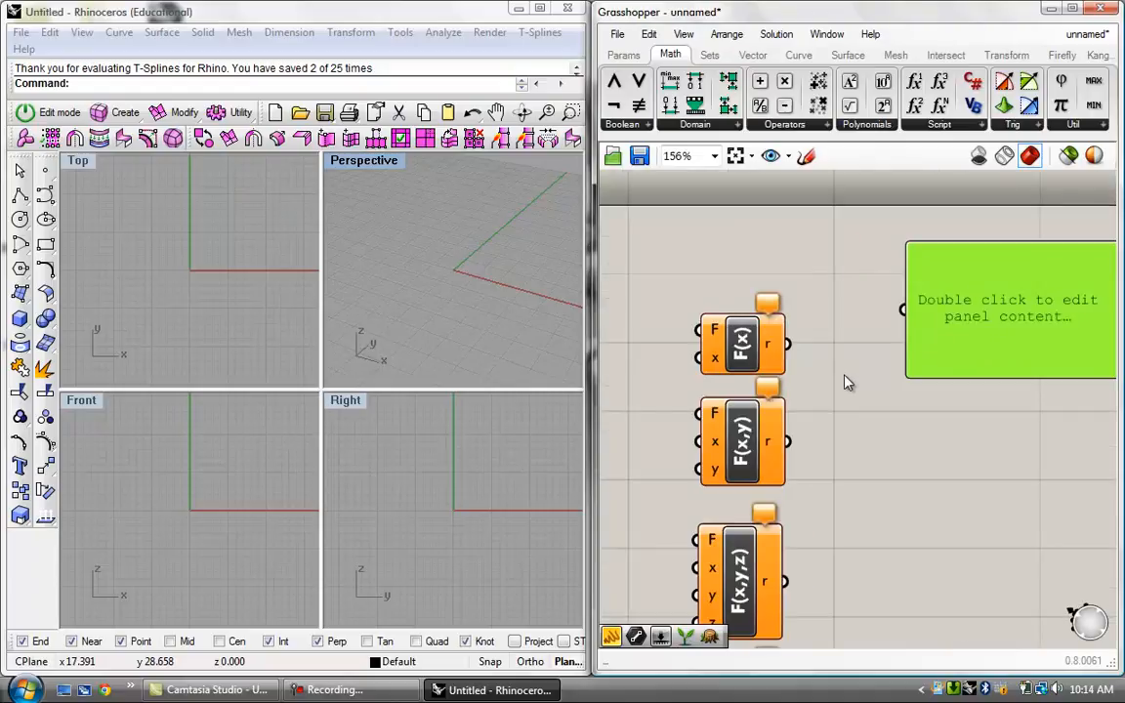
scroll("down", 3)
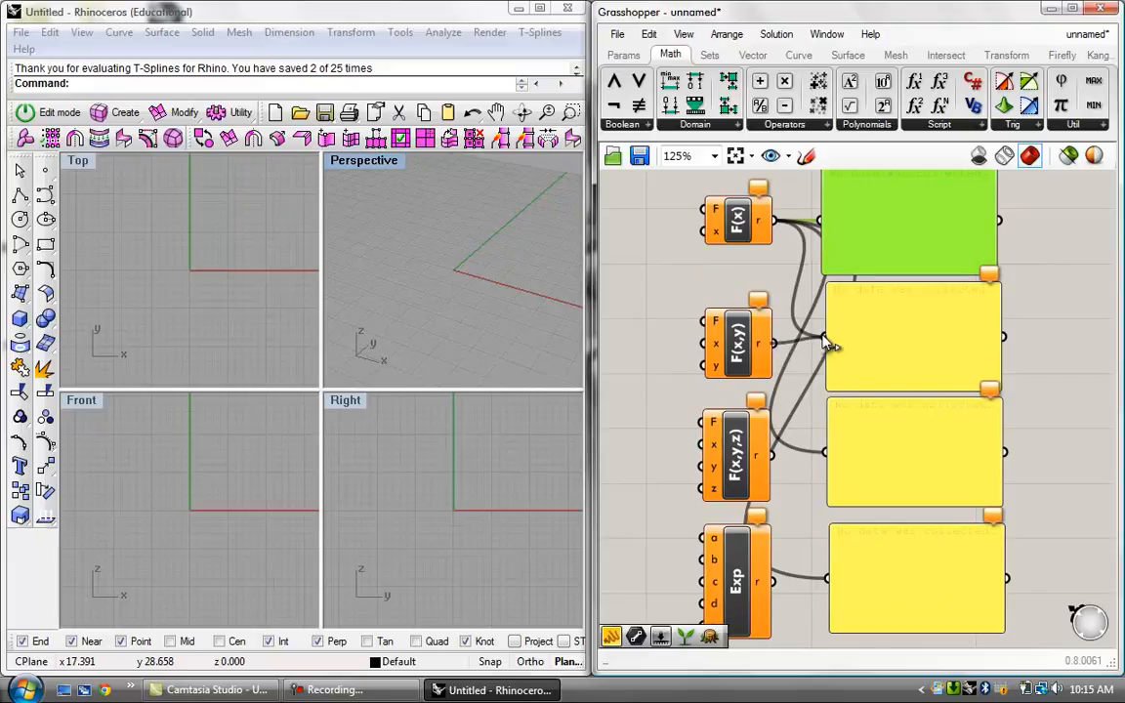
scroll("down", 3)
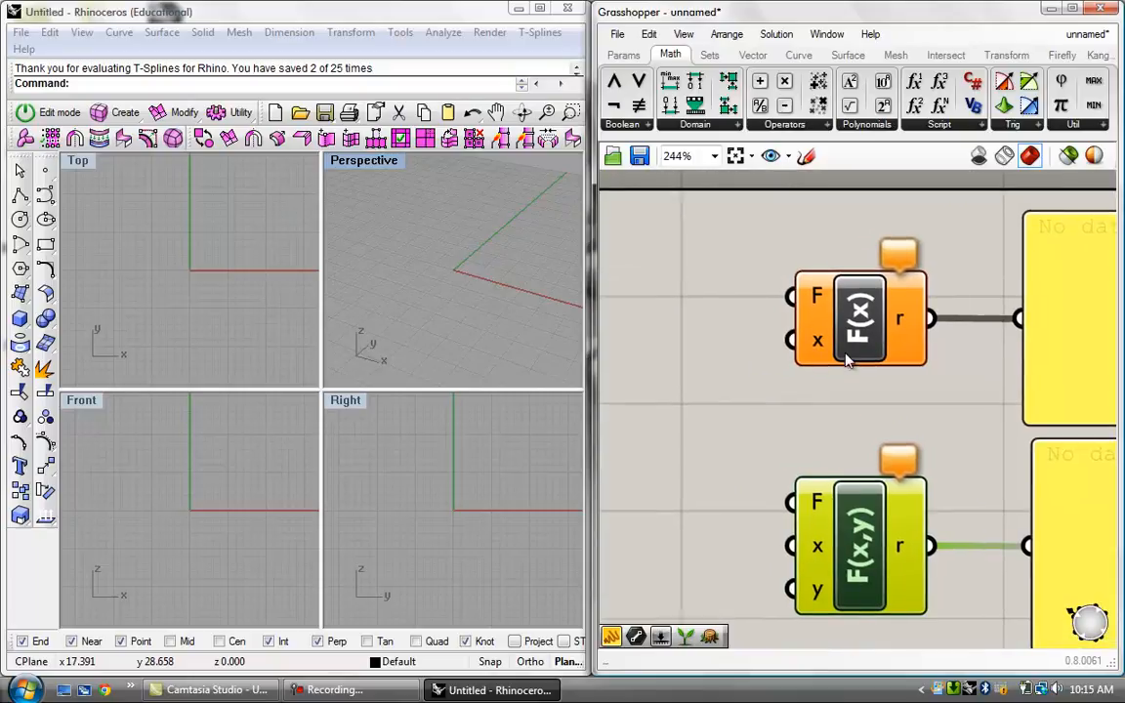
mouse_move(719, 353)
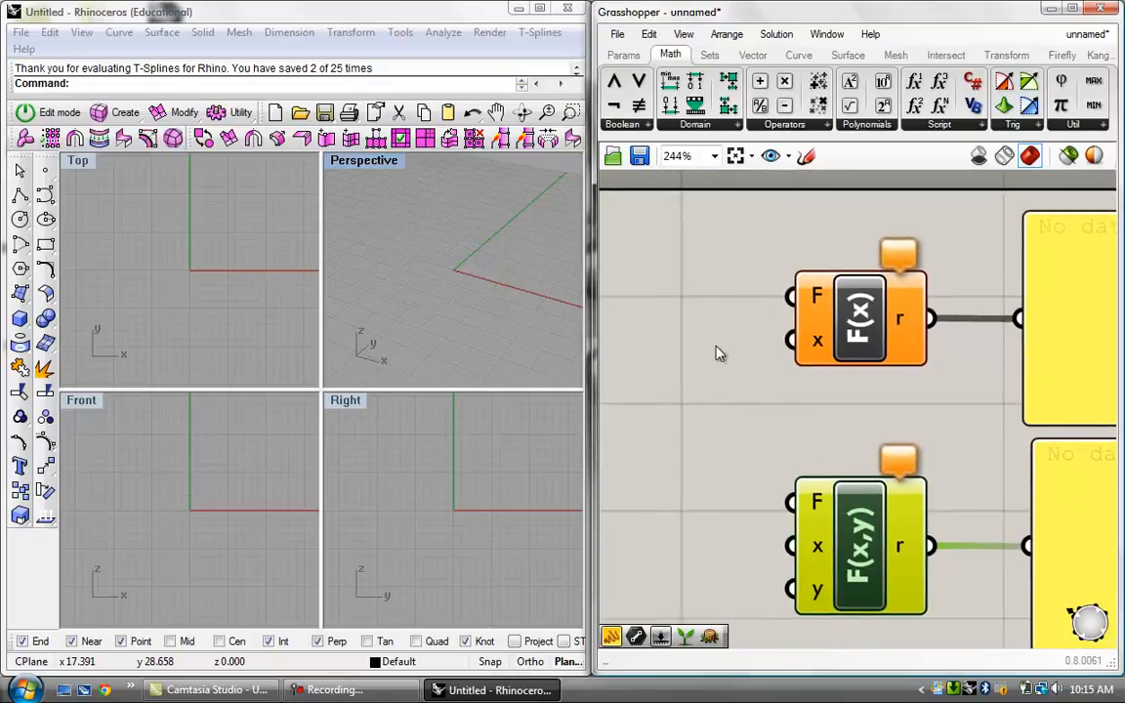
scroll("down", 3)
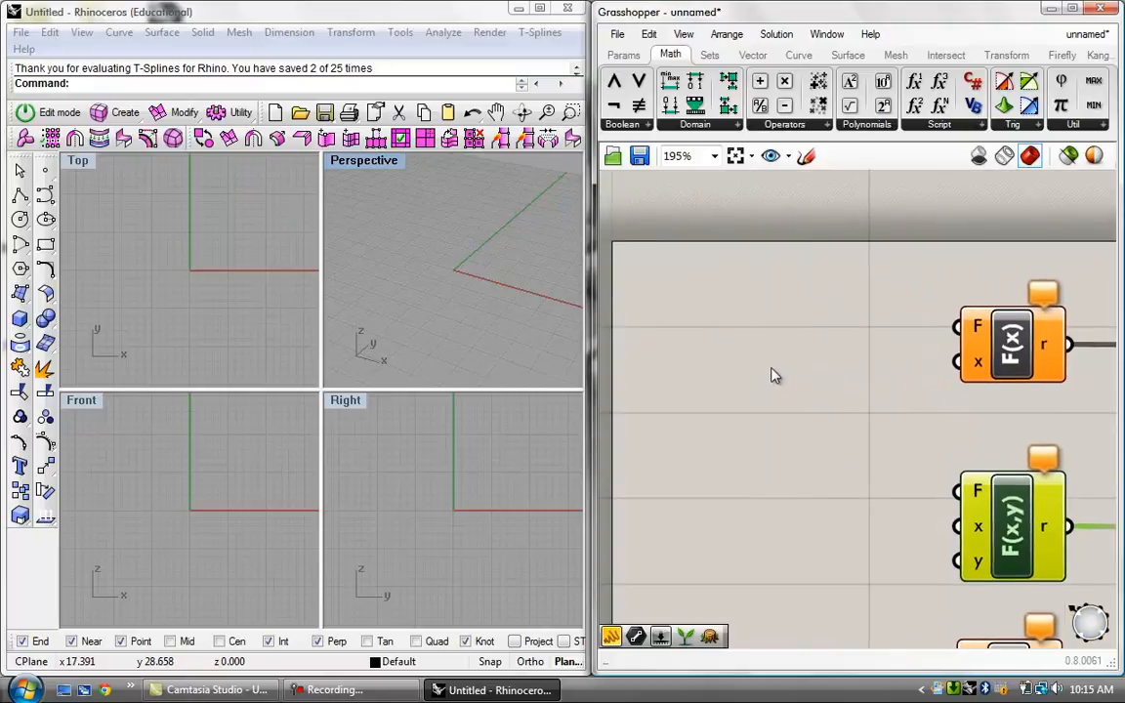
- Place a Number Slider at 10 and a Number parameter left of F(x), both unwired
double_click(774, 375)
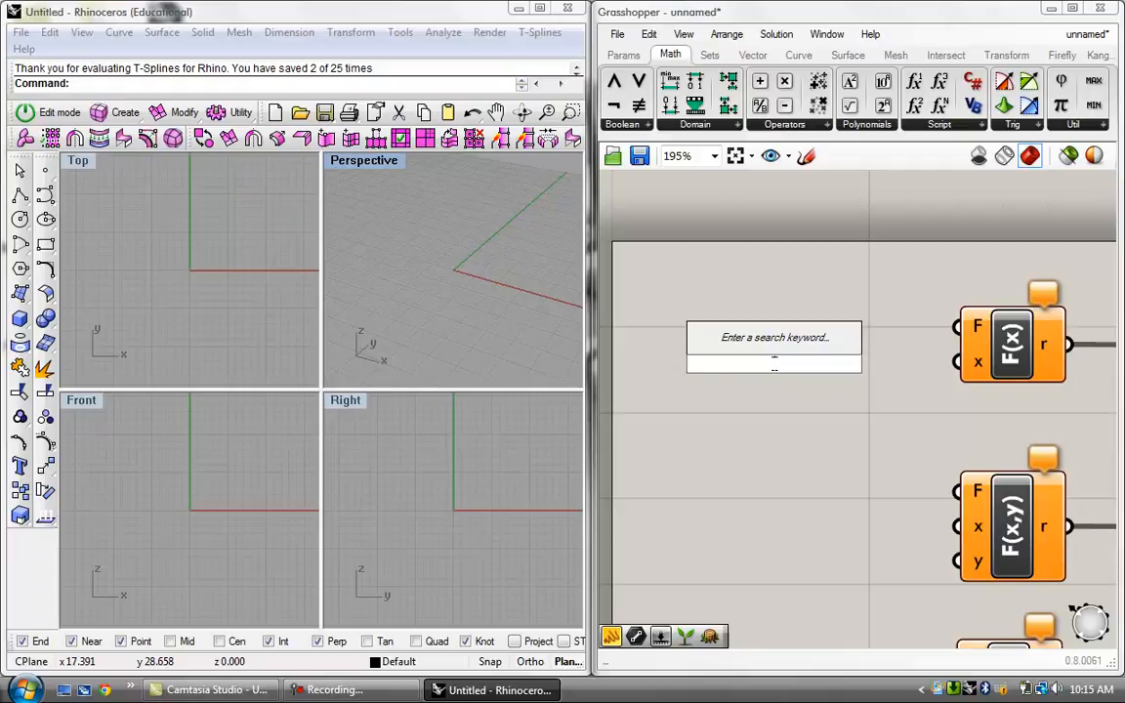
left_click(773, 336)
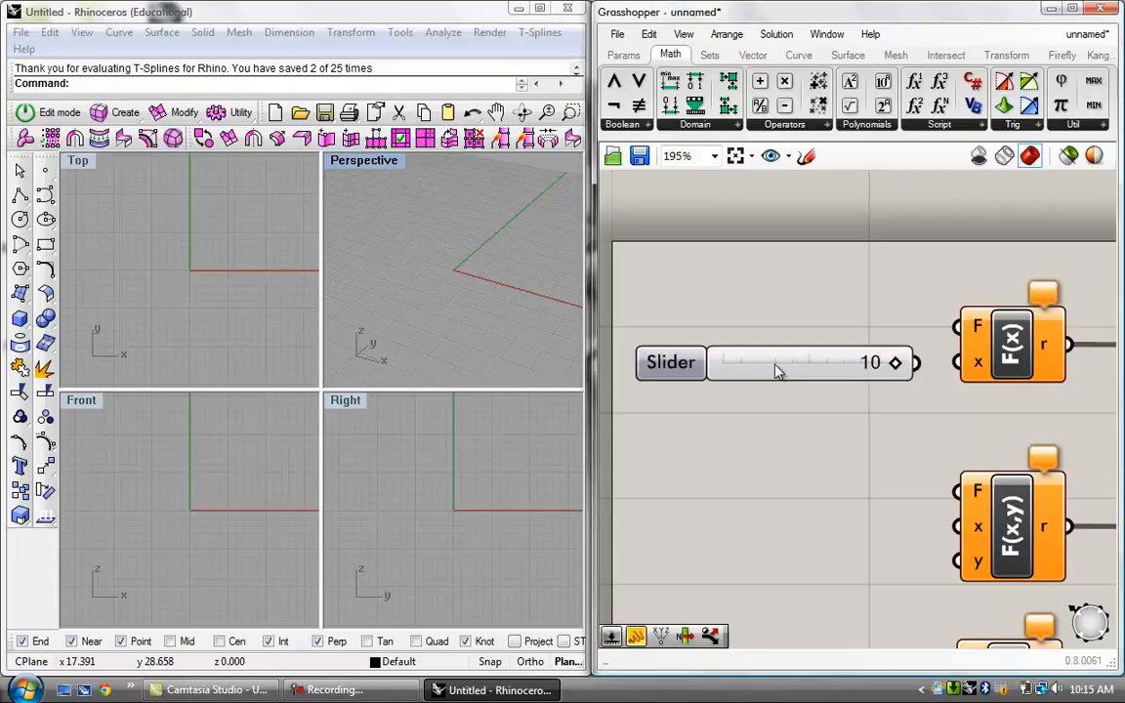
scroll("down", 3)
type("n")
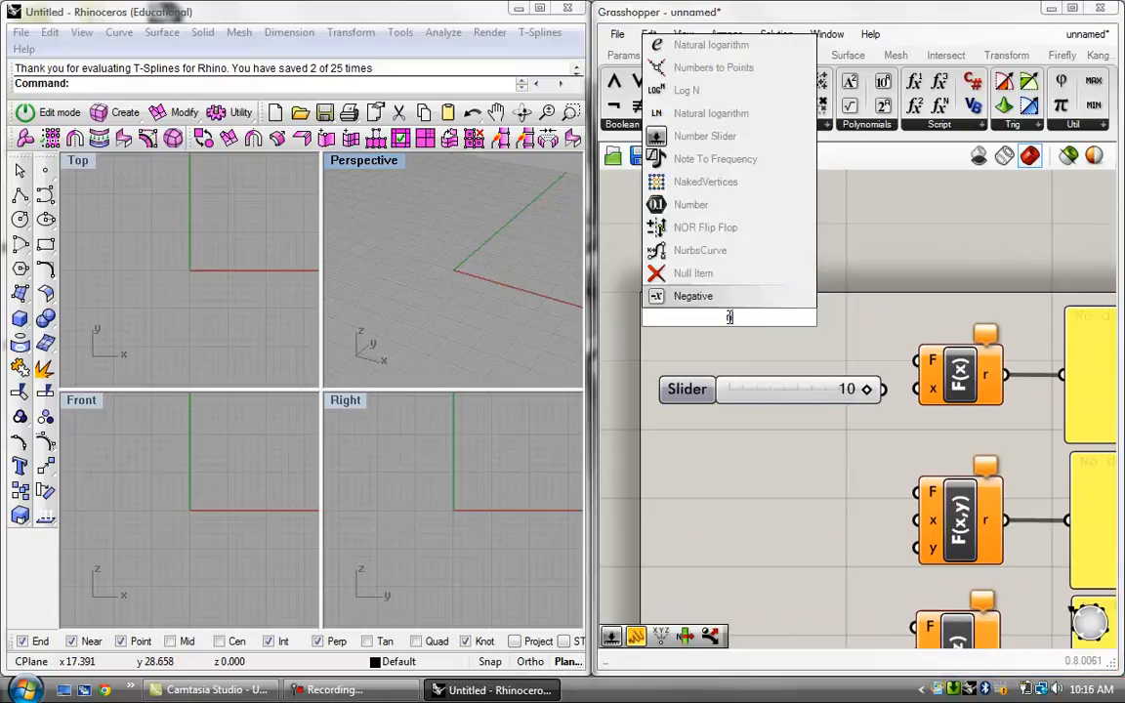
type("um")
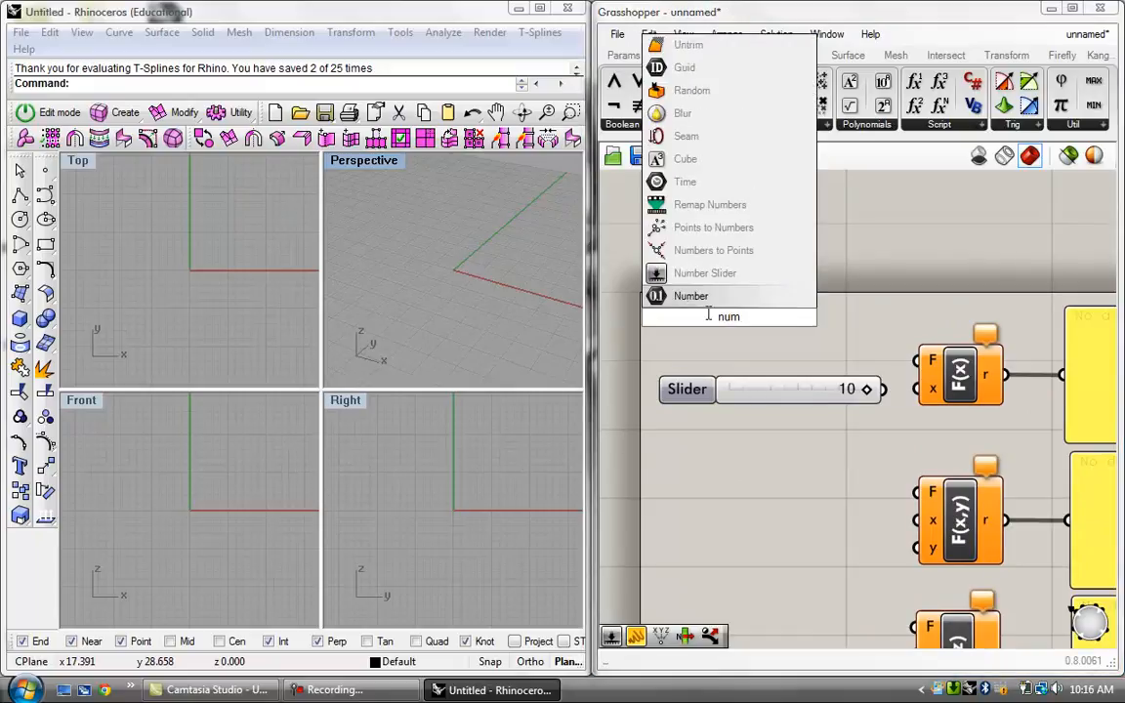
left_click(692, 297)
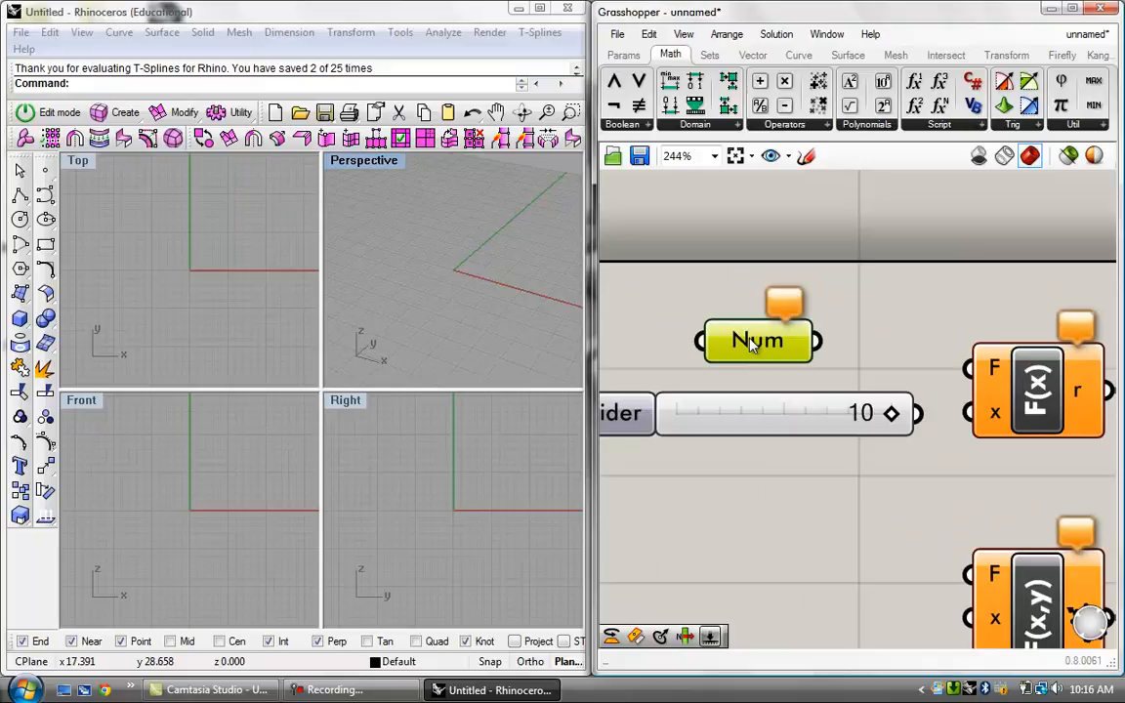
- Rename the Number parameter to 15
right_click(758, 339)
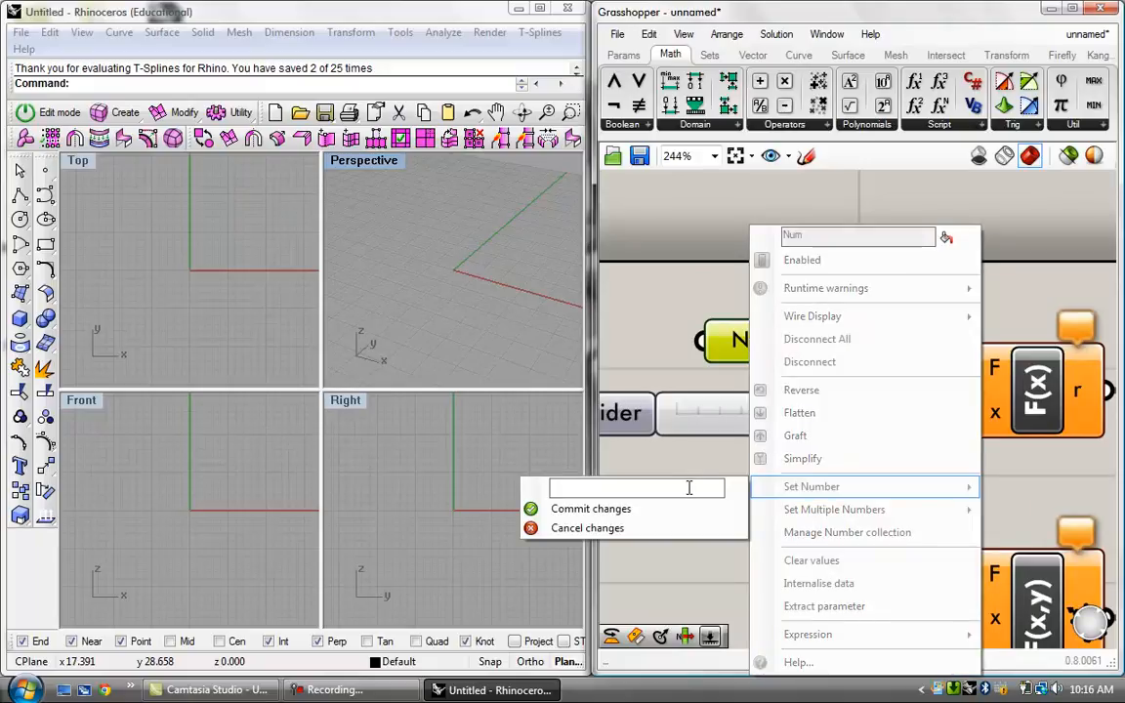
type("15")
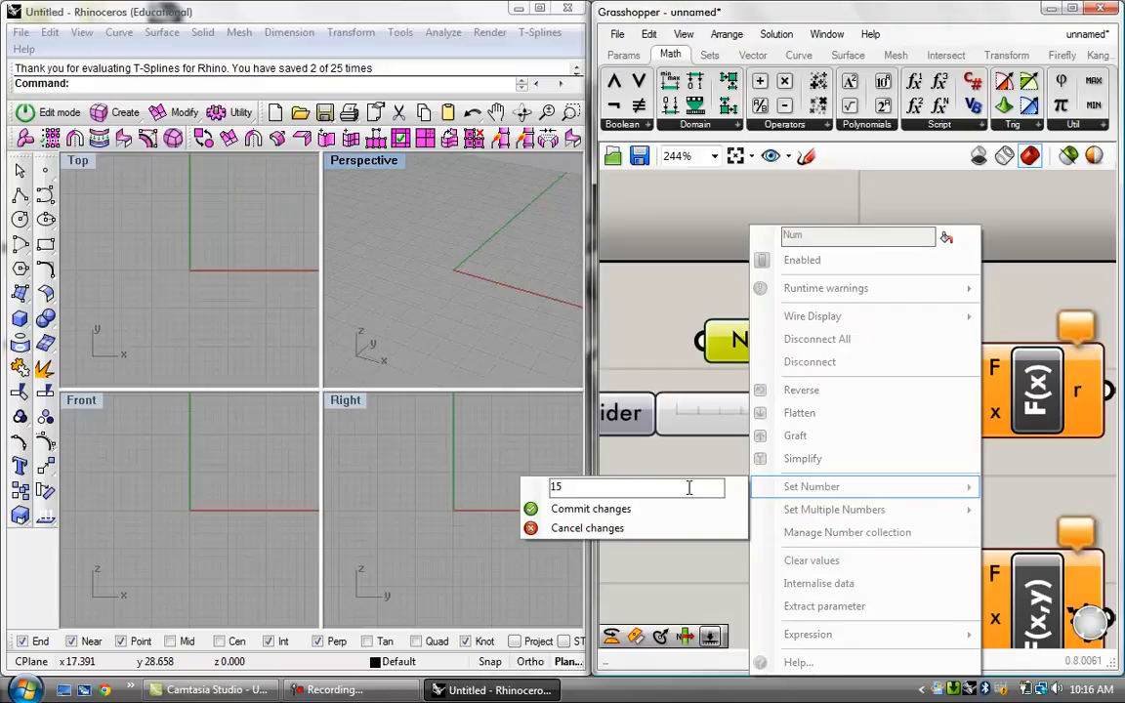
mouse_move(664, 508)
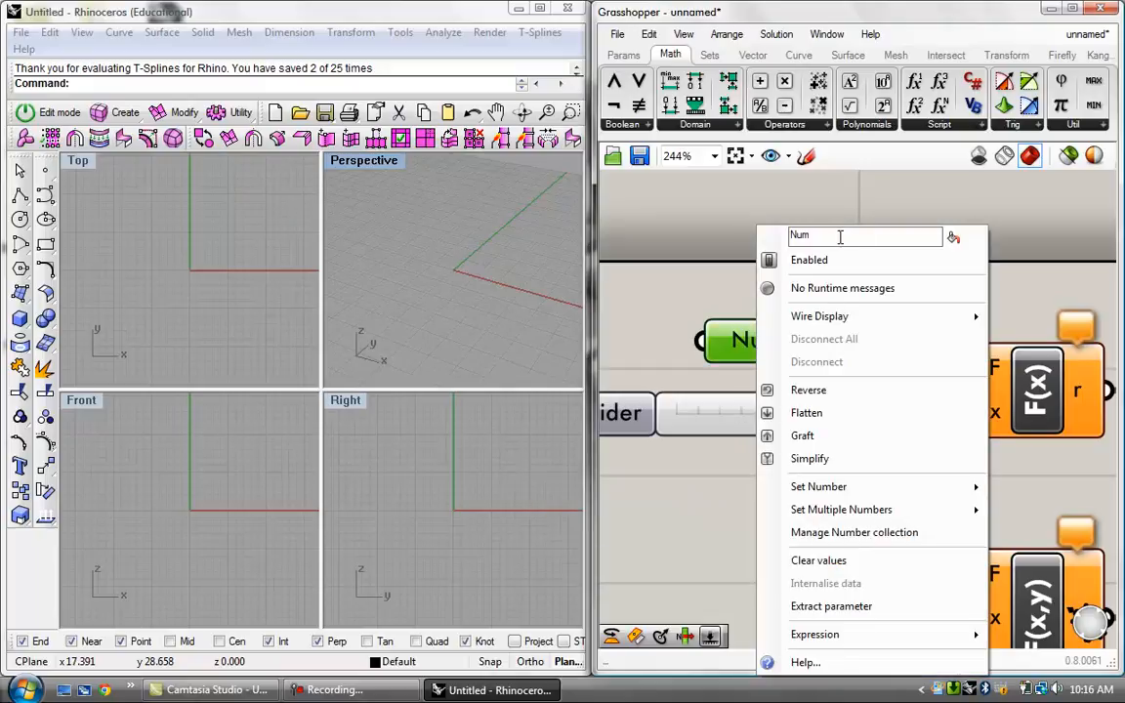
mouse_move(687, 308)
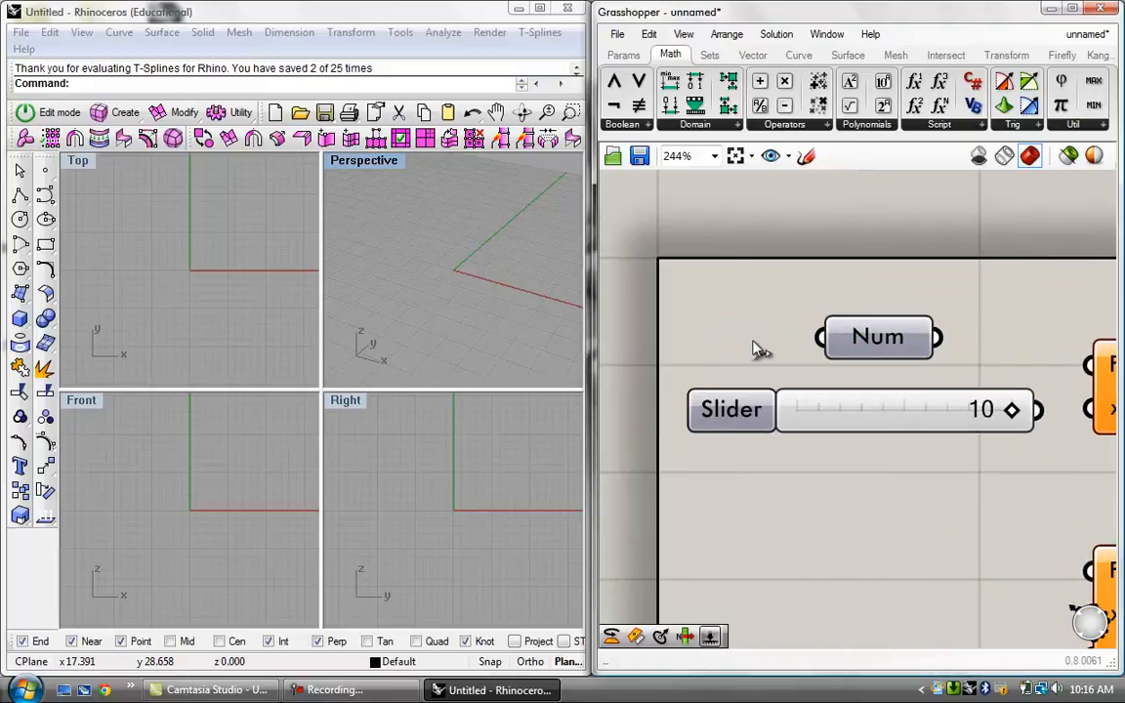
right_click(879, 336)
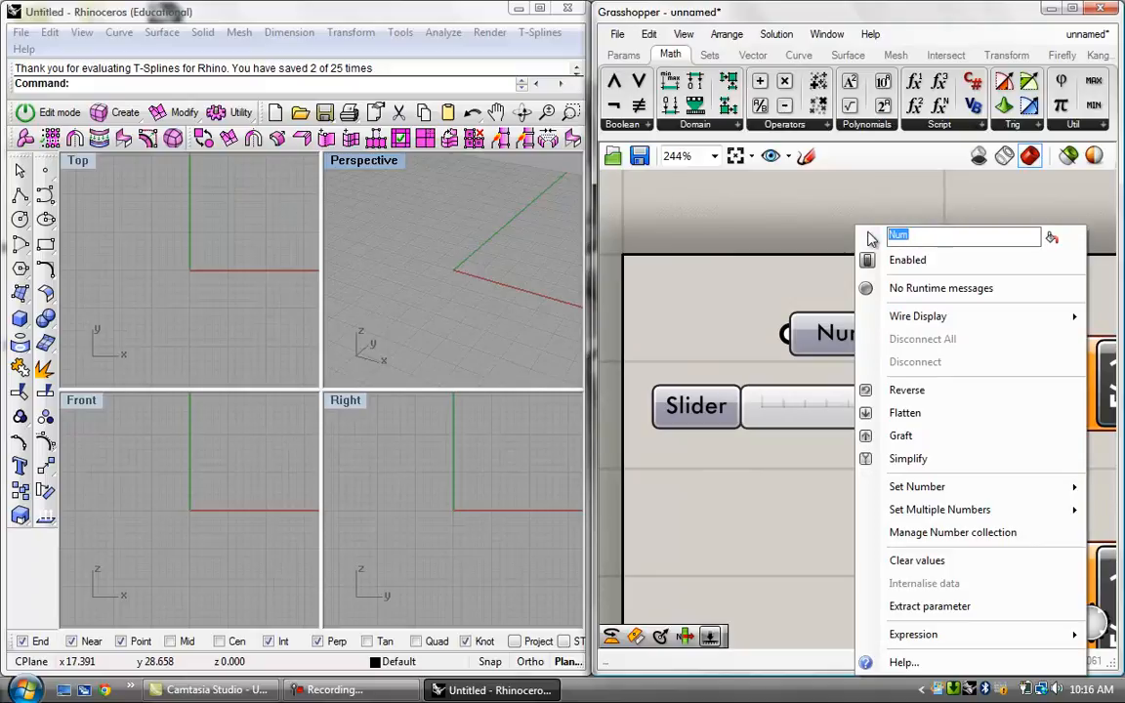
type("15")
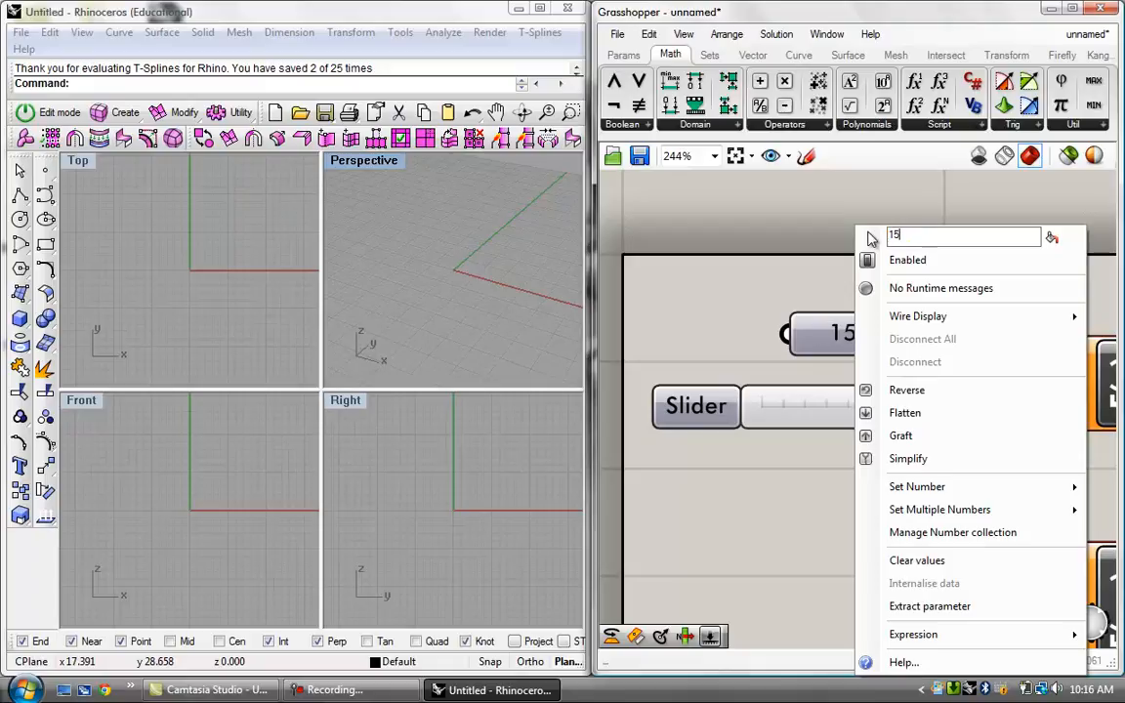
left_click(843, 332)
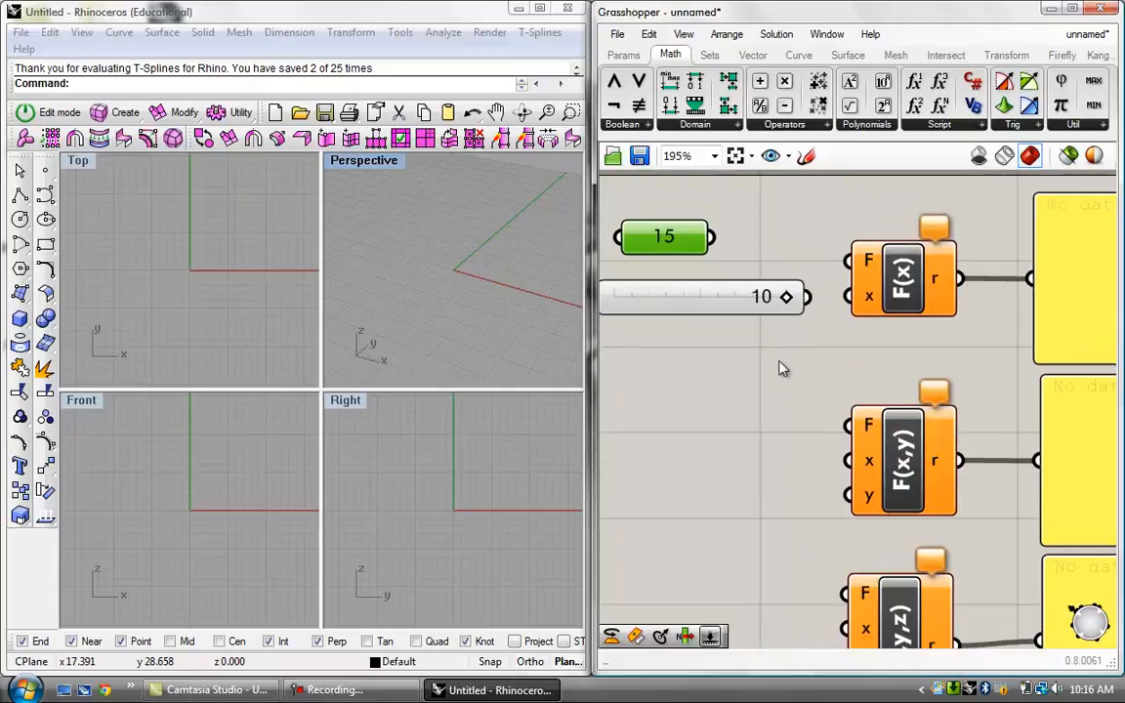
mouse_move(871, 262)
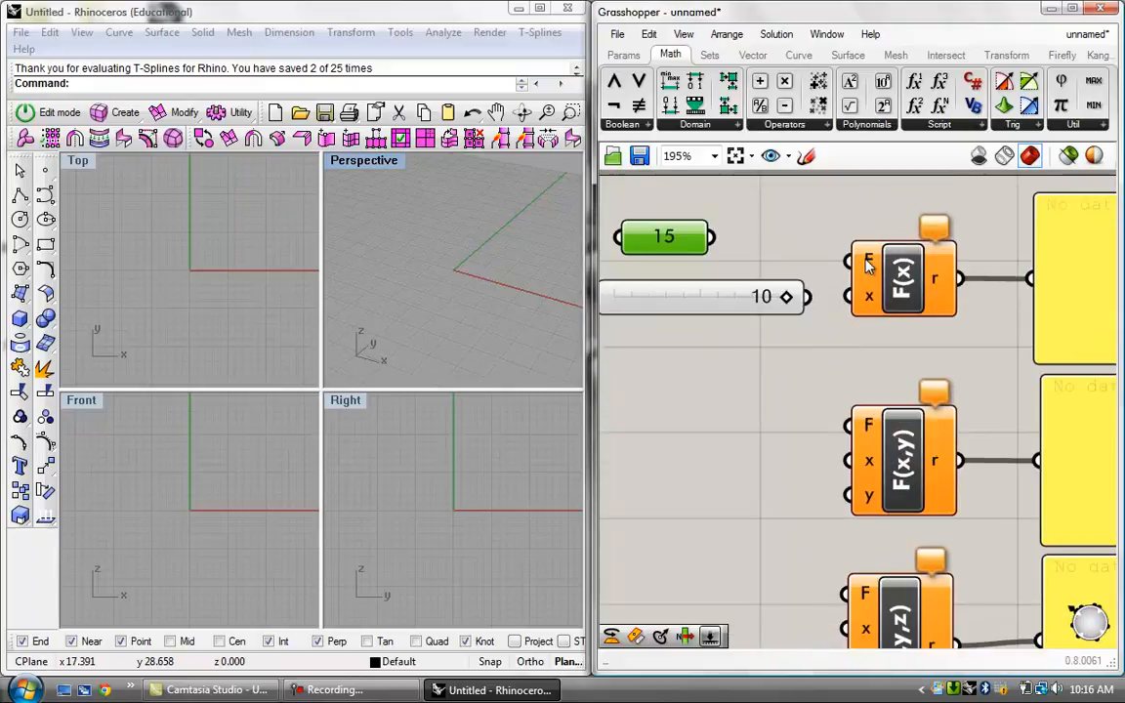
- Set F(x)'s F input to the expression x+5 and commit it
right_click(869, 264)
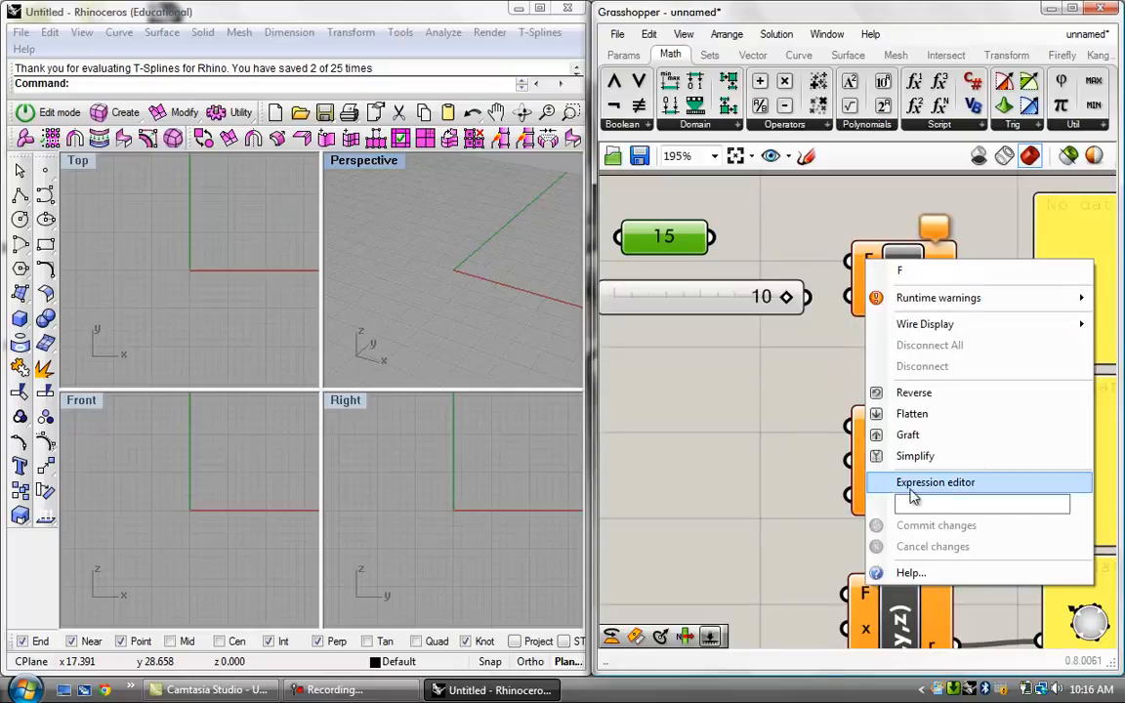
left_click(935, 483)
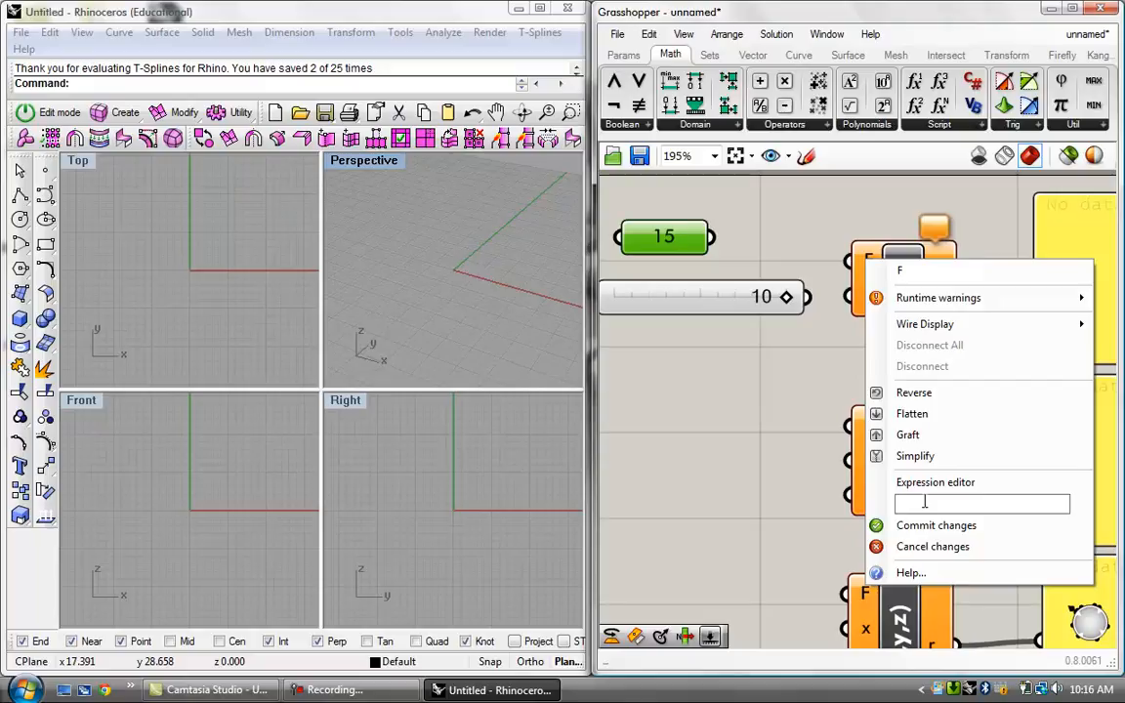
type("x")
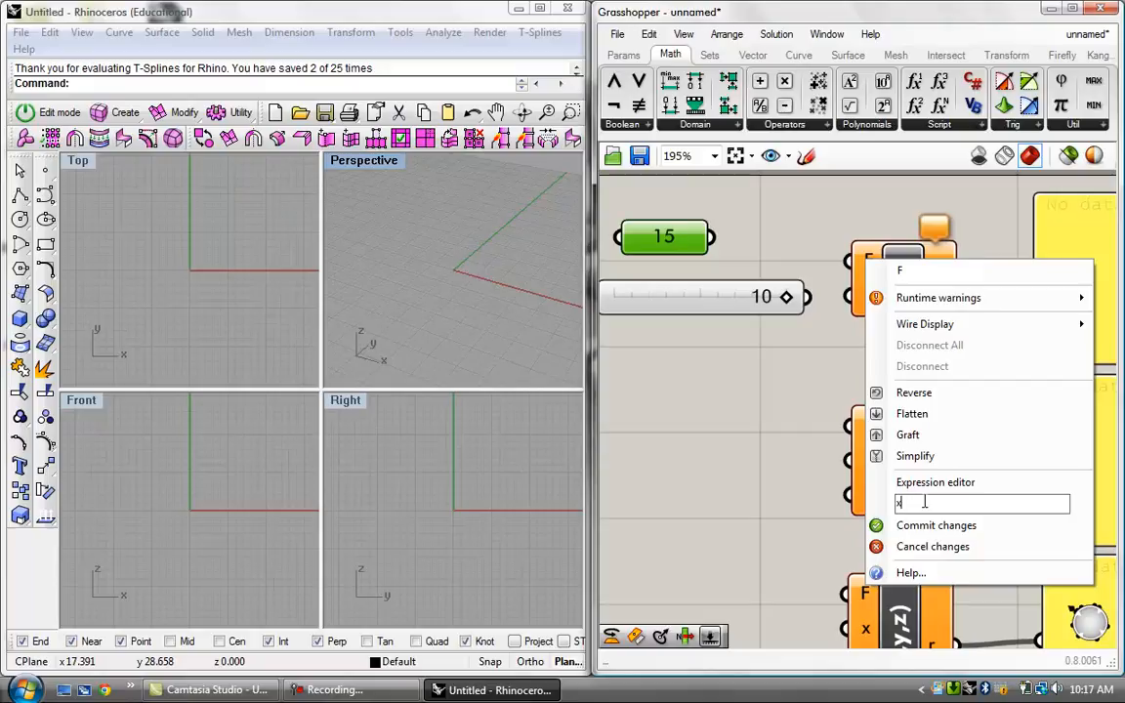
type("+5")
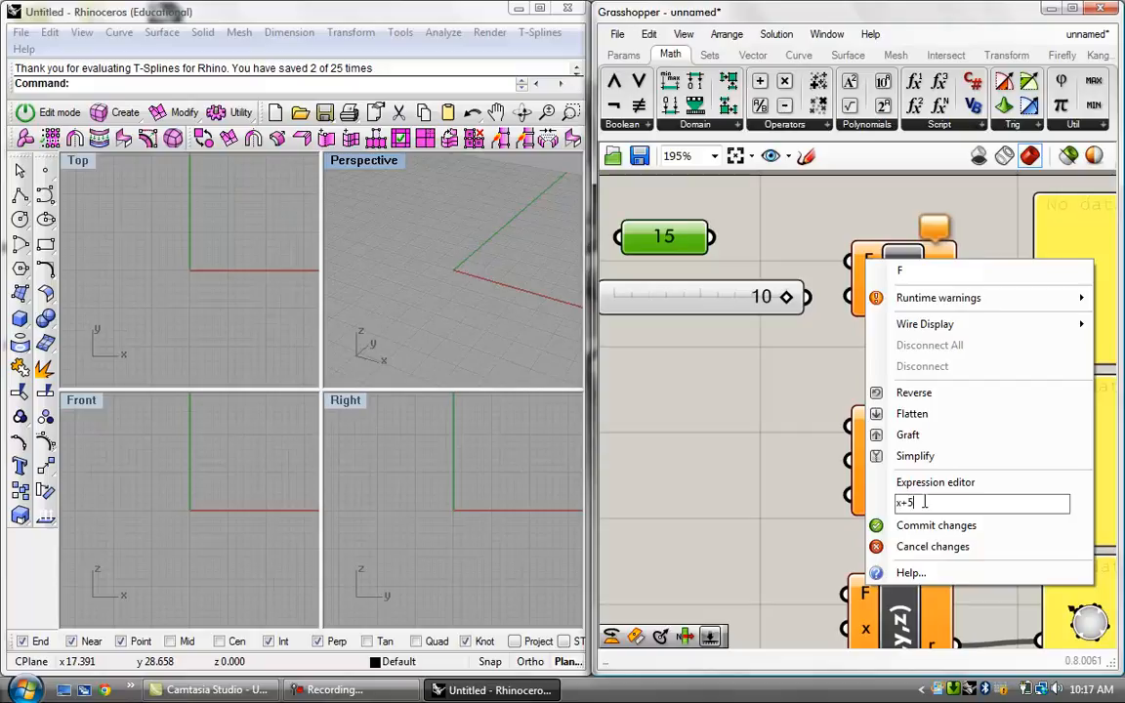
left_click(937, 526)
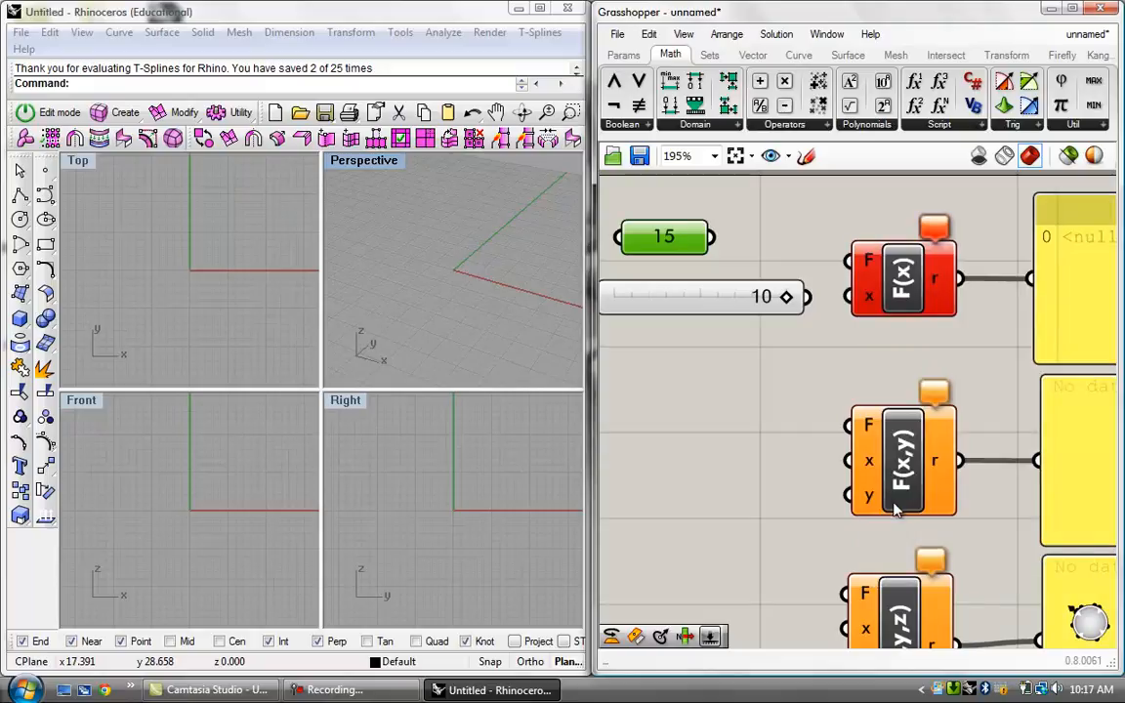
scroll("down", 3)
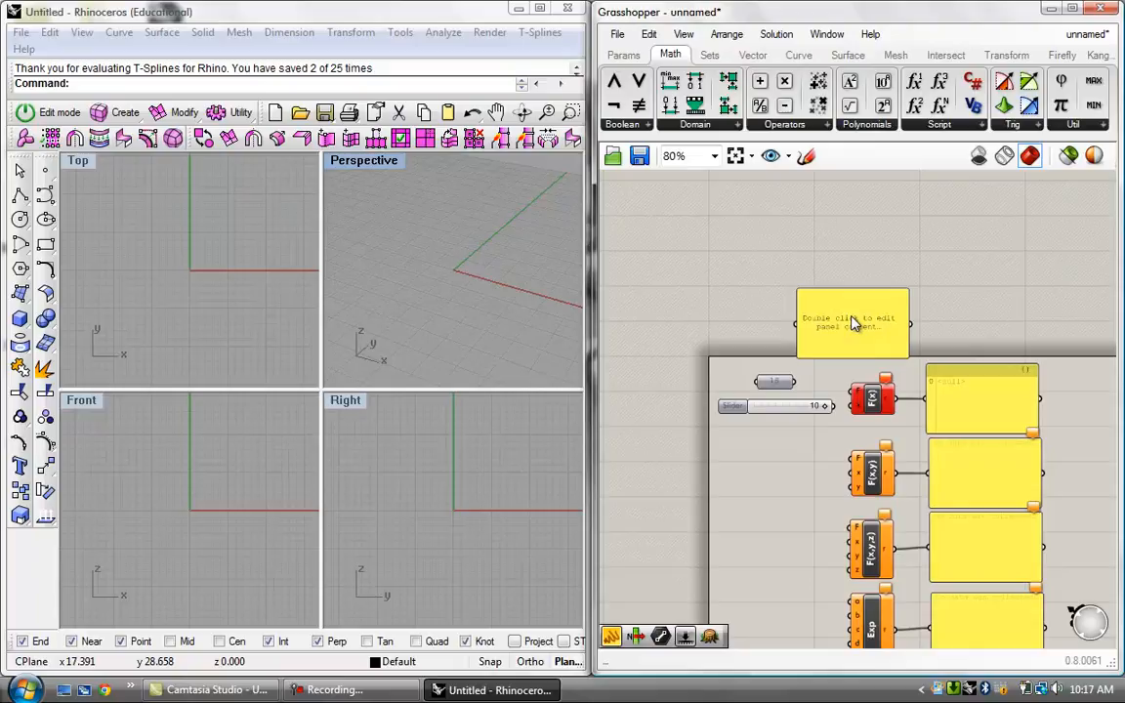
- Give the new note panel above F(x) the text x+5
double_click(851, 322)
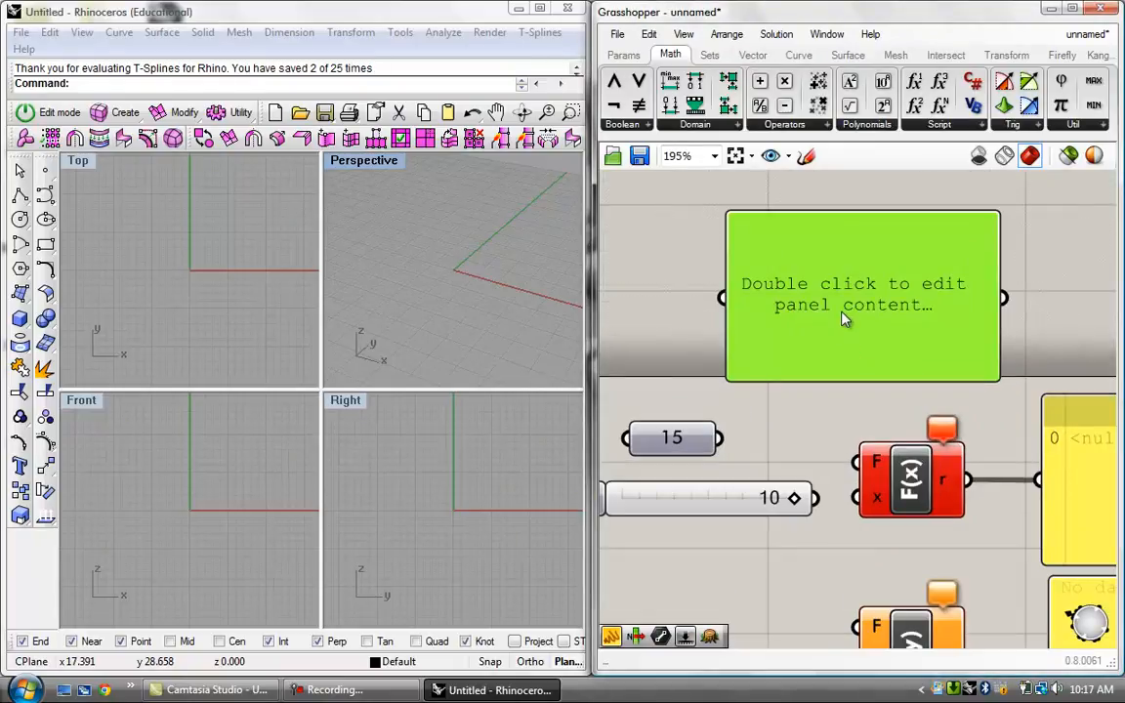
double_click(852, 293)
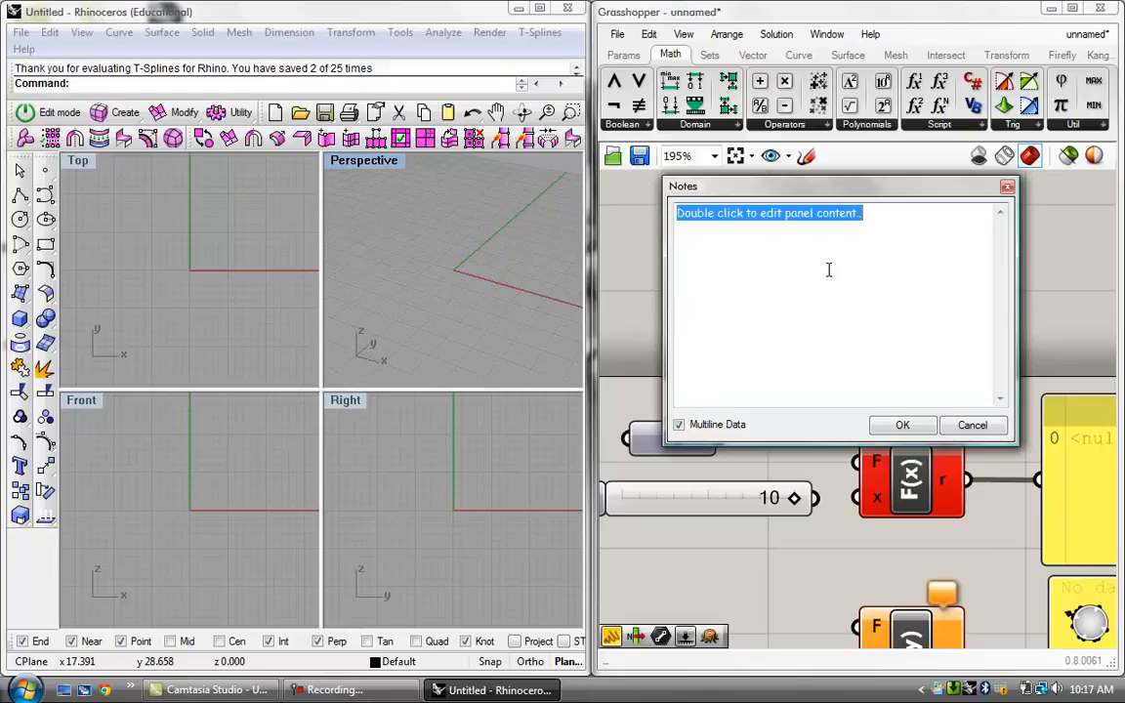
type("x")
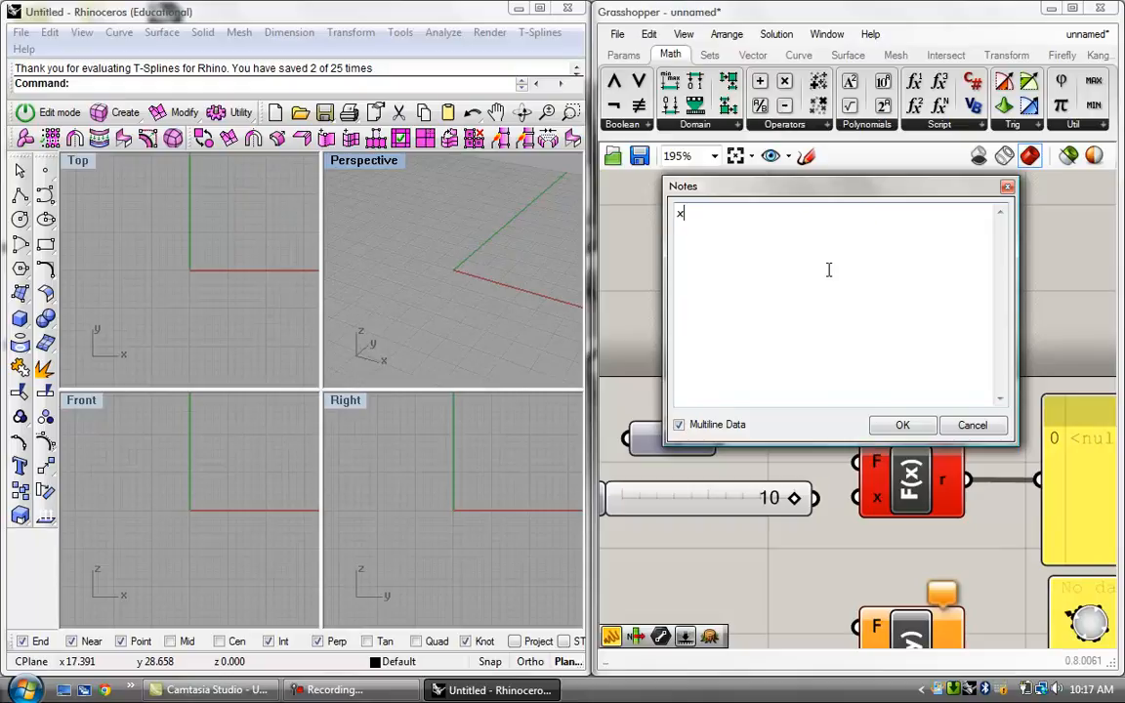
type("+5")
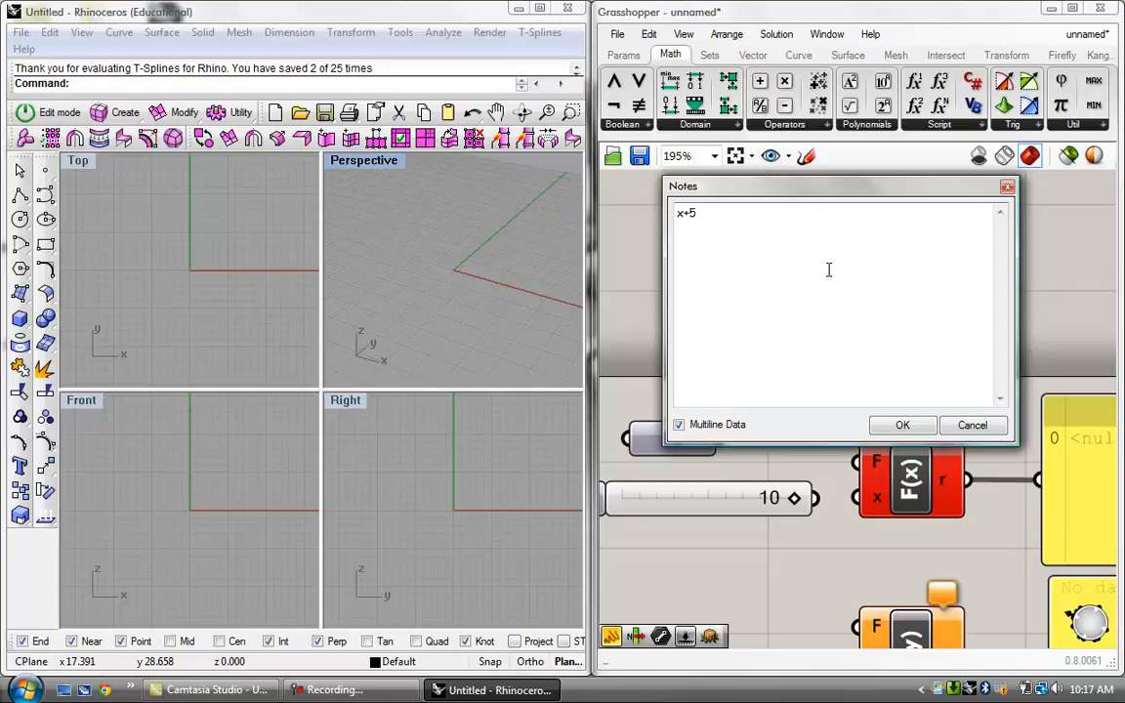
left_click(902, 426)
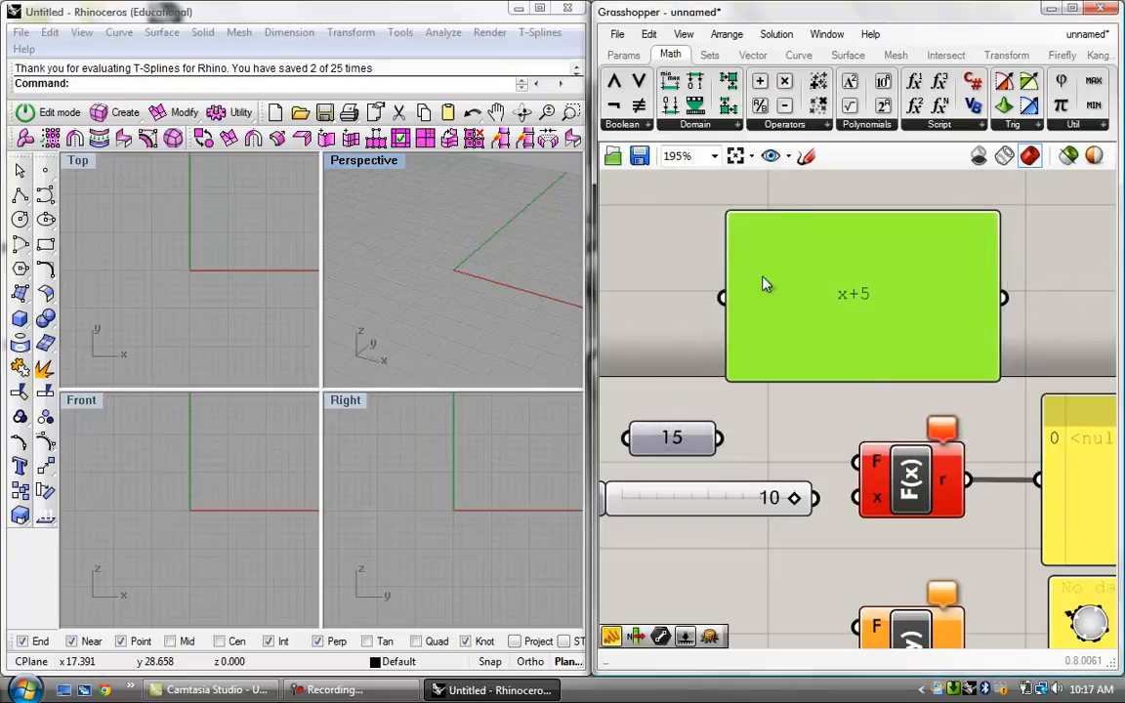
mouse_move(820, 219)
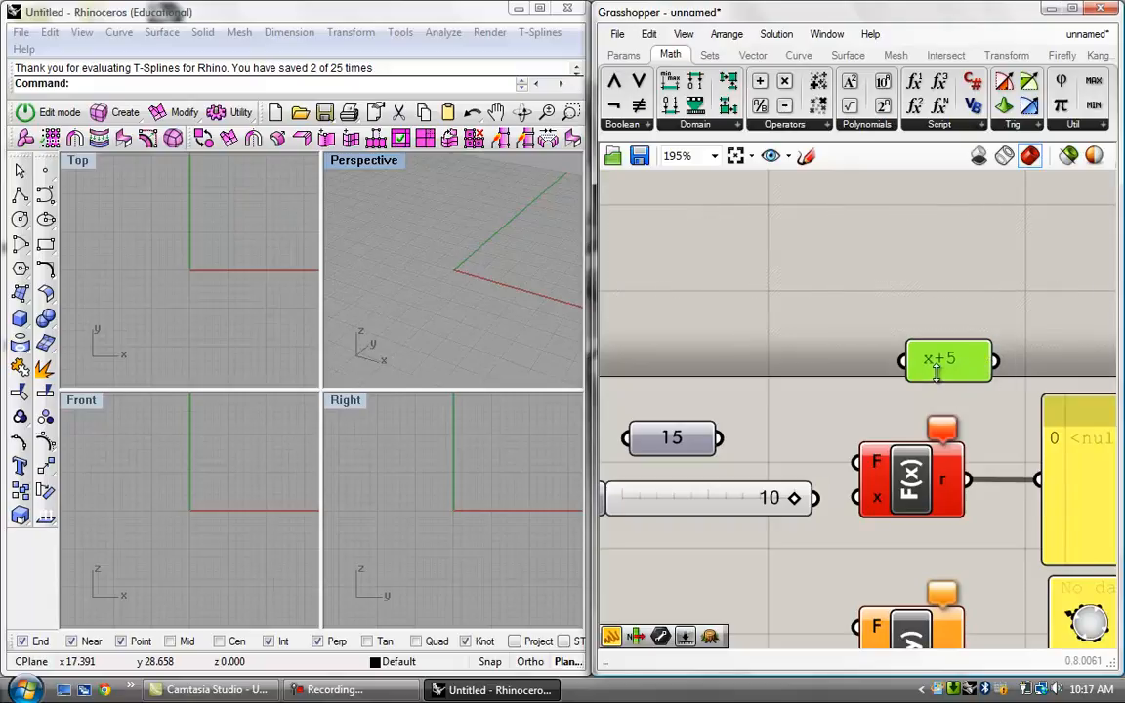
- Move the x+5 note beside F(x), detach the slider from x and wire the 15 value instead
left_click_drag(947, 360, 902, 395)
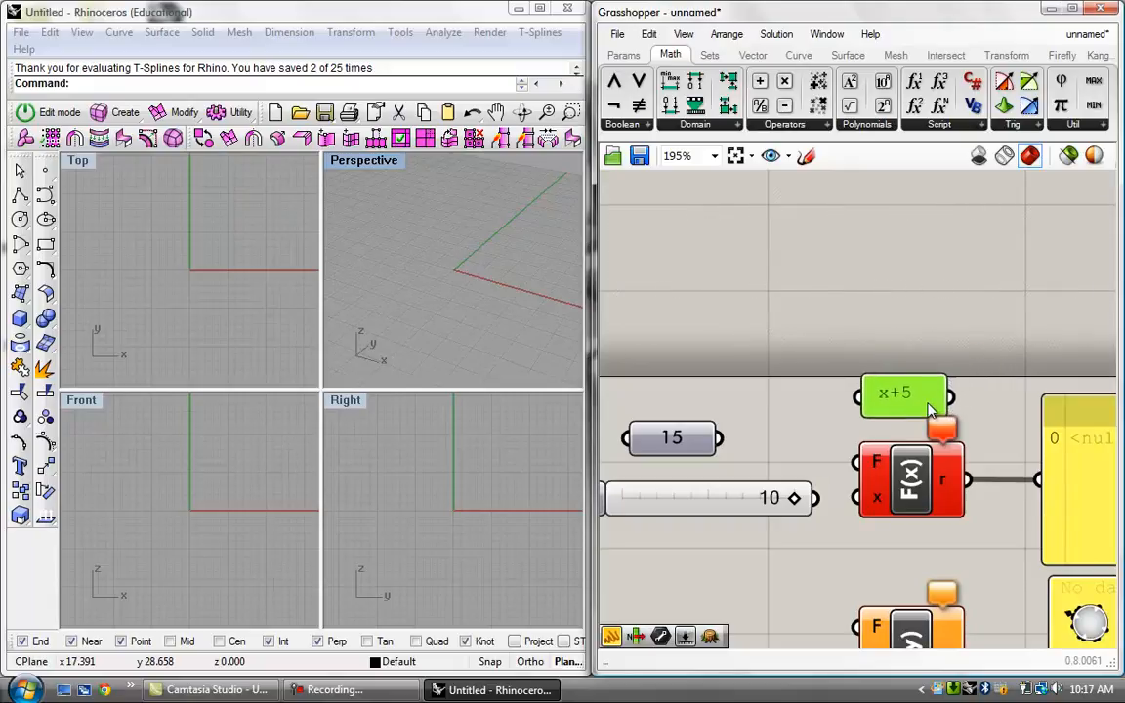
scroll("down", 3)
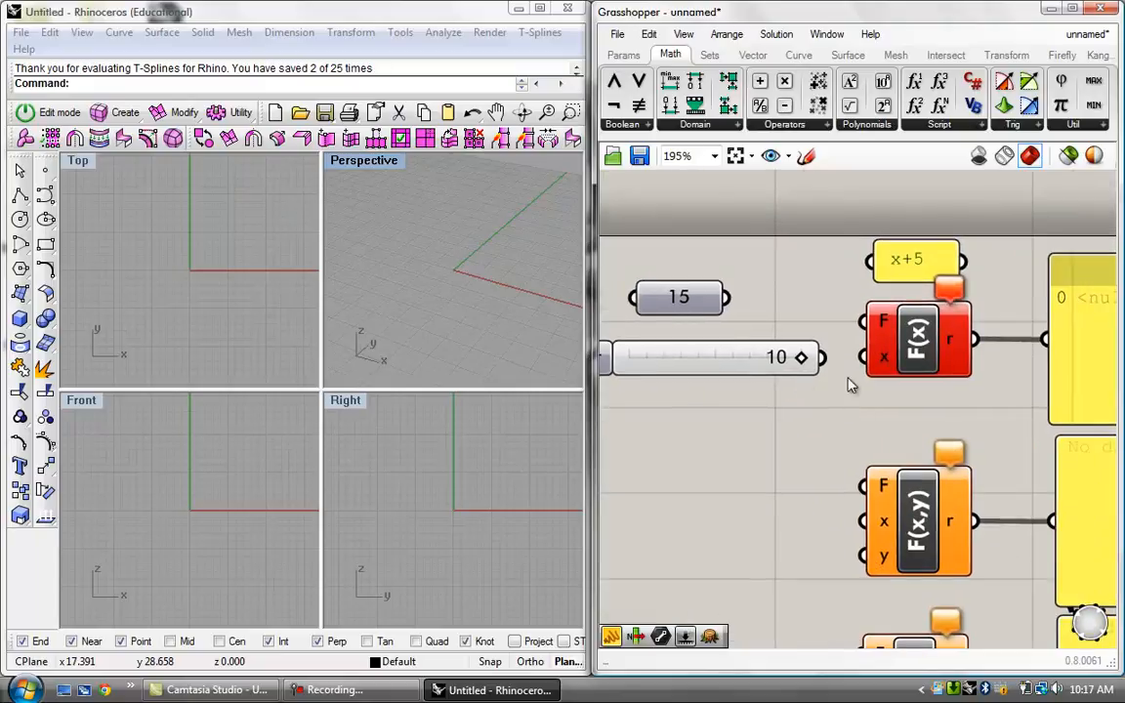
scroll("down", 3)
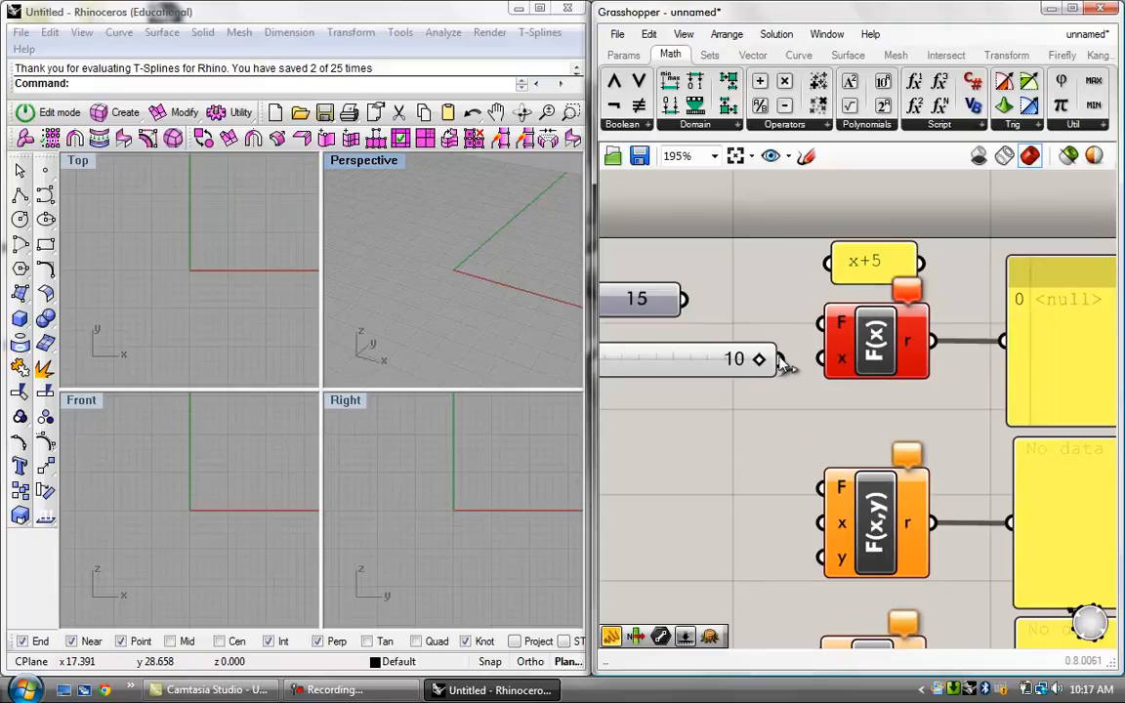
mouse_move(841, 361)
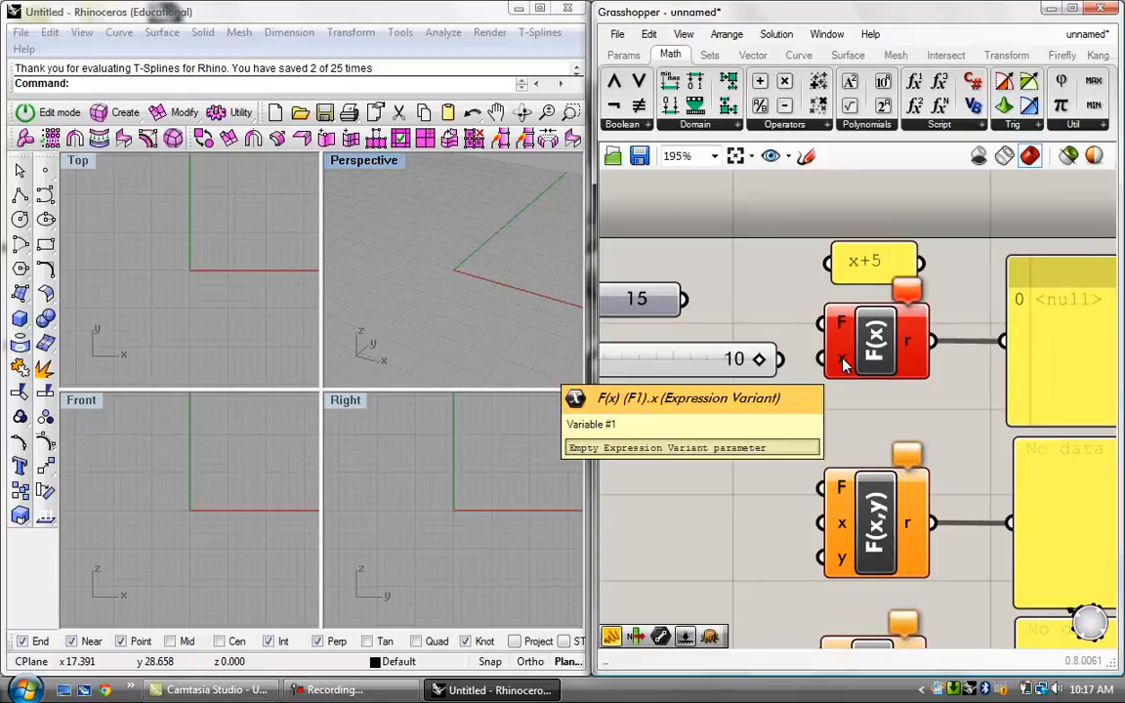
mouse_move(858, 272)
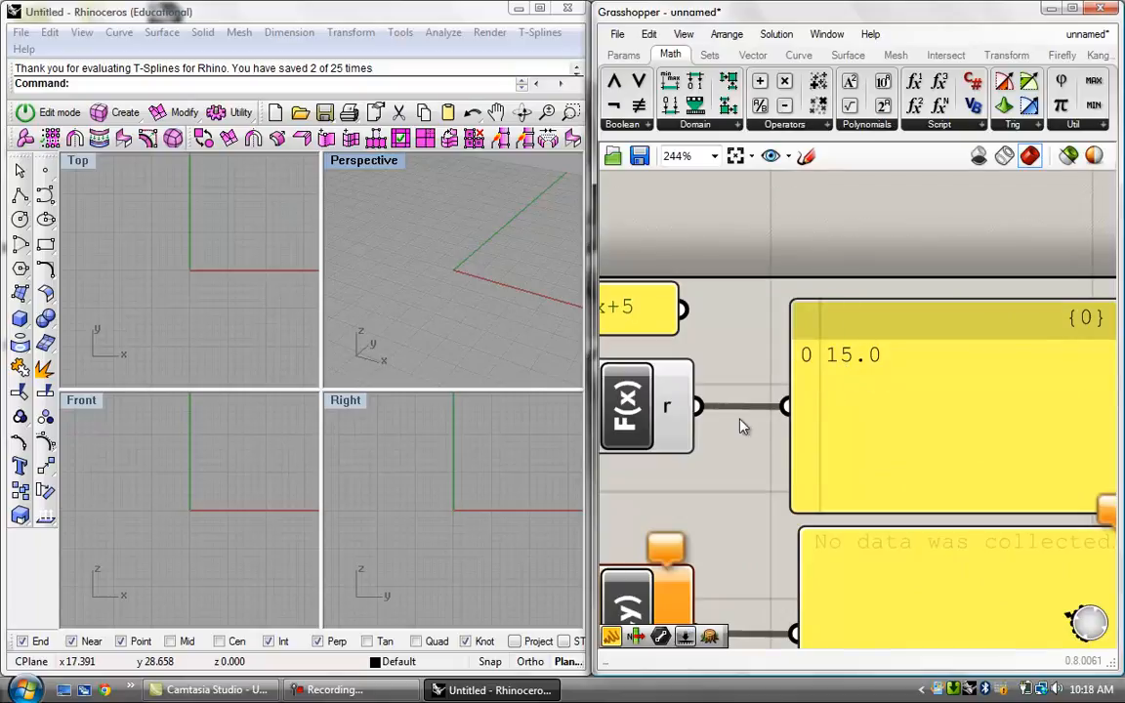
scroll("down", 3)
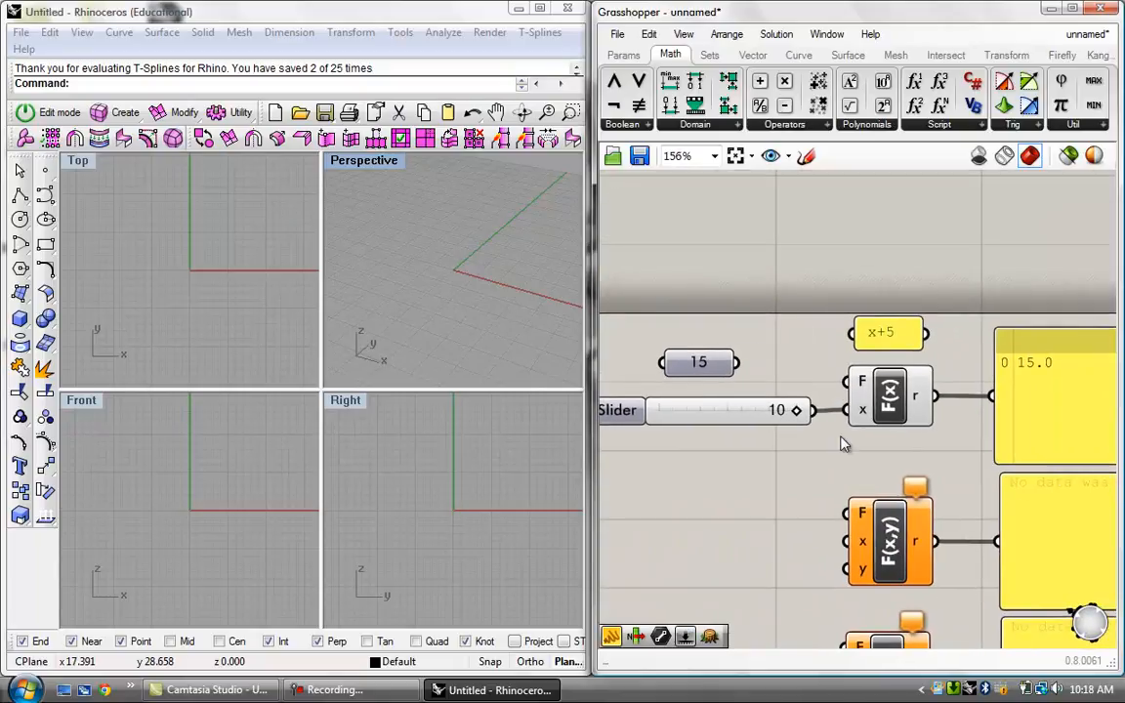
mouse_move(855, 422)
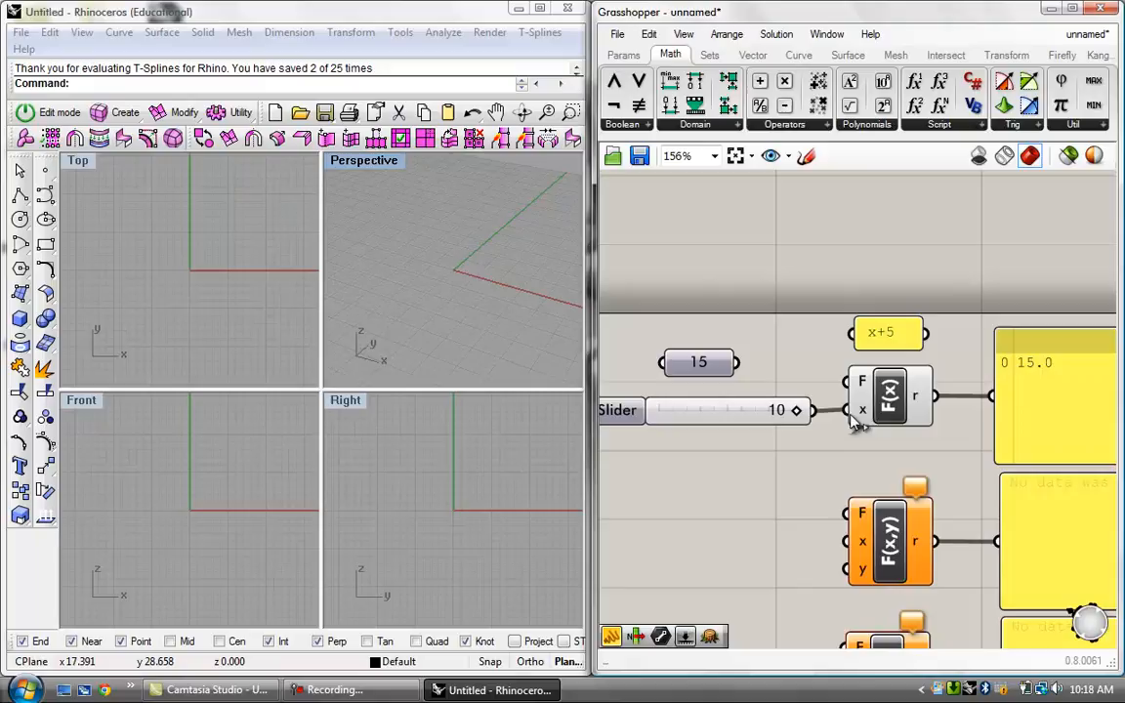
right_click(860, 410)
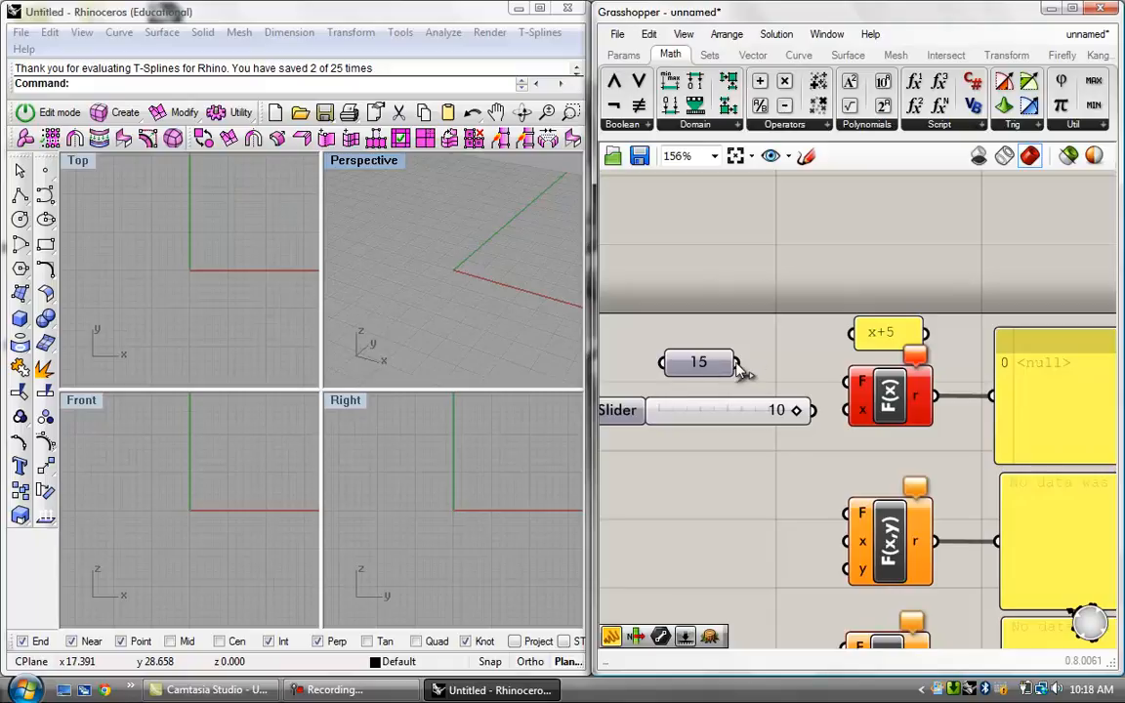
left_click_drag(738, 362, 857, 408)
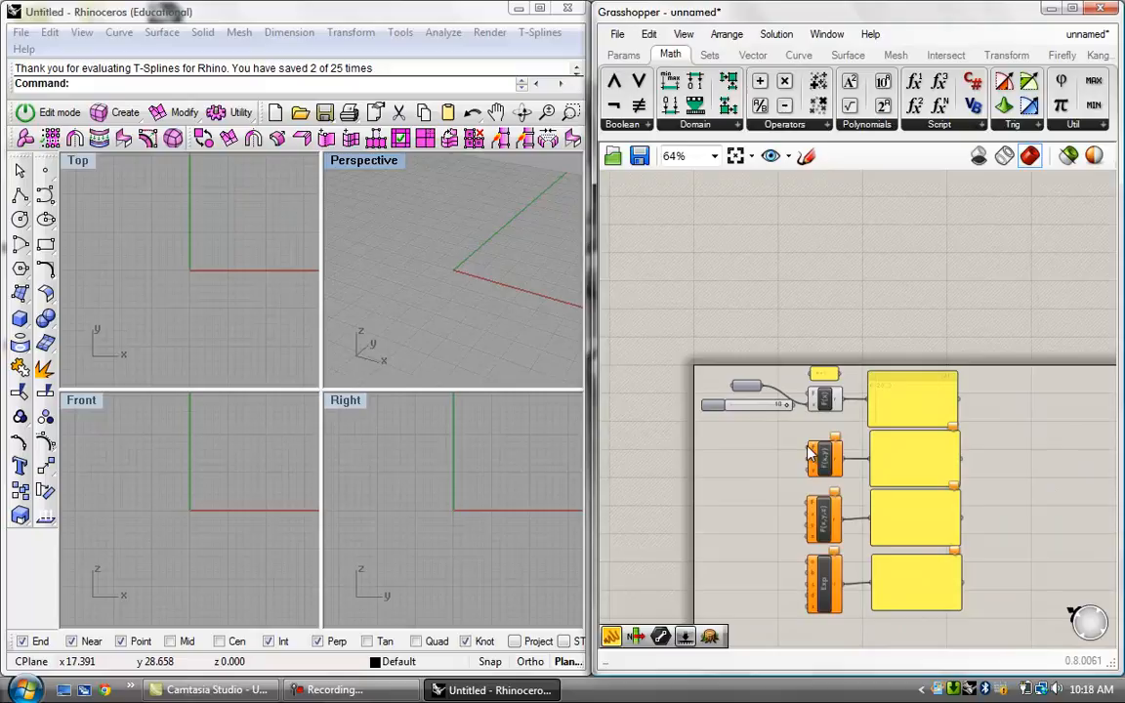
- Zoom on the canvas to review F(x) returning 20.0
scroll("up", 3)
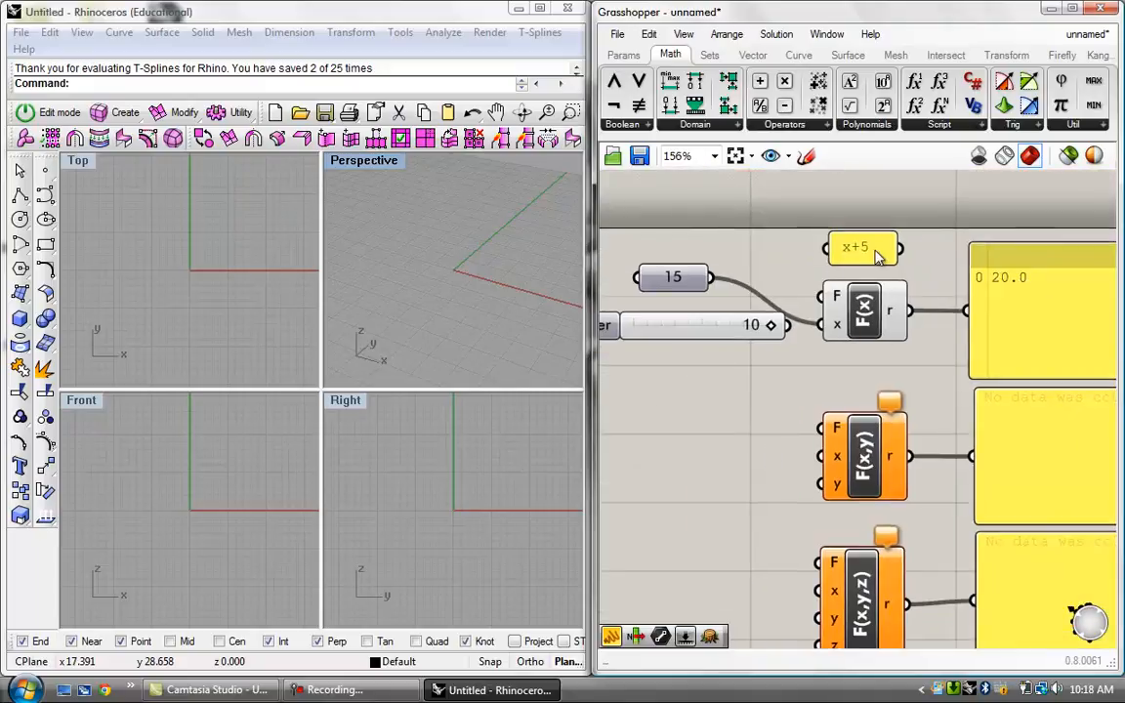
mouse_move(836, 479)
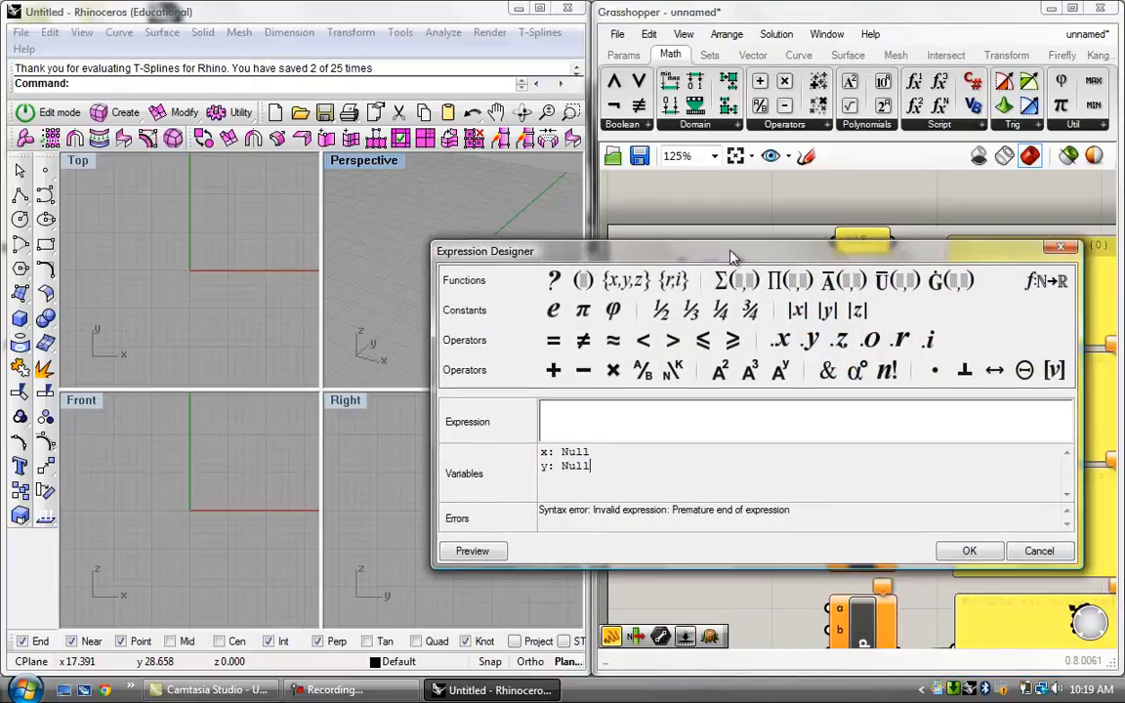
- Clear the old F(x,y) expression and build (x²+y²)+5 with the square and + operators
left_click(555, 339)
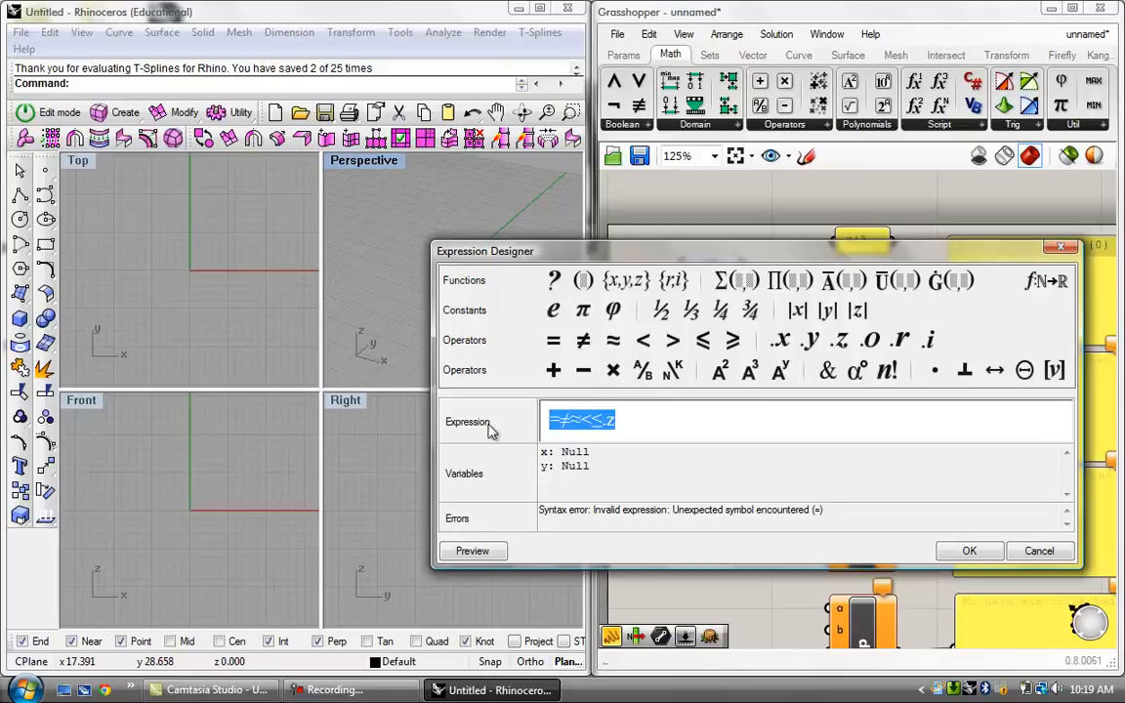
key("Delete")
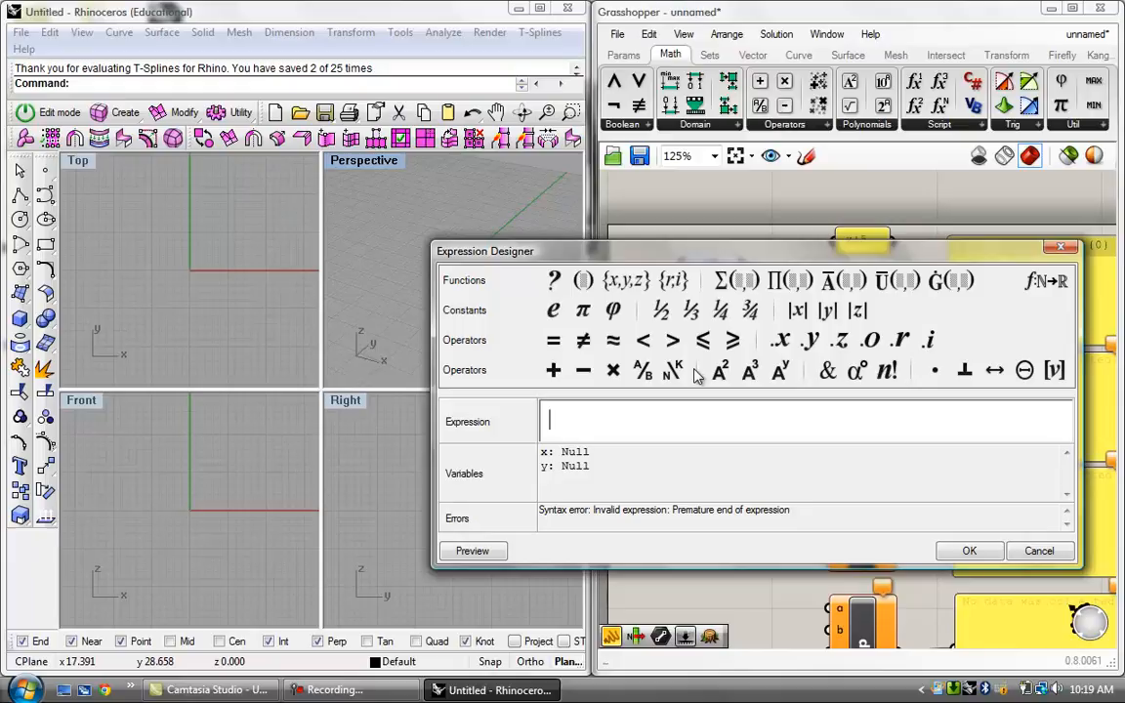
mouse_move(637, 416)
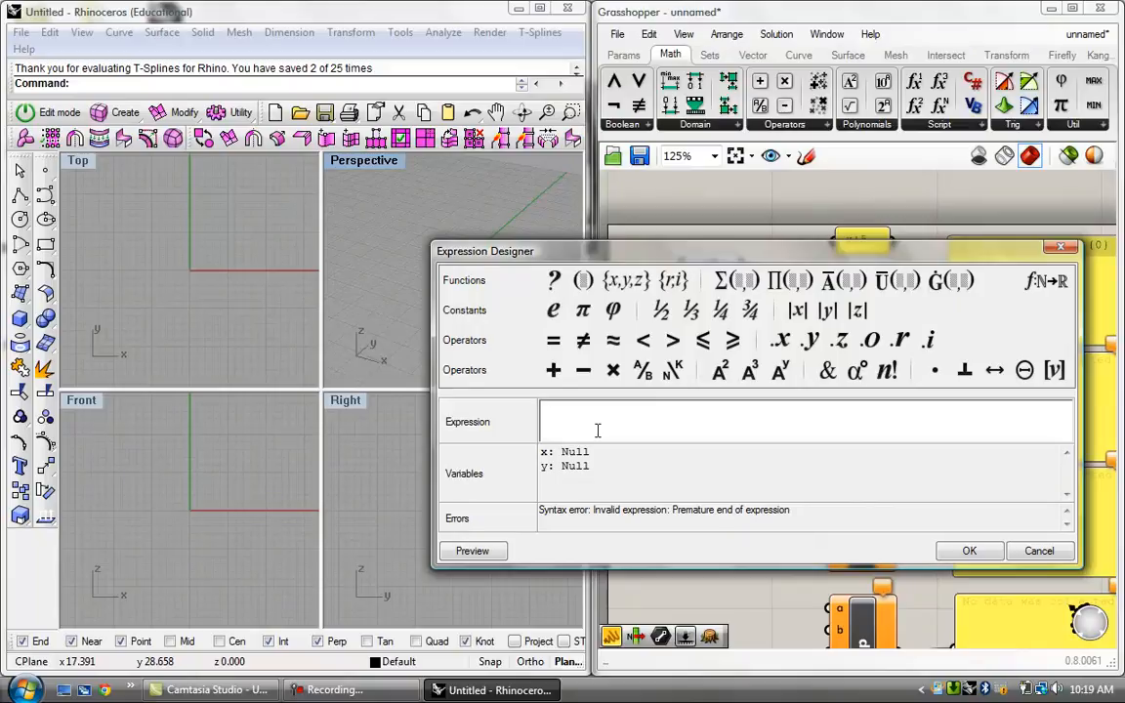
type("x")
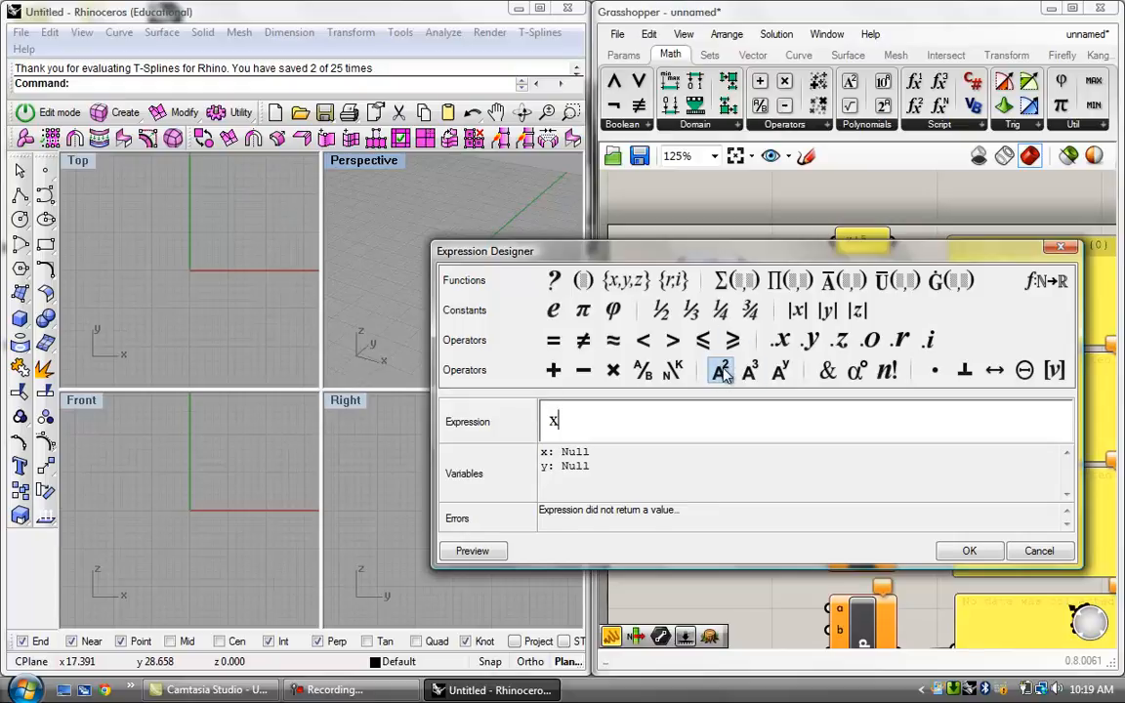
left_click(719, 371)
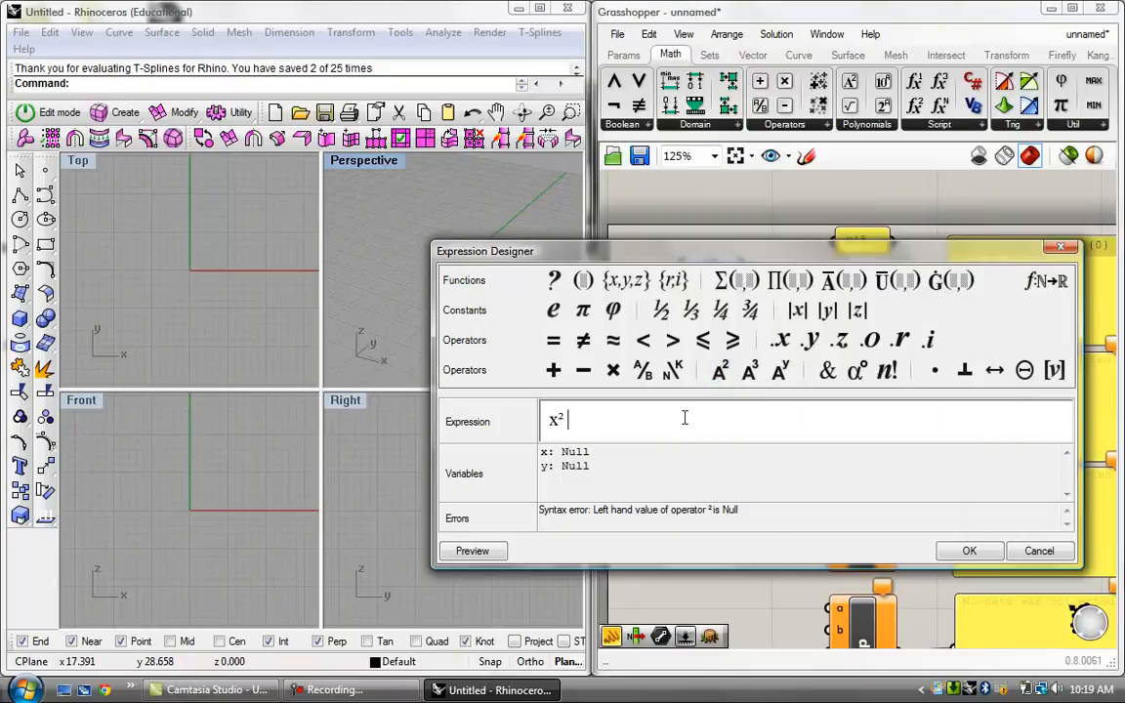
left_click(551, 371)
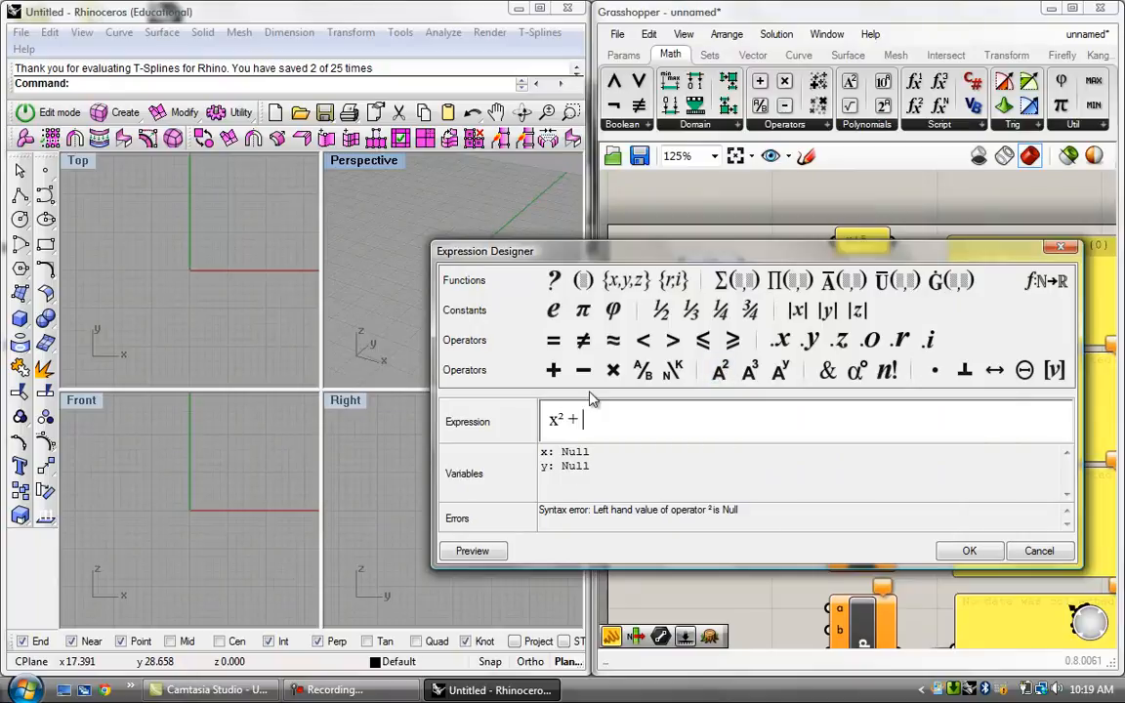
left_click(718, 371)
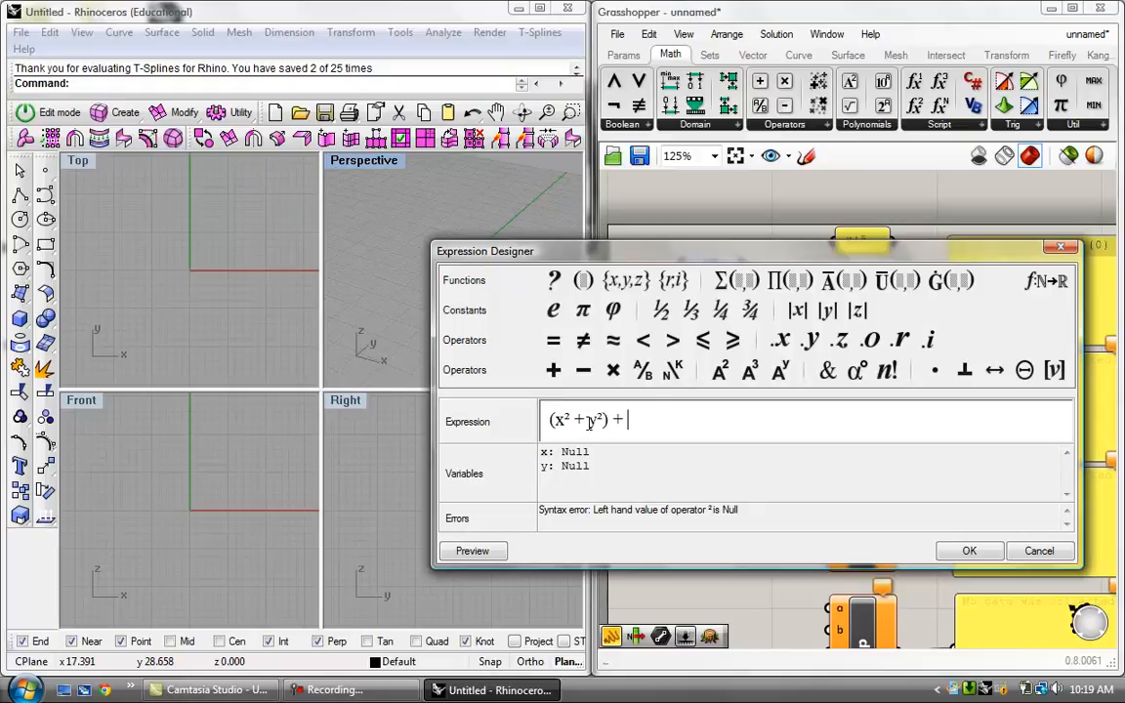
type("5")
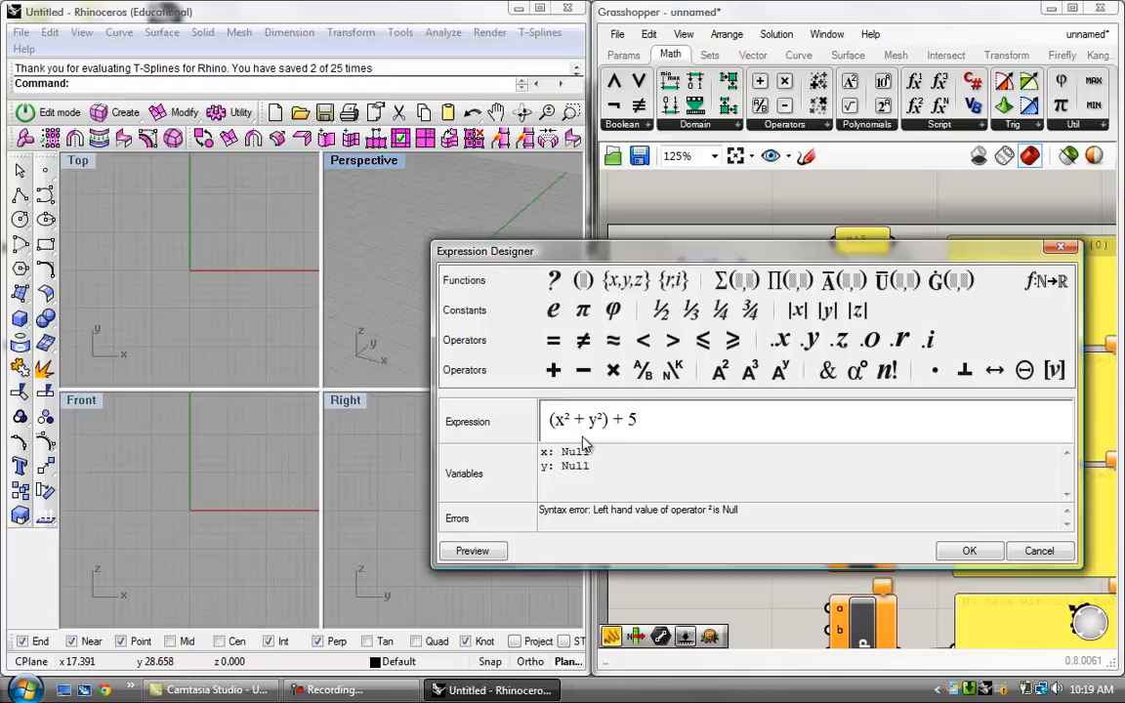
mouse_move(570, 439)
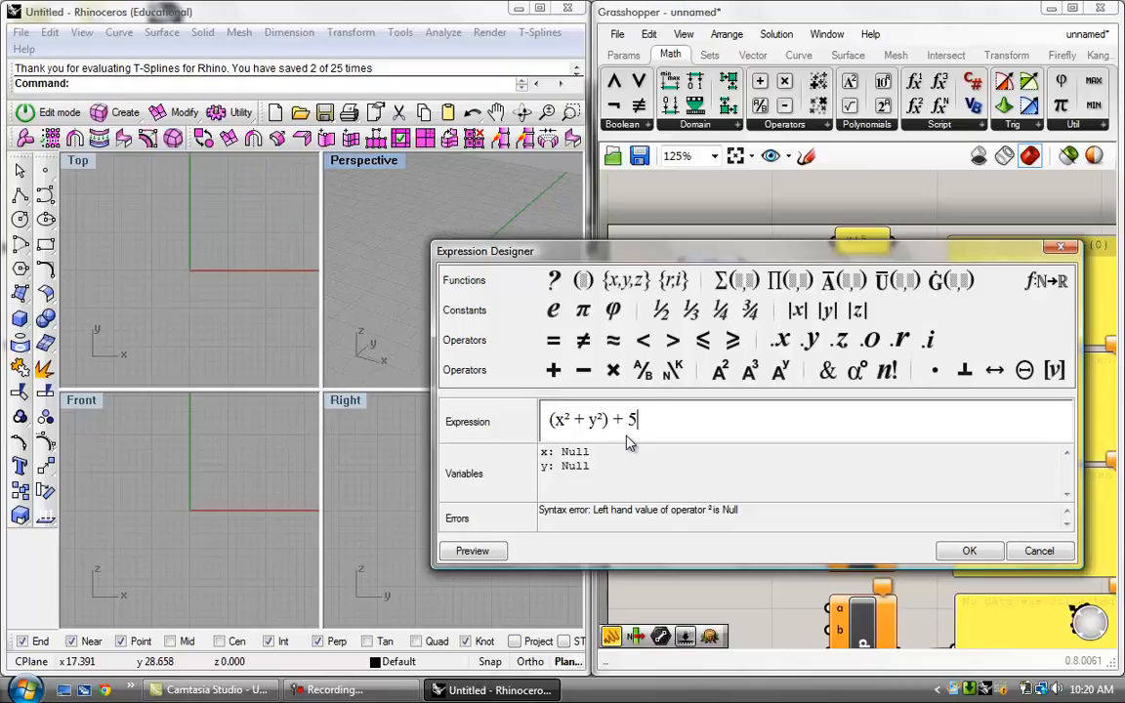
mouse_move(634, 441)
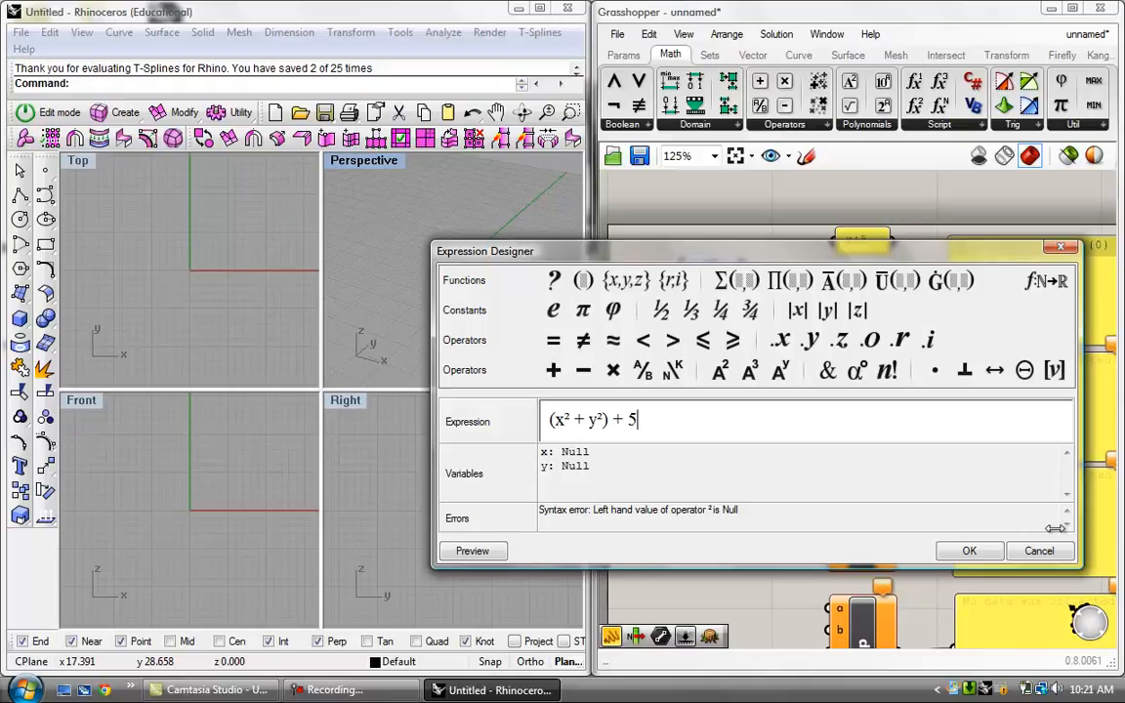
mouse_move(537, 447)
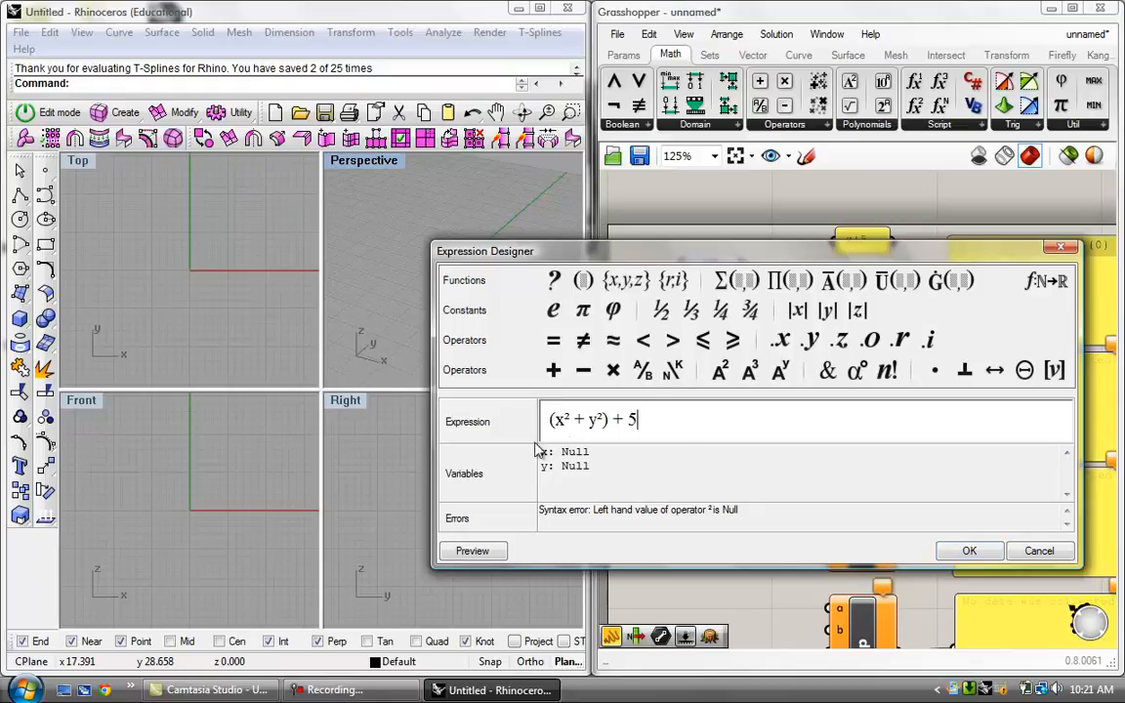
mouse_move(660, 449)
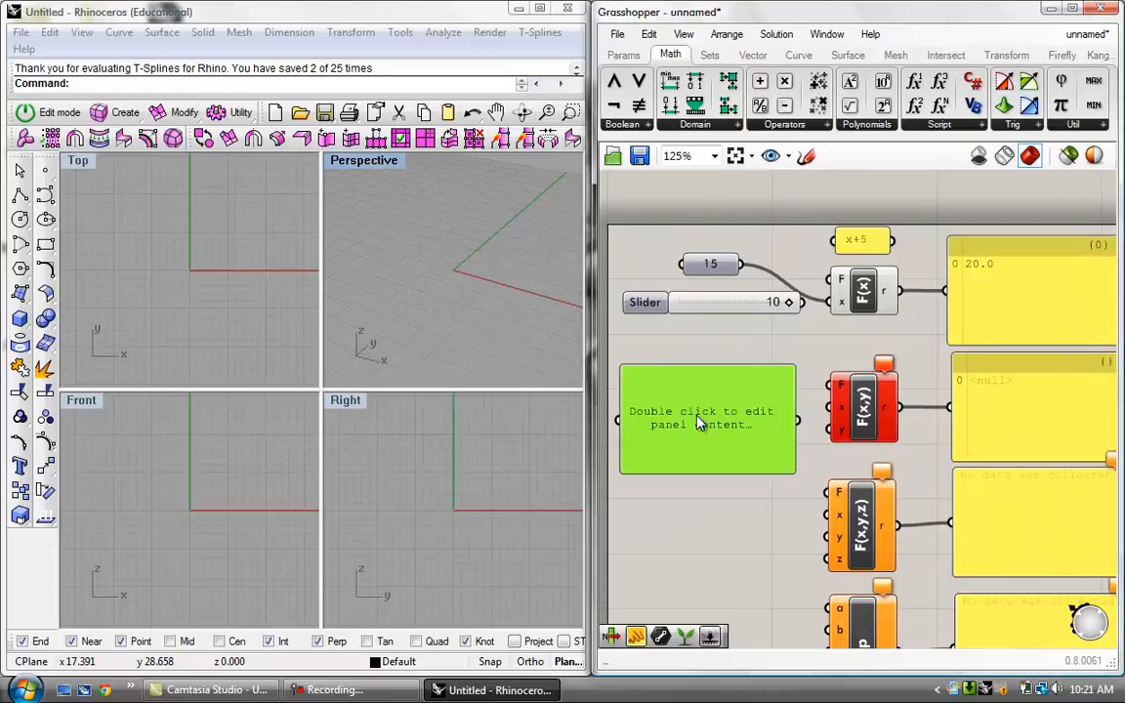
- Write (x^2 + y^2) + 5 in the note panel and place it above F(x,y)
double_click(707, 420)
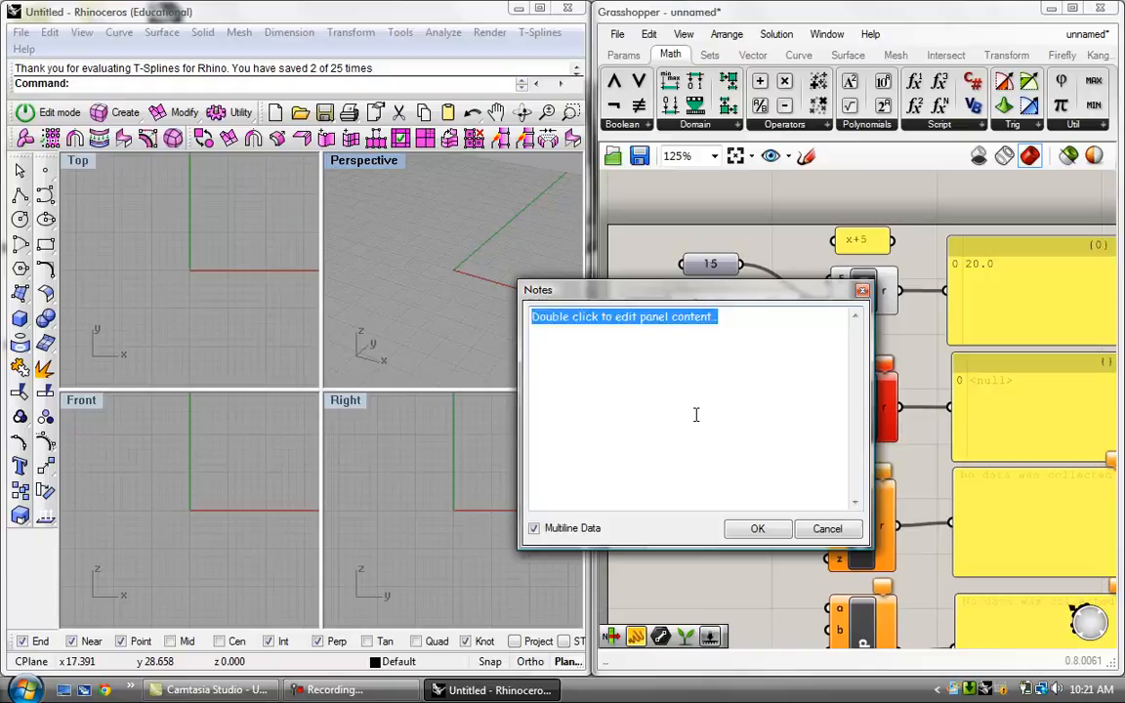
type("x^2")
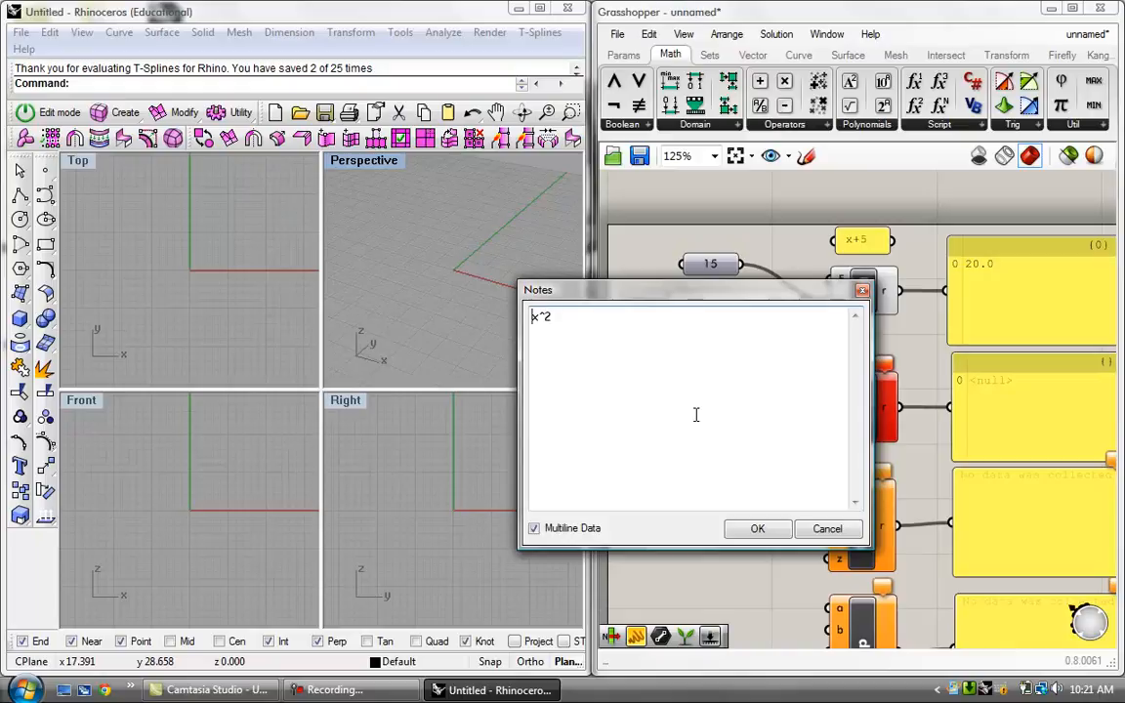
type("(x^2")
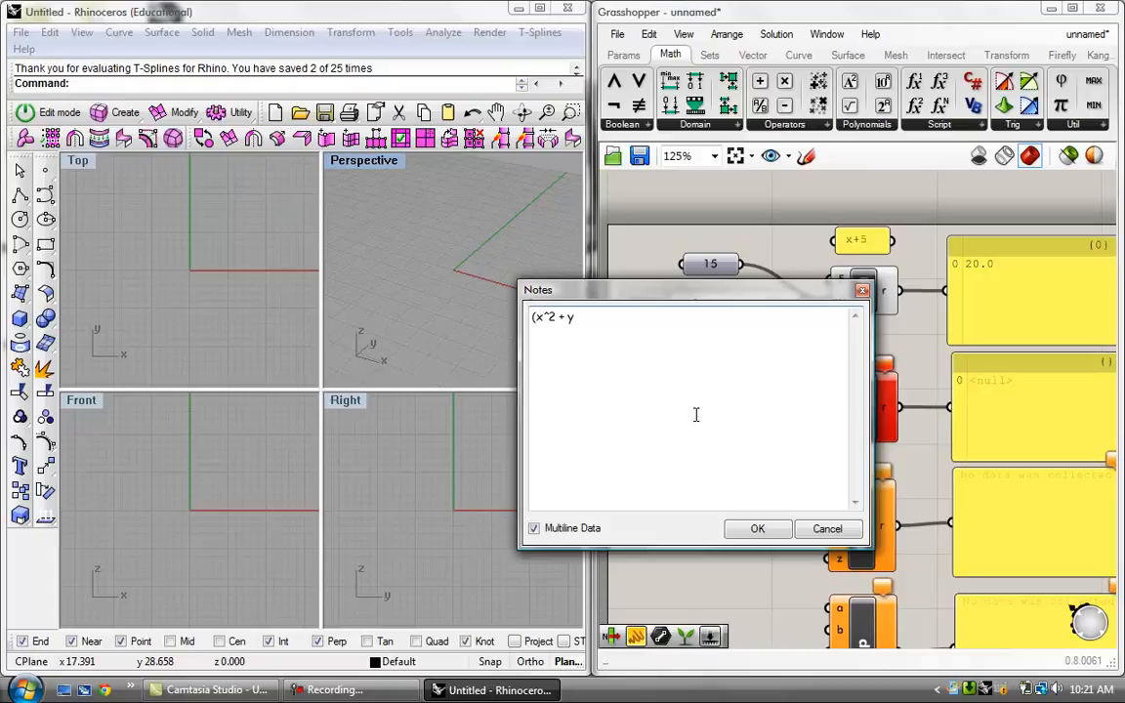
type("^2) + 5")
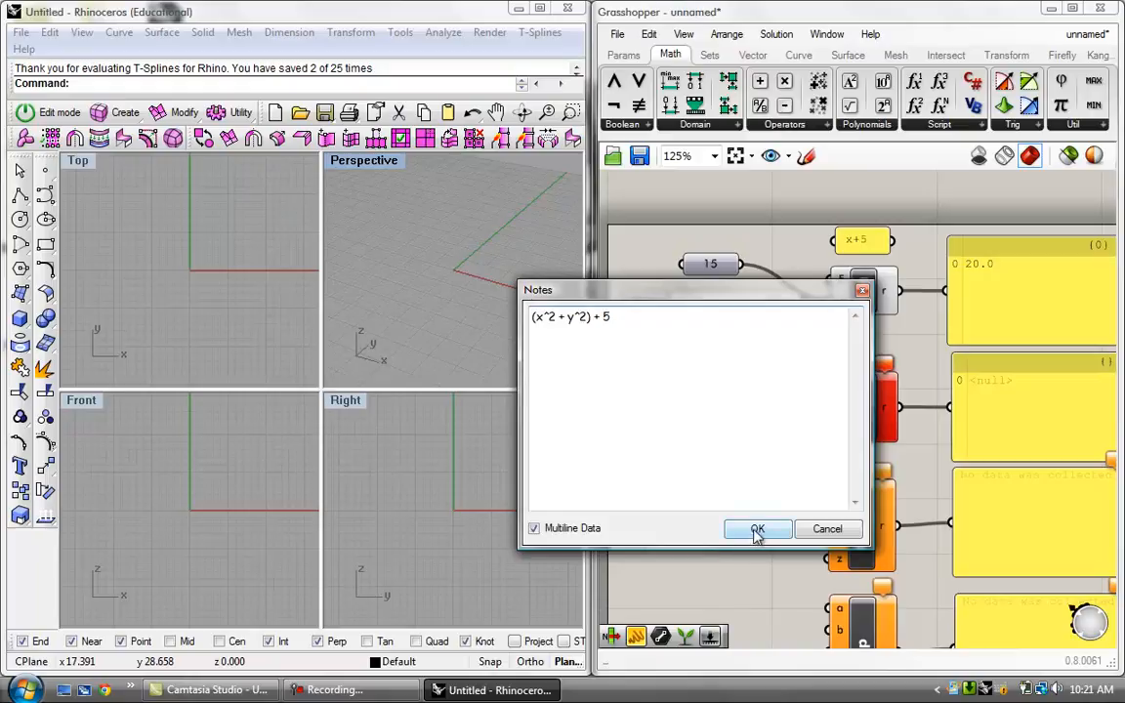
left_click(758, 528)
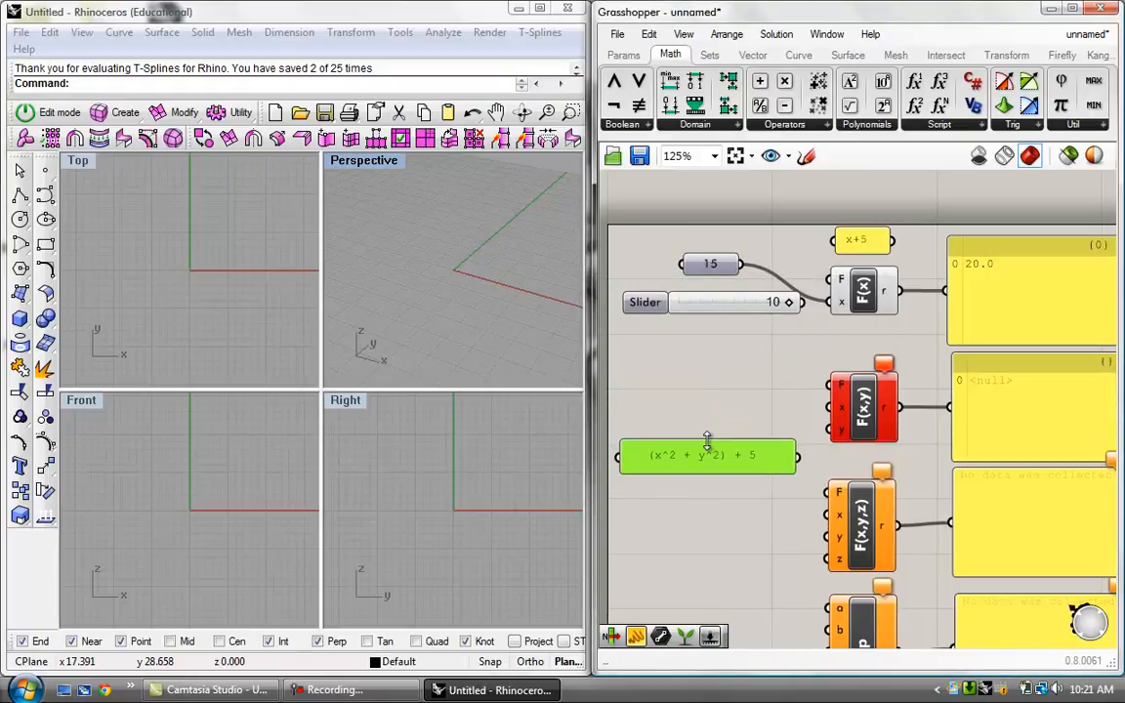
left_click_drag(707, 455, 843, 348)
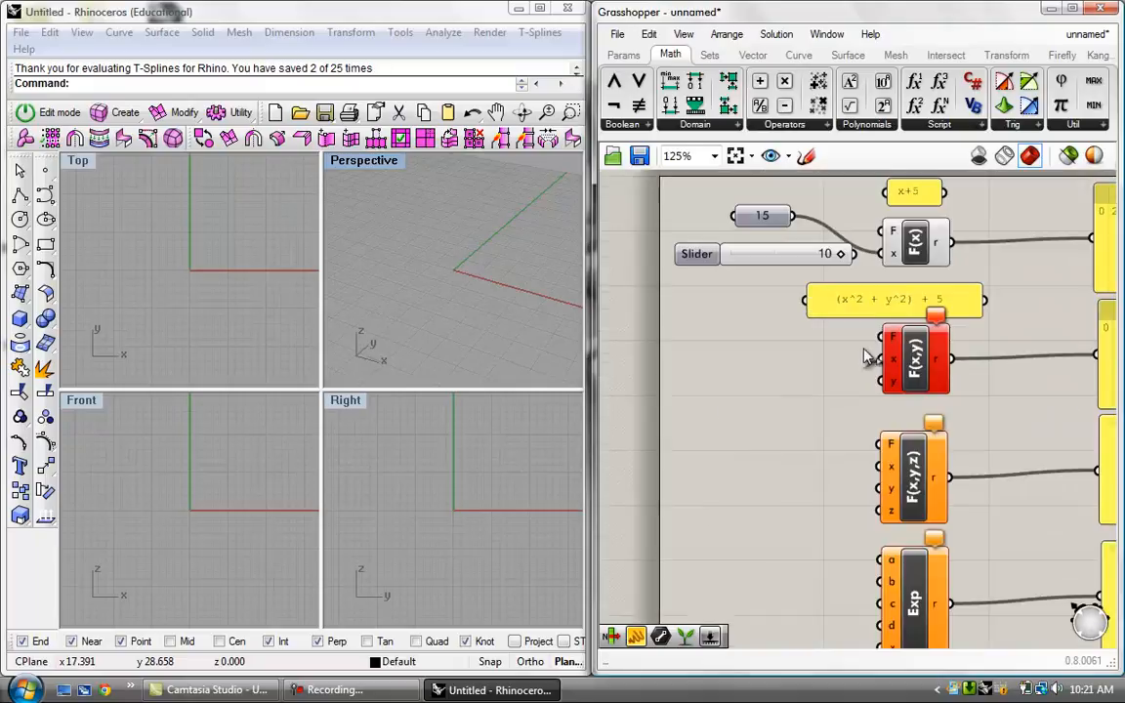
- Drag the first slider to 2 and the second slider to 3 for the F(x,y) inputs
scroll("down", 3)
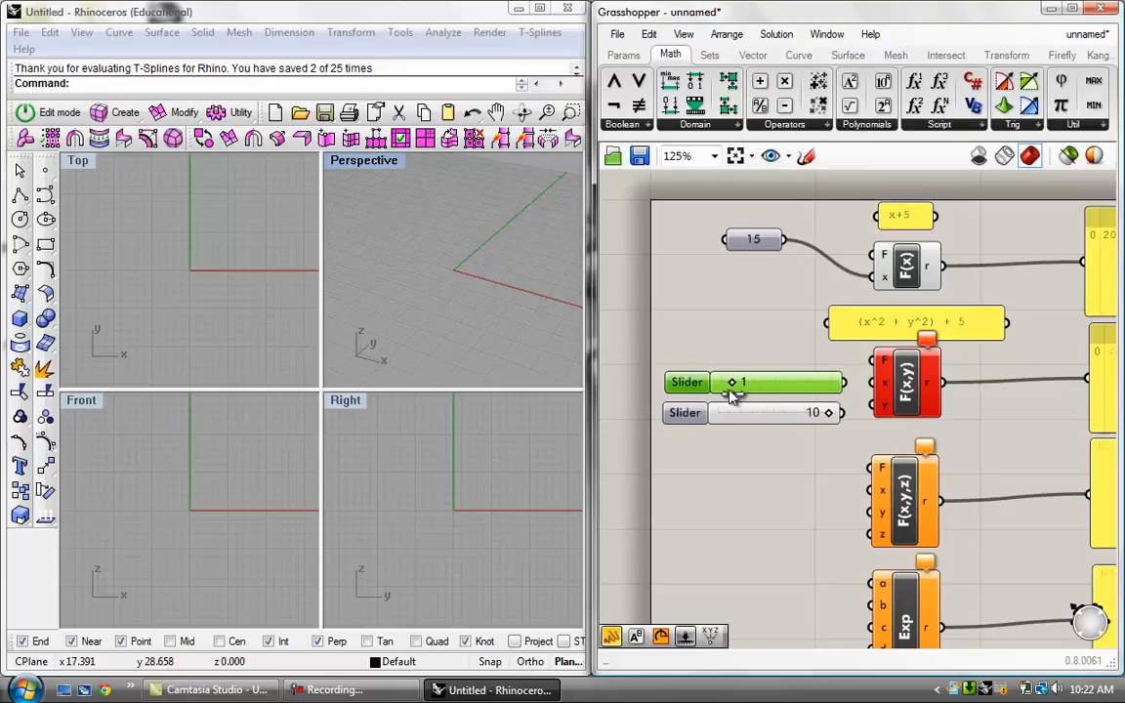
left_click_drag(734, 381, 754, 381)
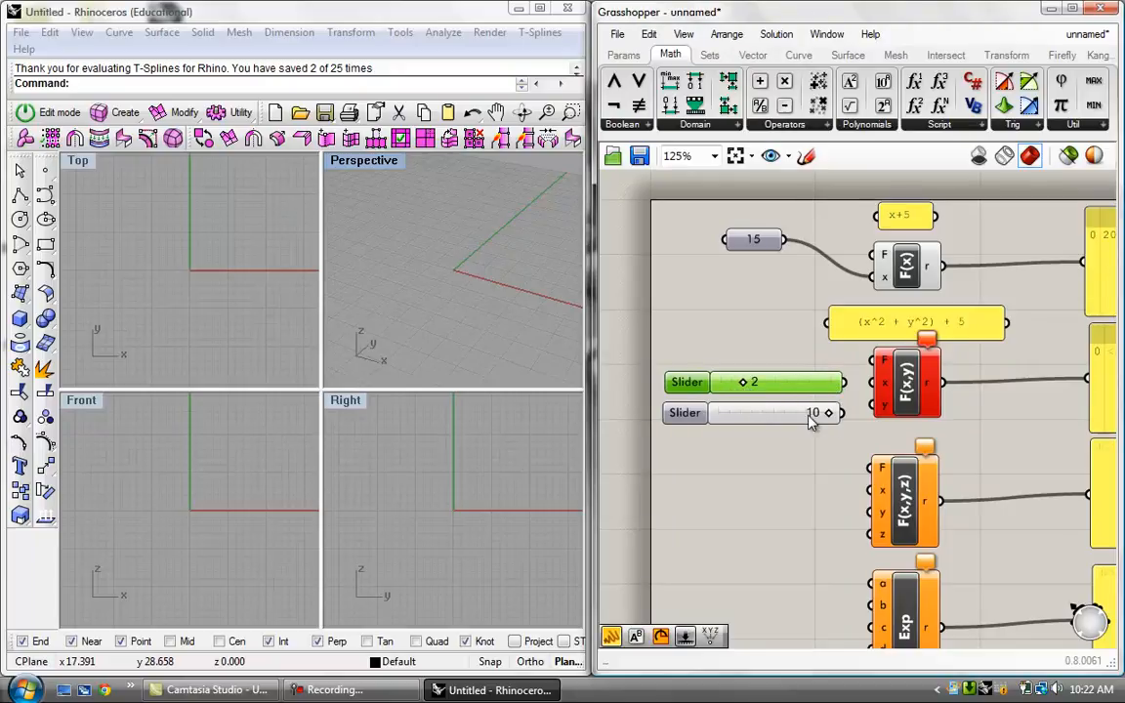
left_click_drag(824, 412, 766, 412)
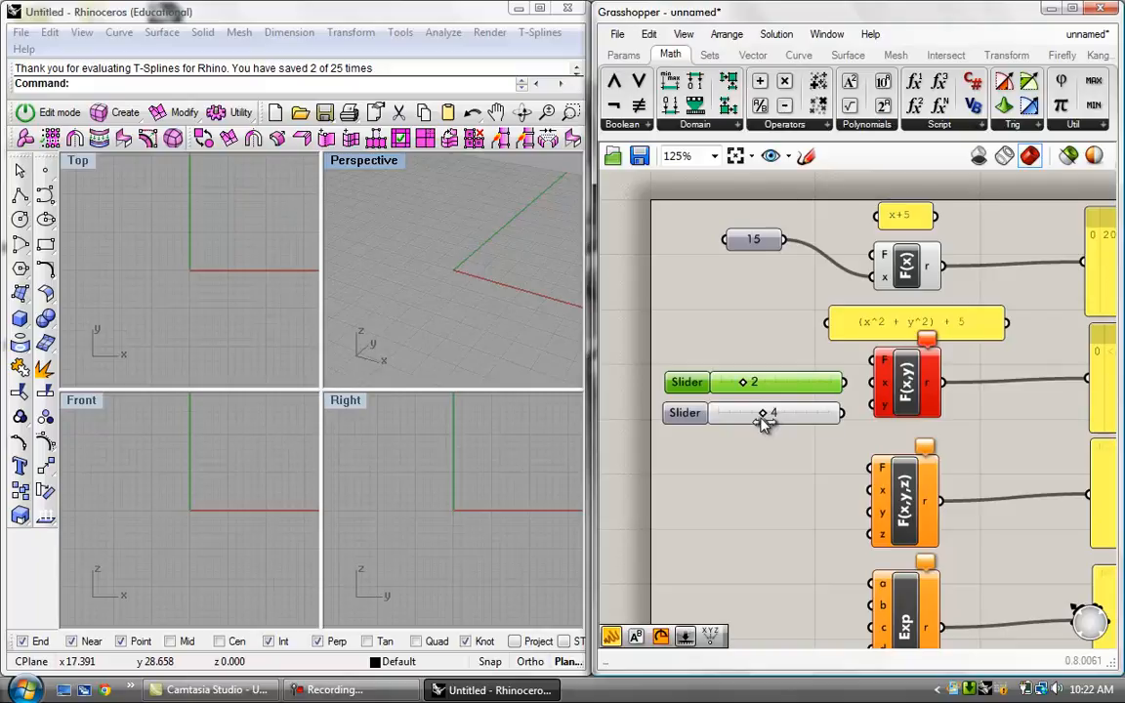
left_click_drag(772, 412, 760, 412)
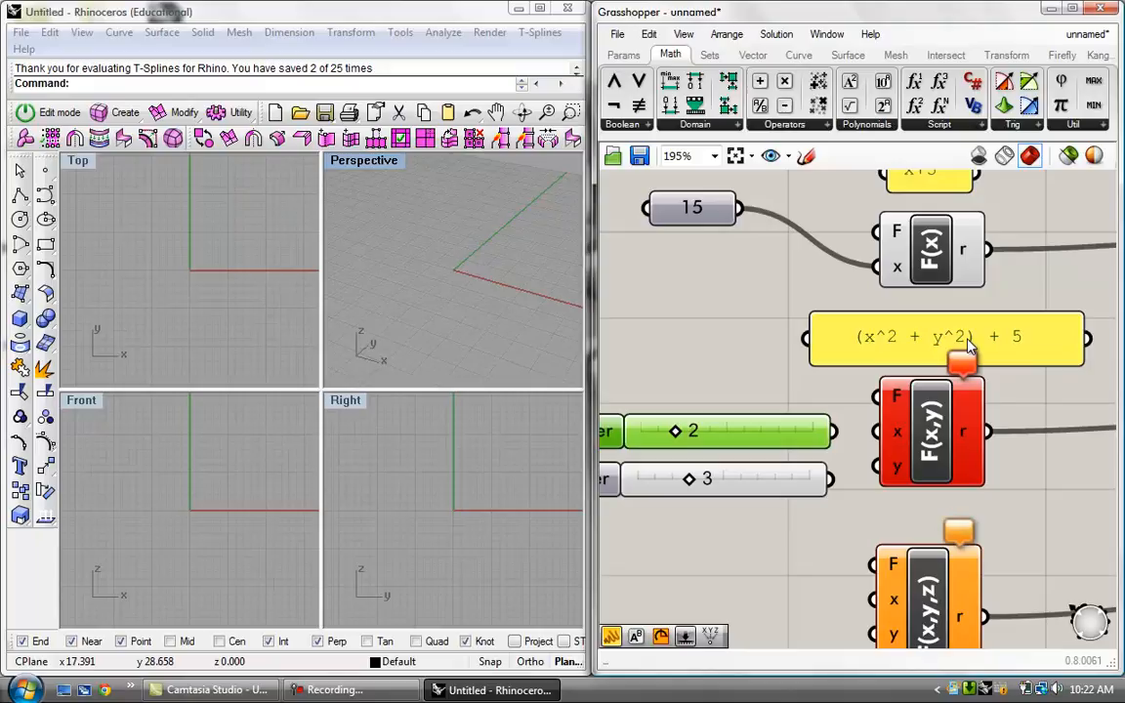
mouse_move(869, 348)
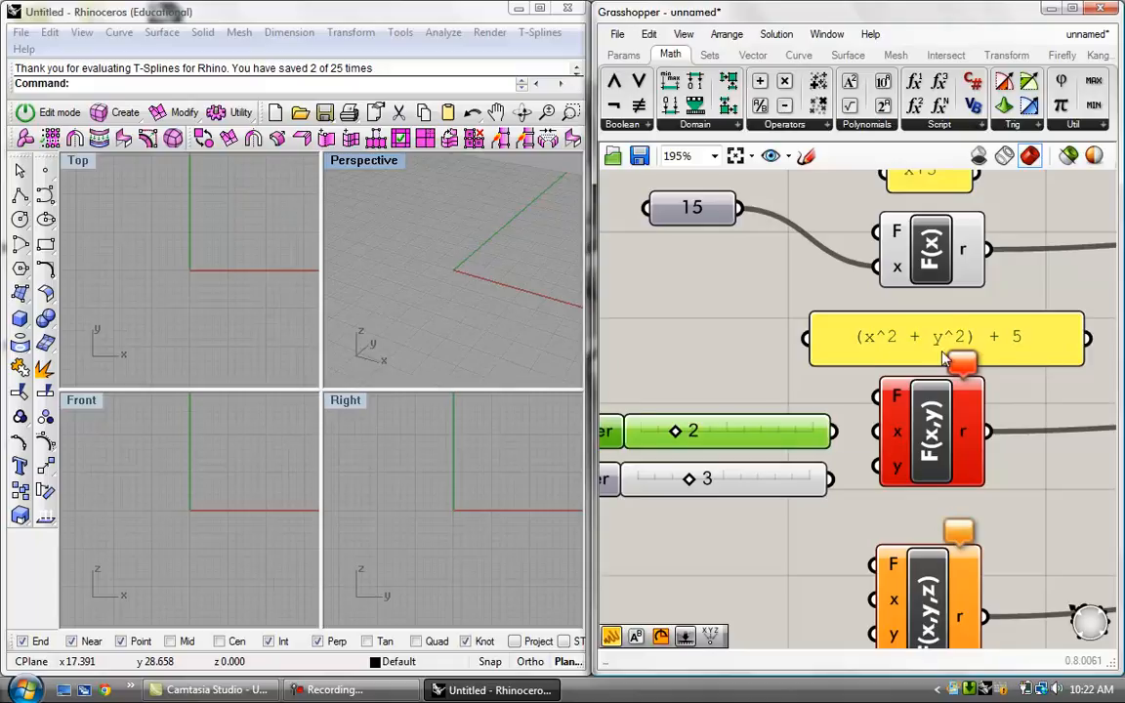
mouse_move(750, 379)
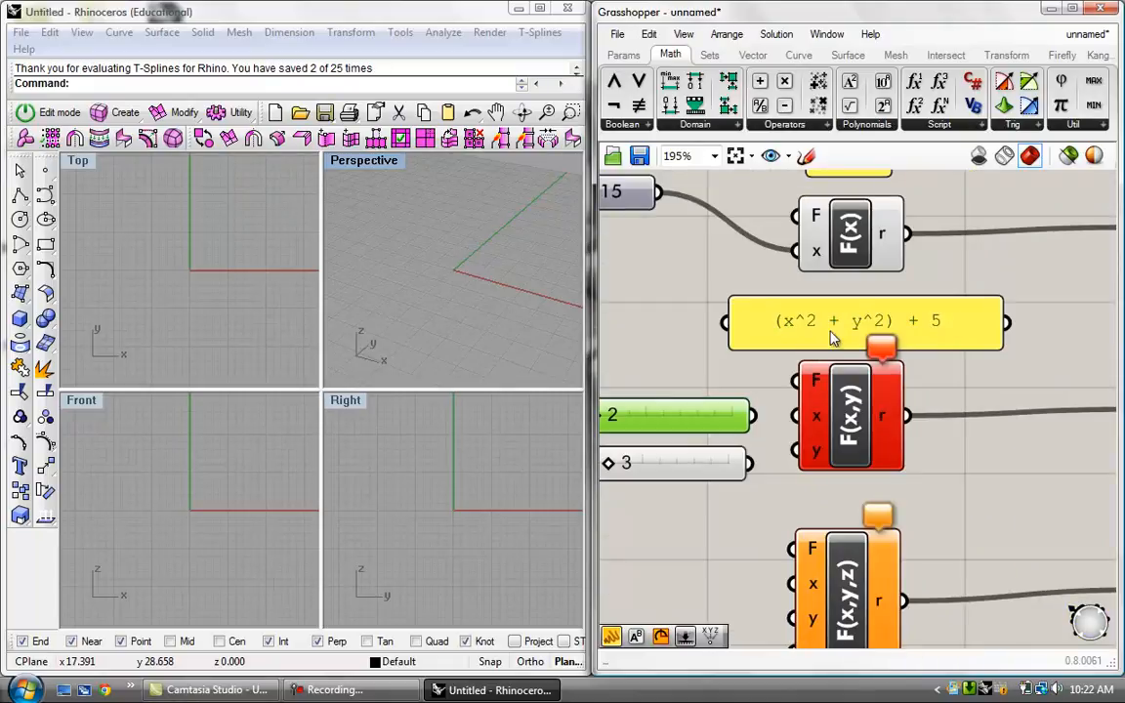
- Recompute F(x,y) from the 2 and 3 sliders so its result panel reads 18.0
scroll("down", 3)
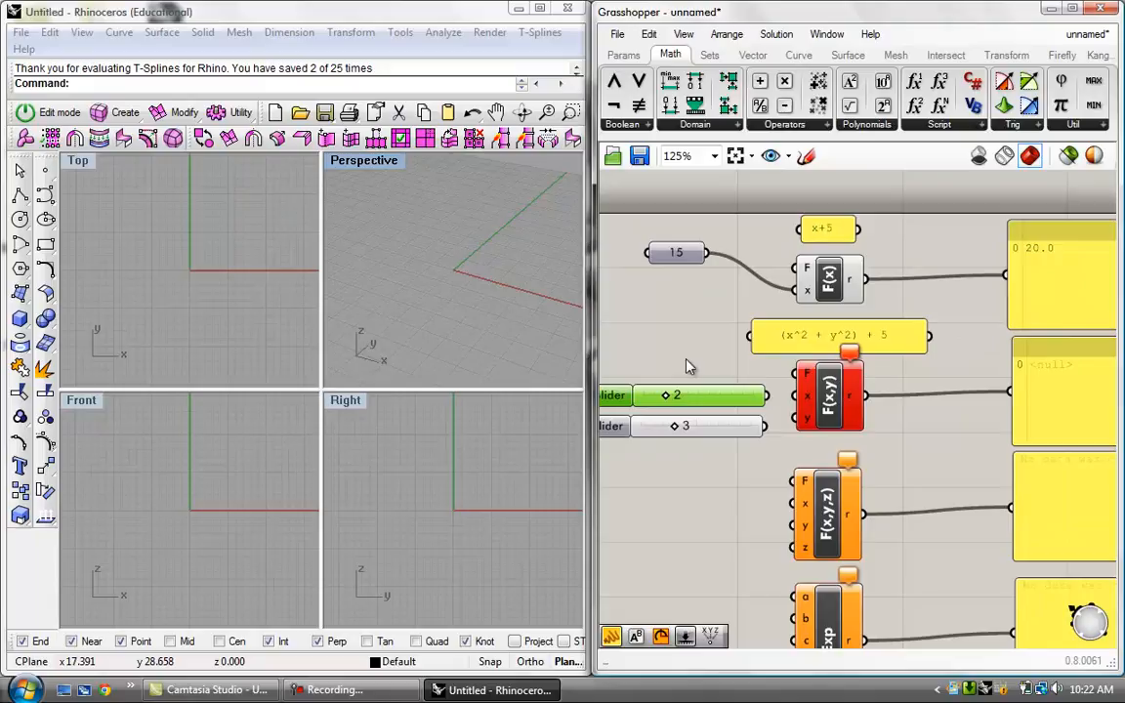
mouse_move(707, 369)
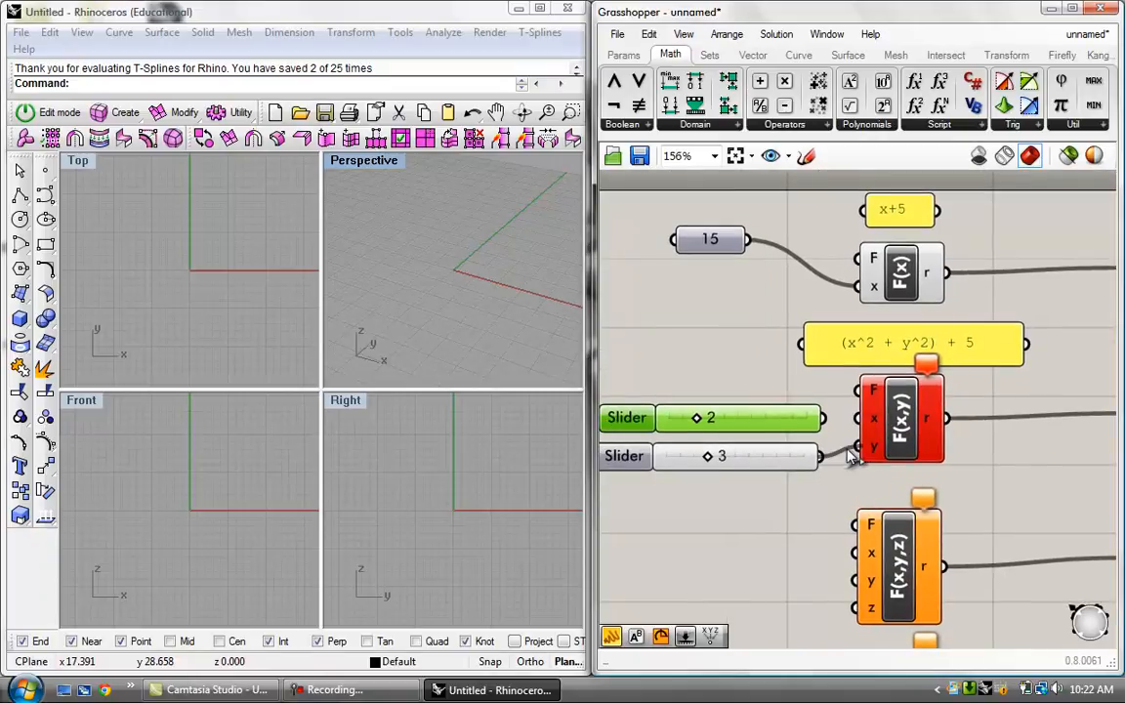
left_click(851, 490)
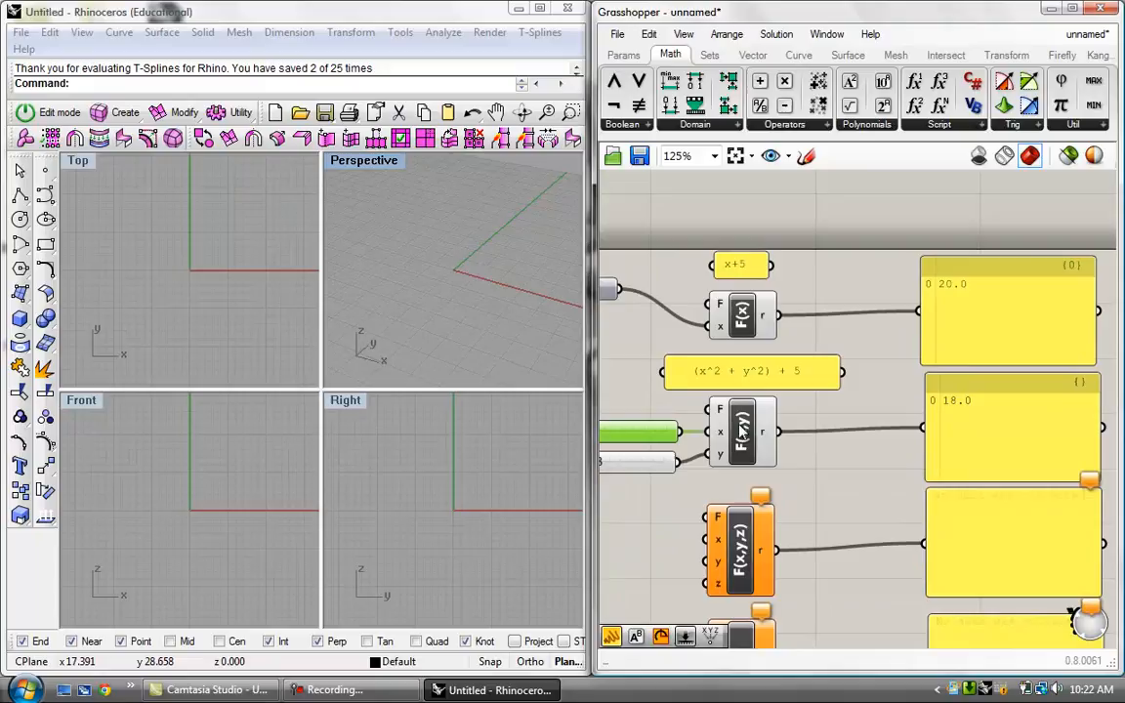
mouse_move(727, 387)
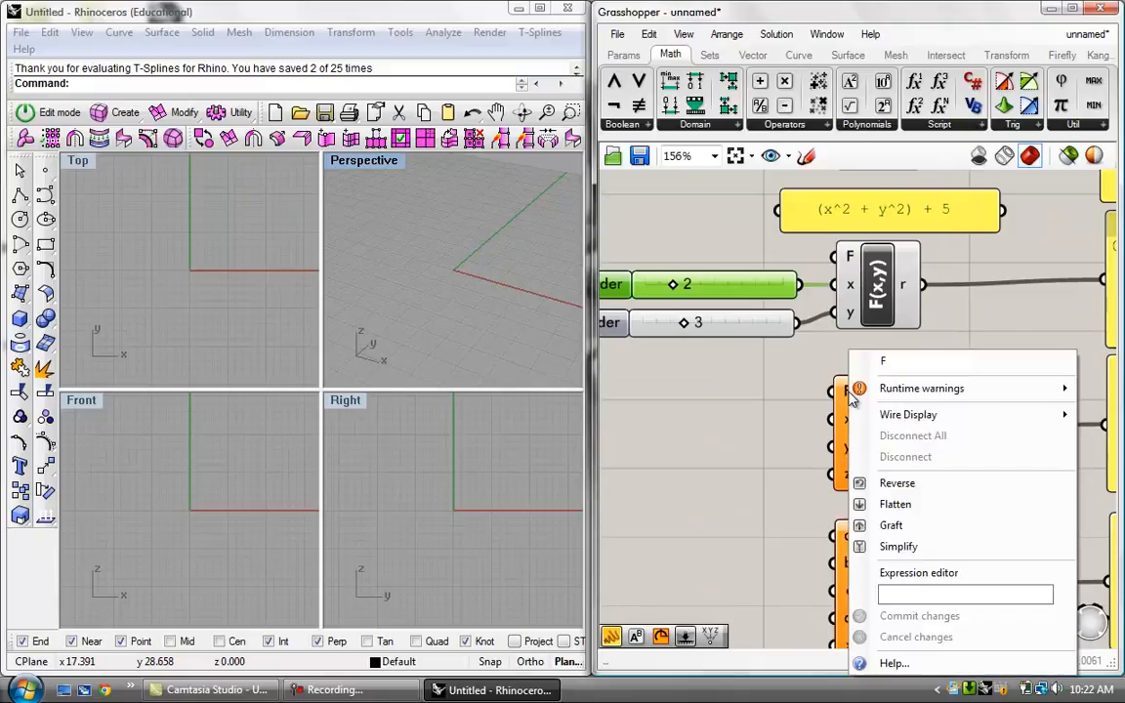
- Define the expression x+y+z on the F input of F(x,y,z) and verify it is stored
left_click(918, 572)
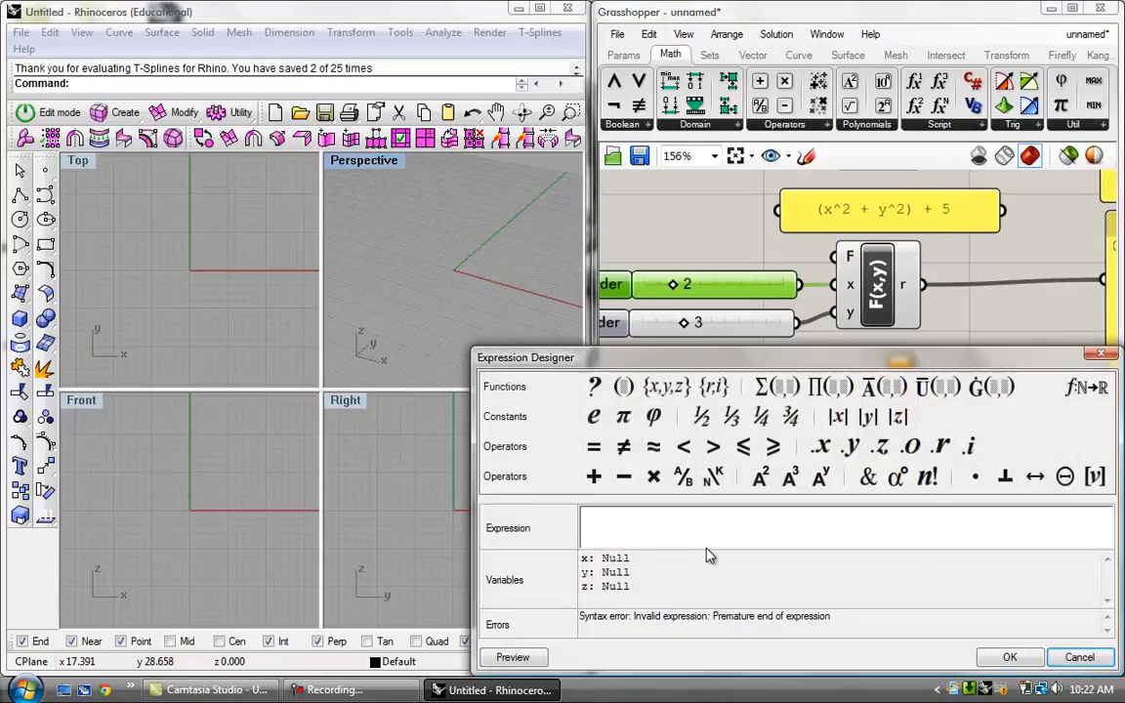
type("x+")
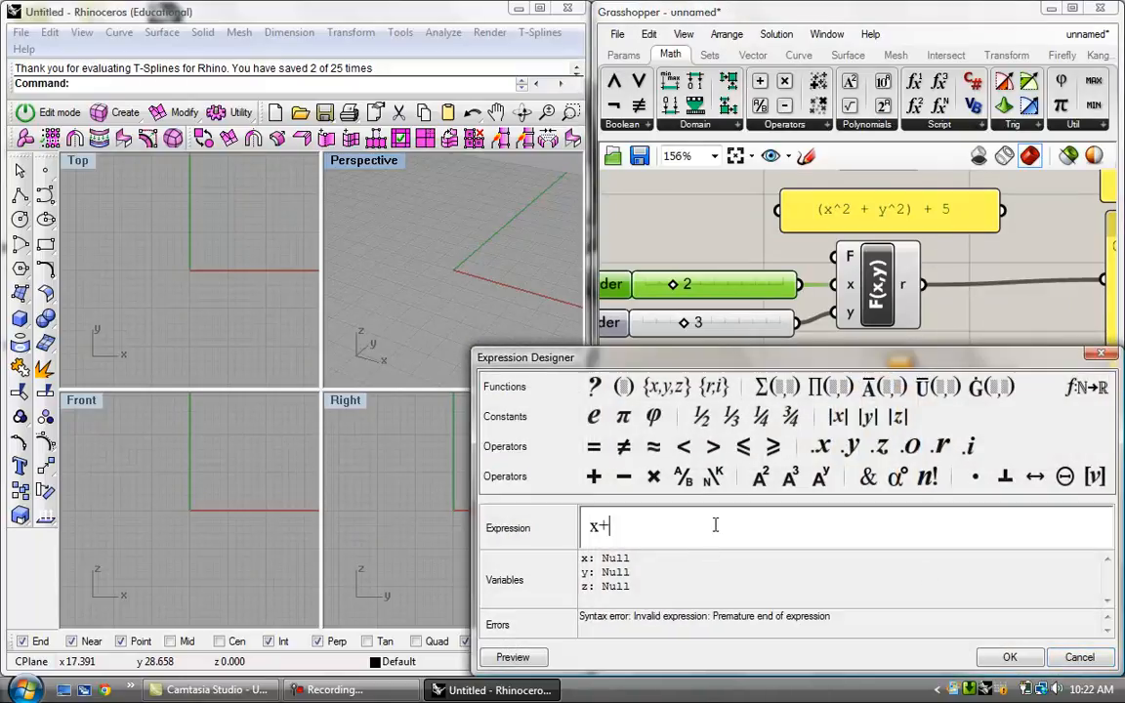
type("y")
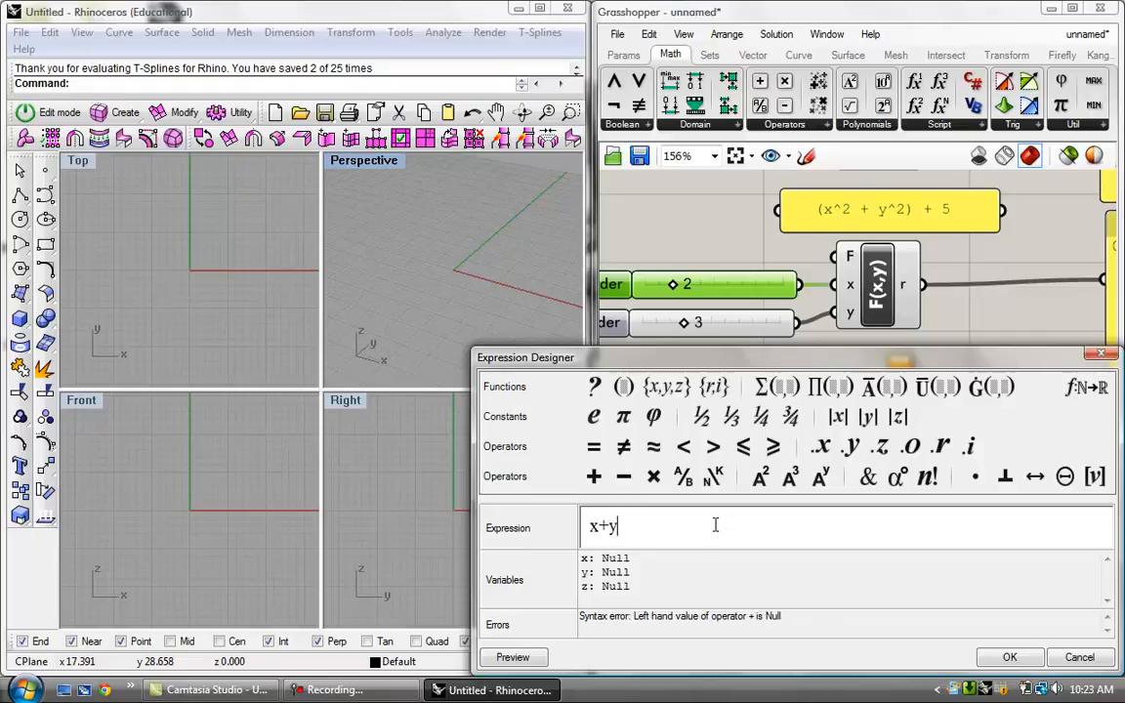
type("+z")
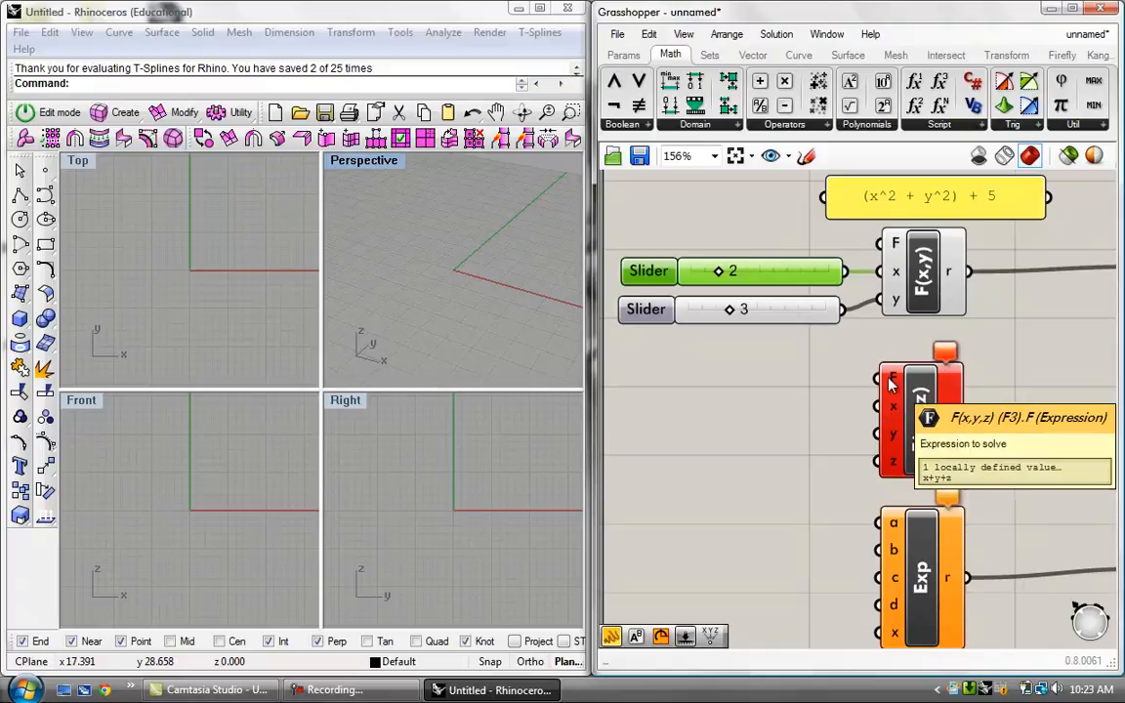
right_click(893, 383)
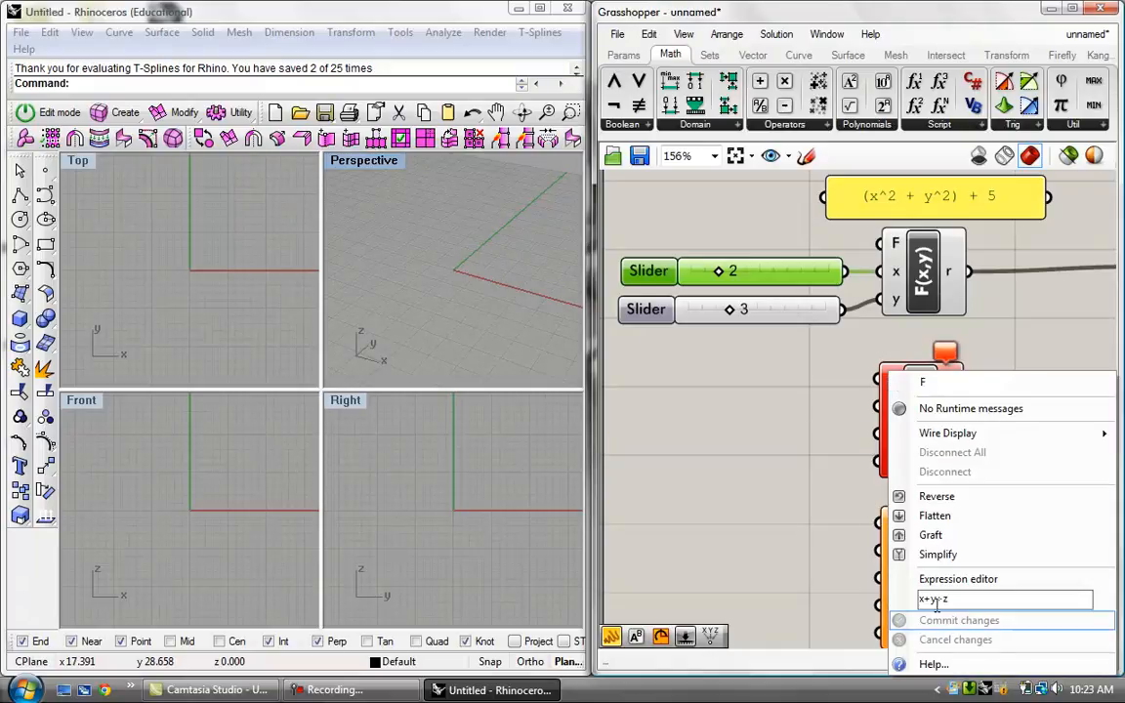
left_click(959, 621)
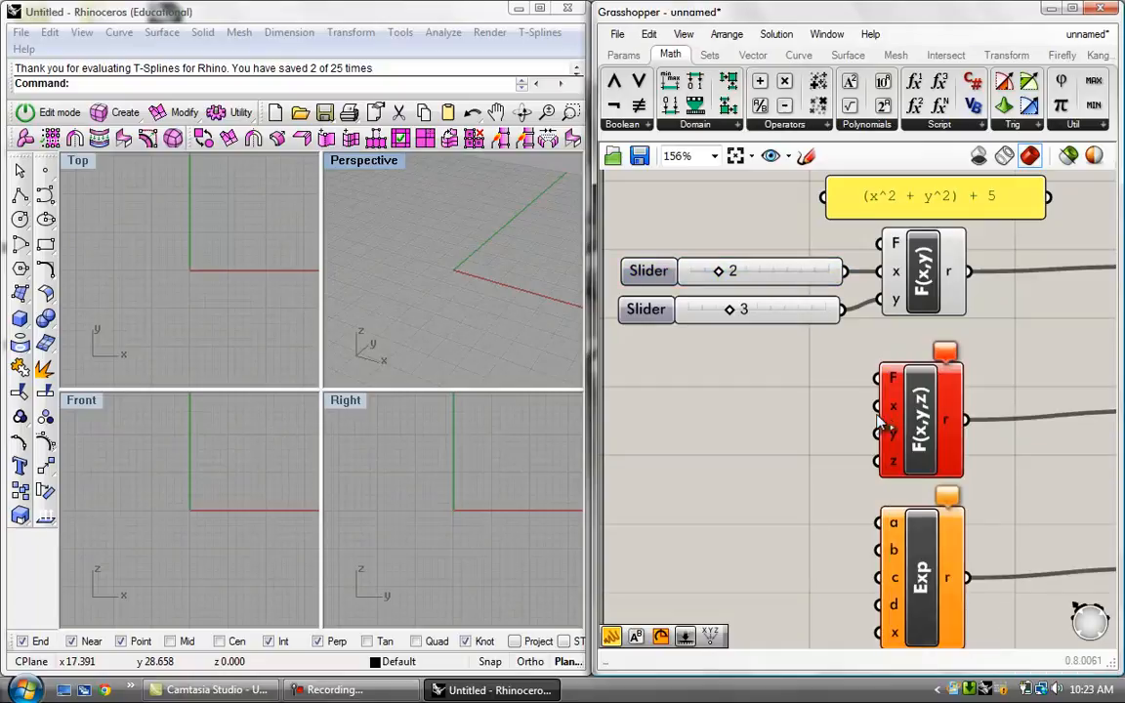
mouse_move(846, 412)
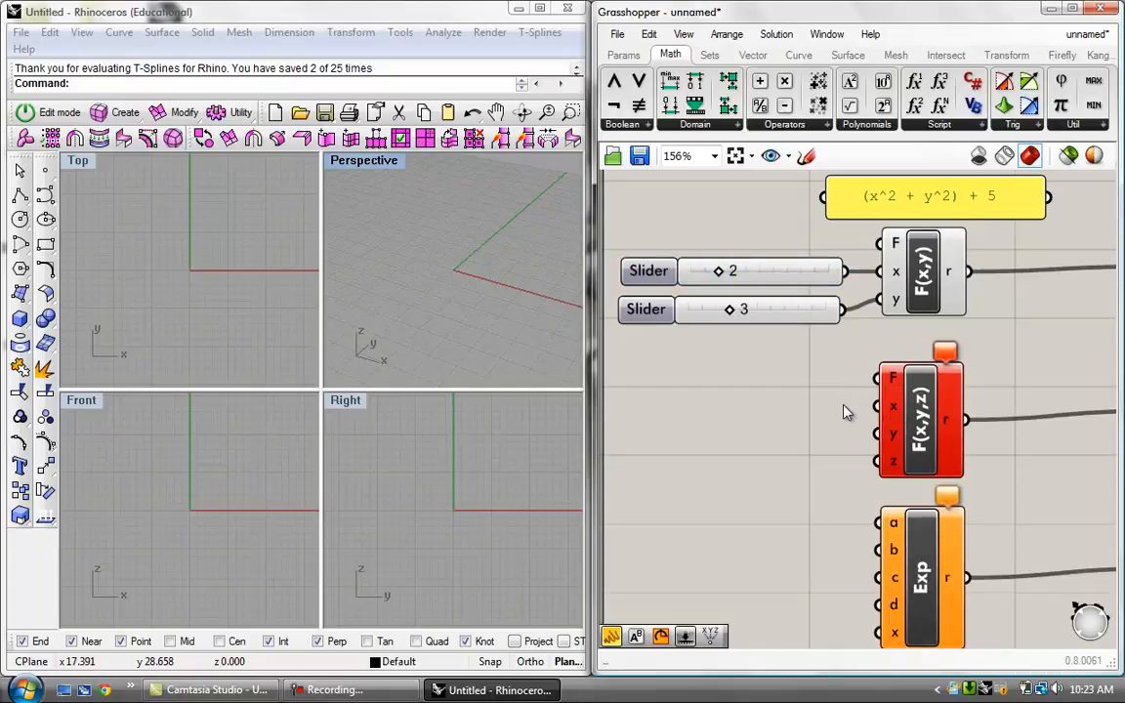
mouse_move(894, 446)
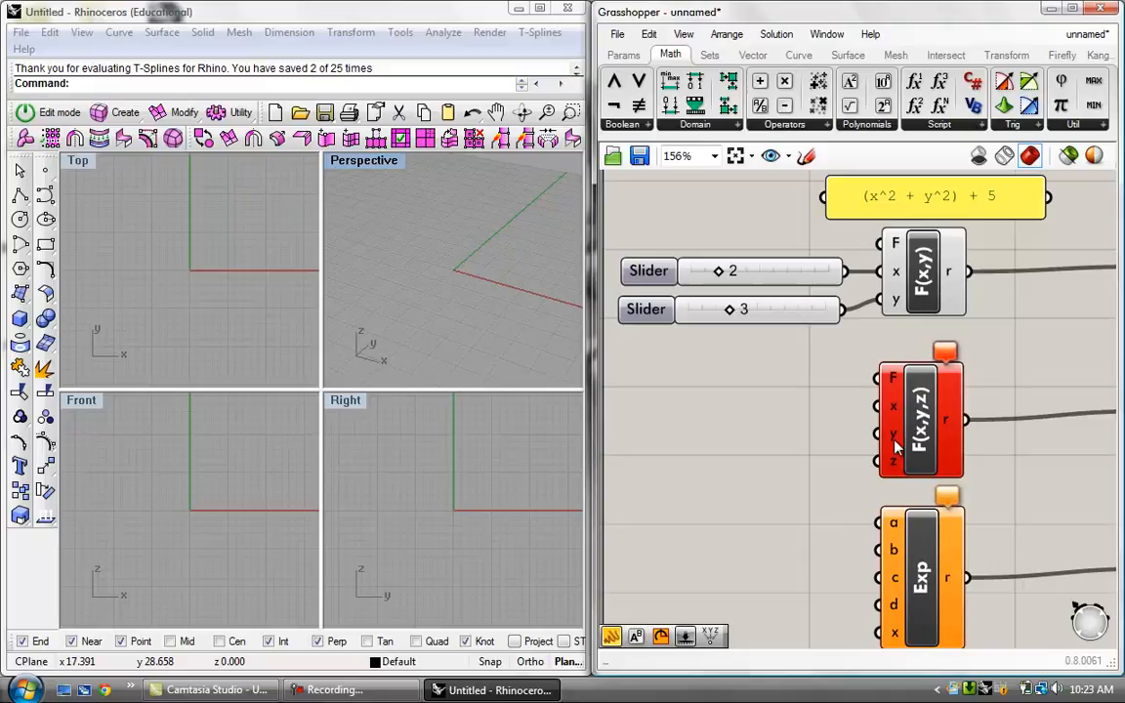
mouse_move(892, 410)
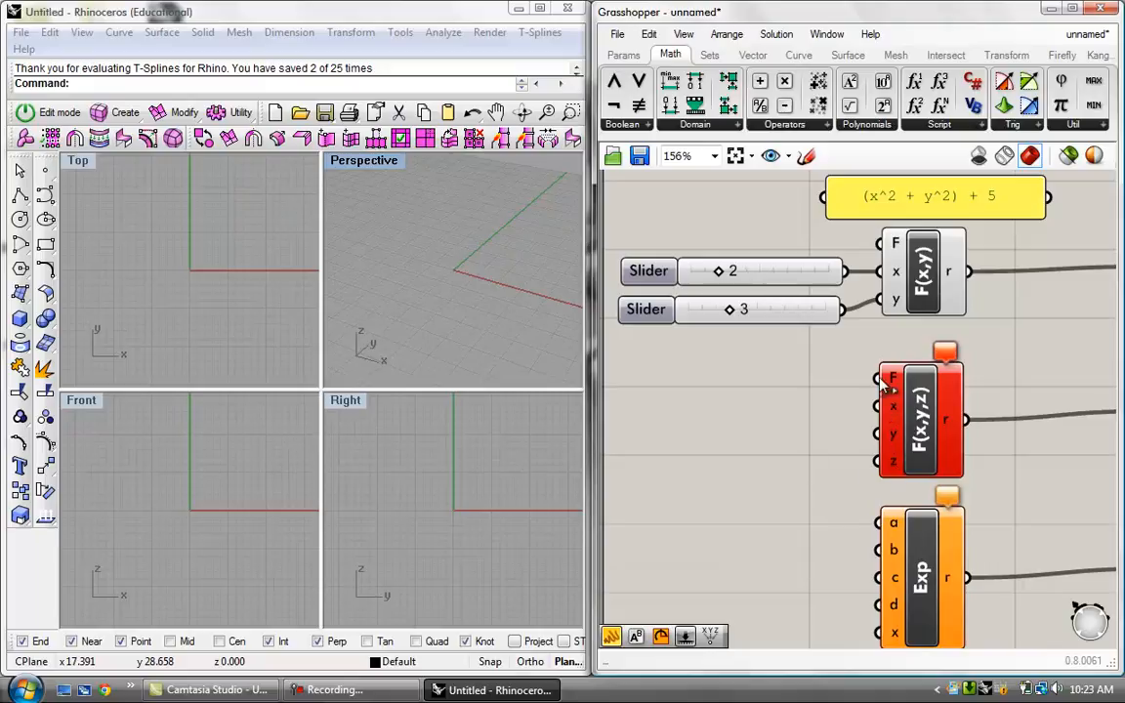
mouse_move(898, 409)
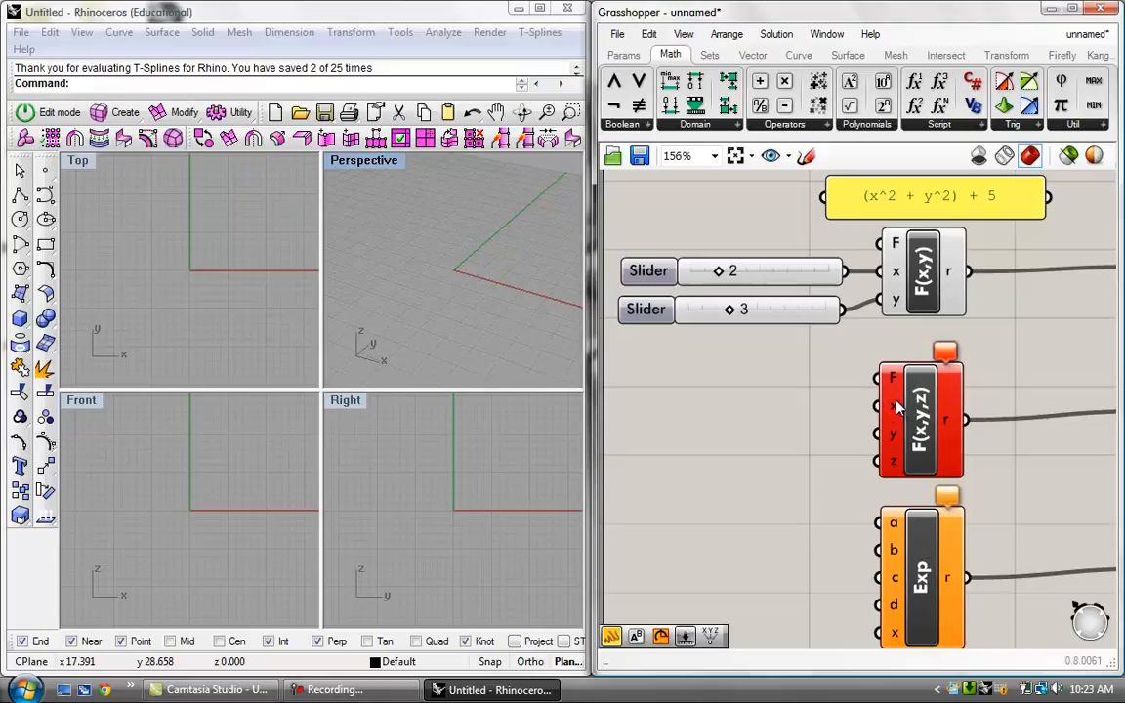
mouse_move(894, 418)
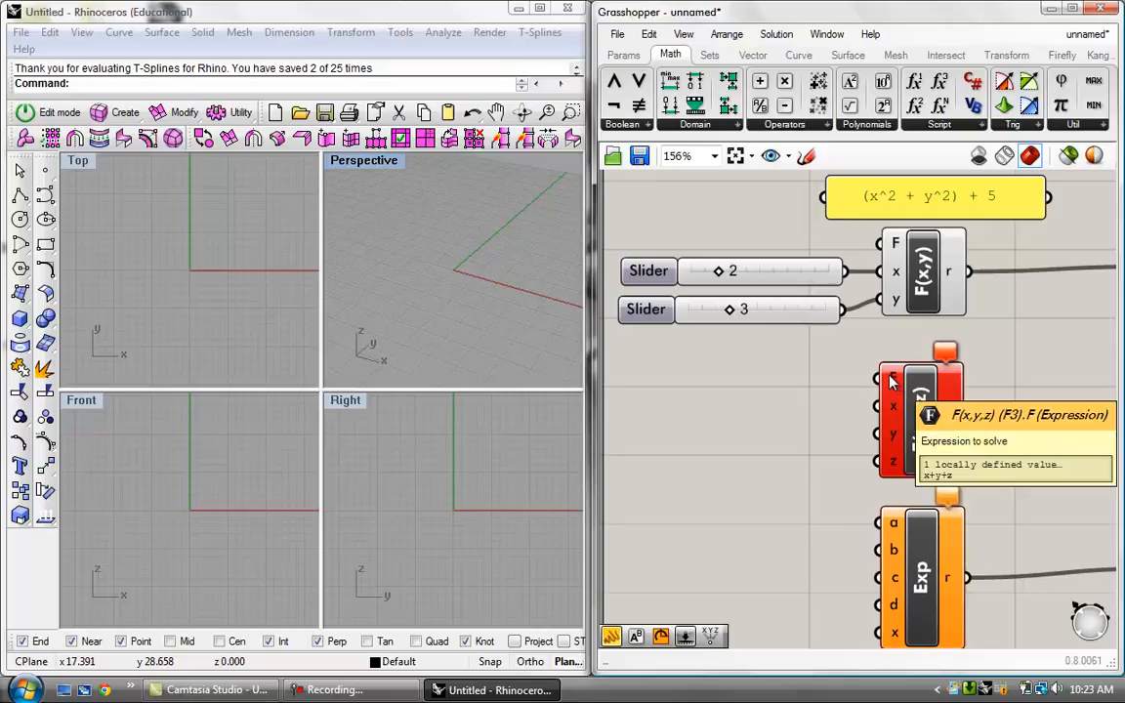
mouse_move(808, 448)
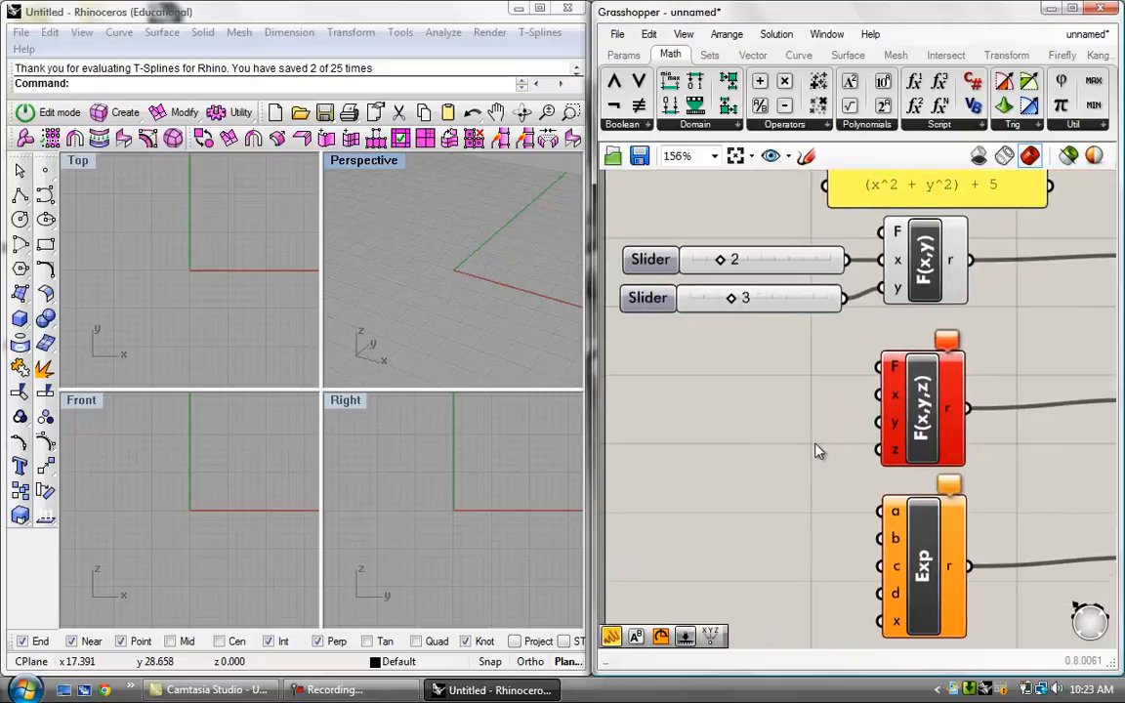
mouse_move(836, 434)
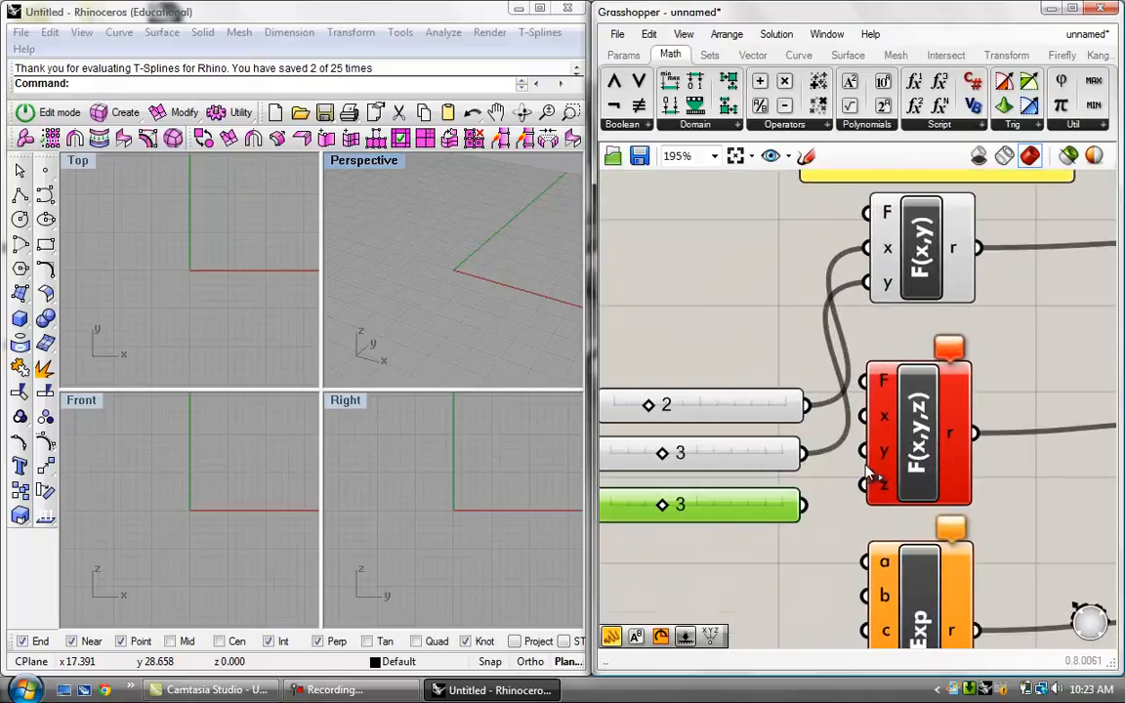
- Wire the three sliders (2, 3, 3) into the x, y and z inputs of F(x,y,z)
scroll("down", 3)
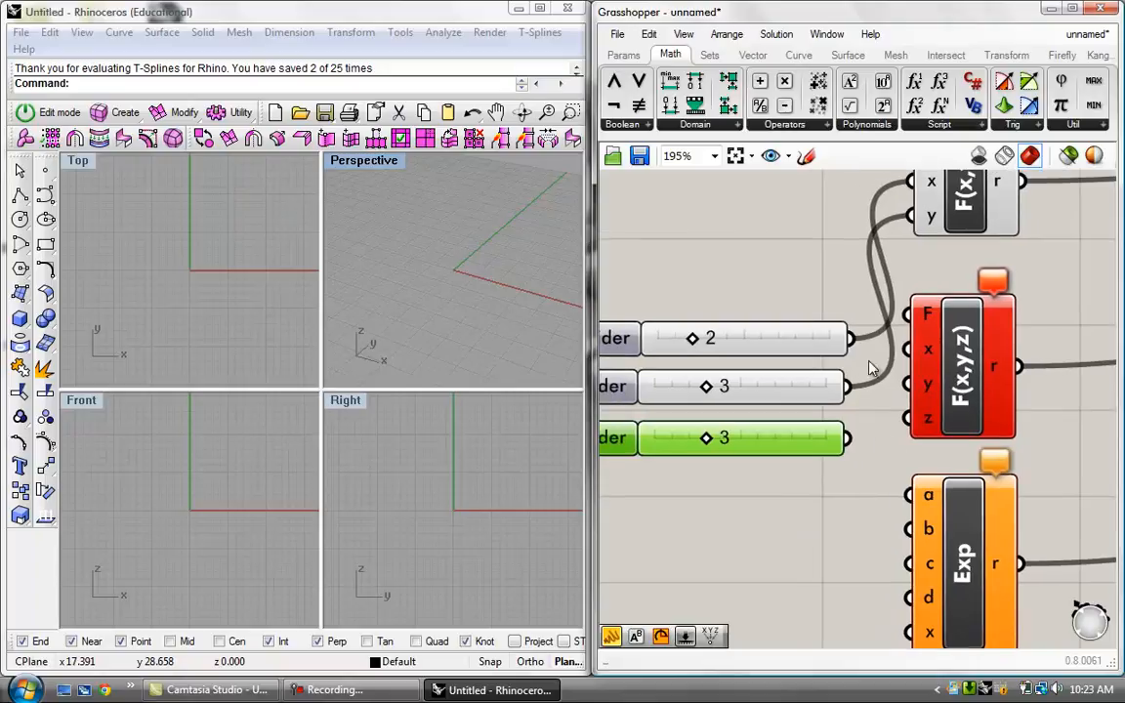
mouse_move(855, 395)
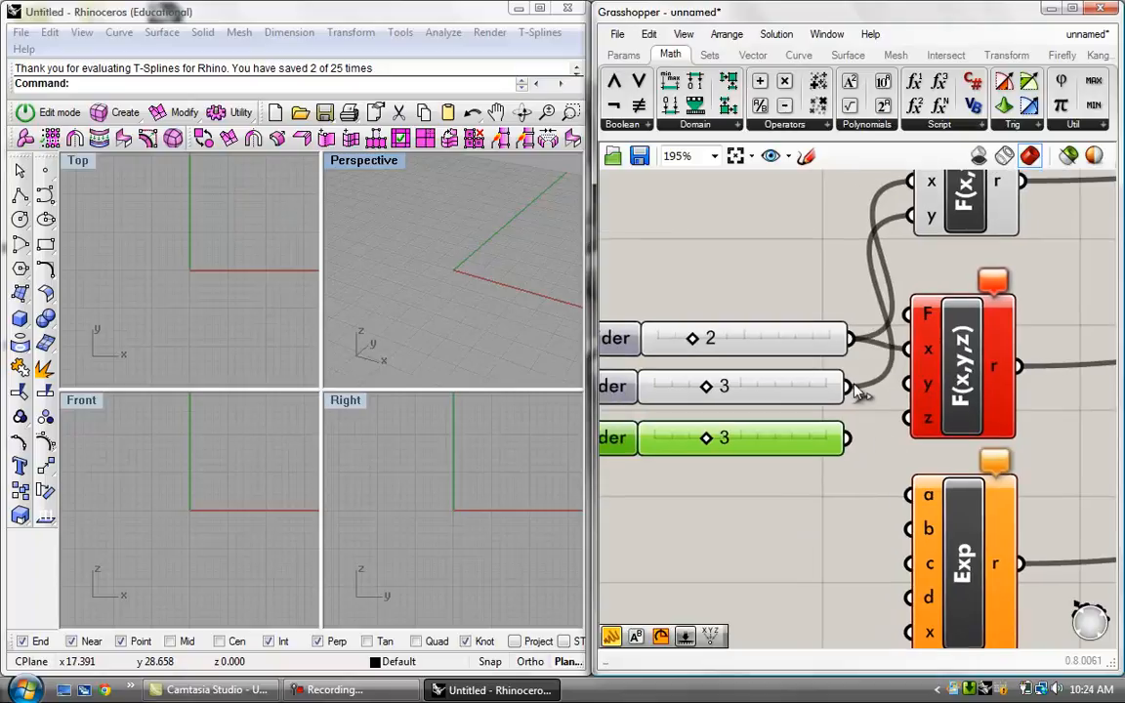
mouse_move(858, 449)
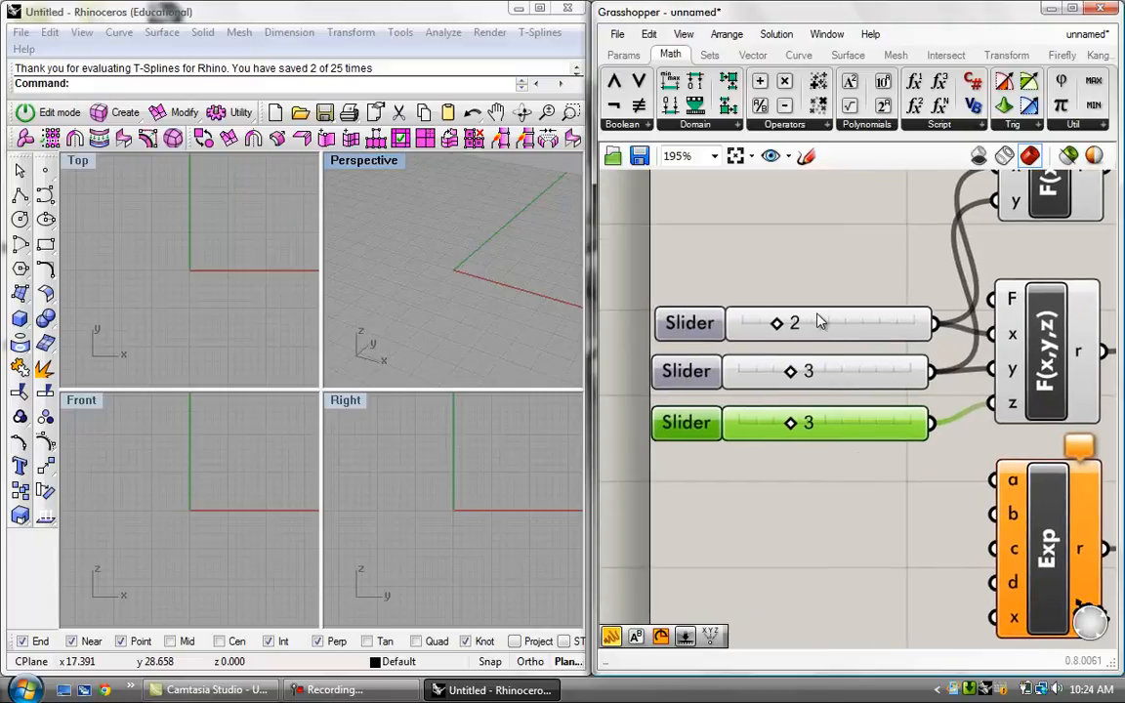
mouse_move(943, 478)
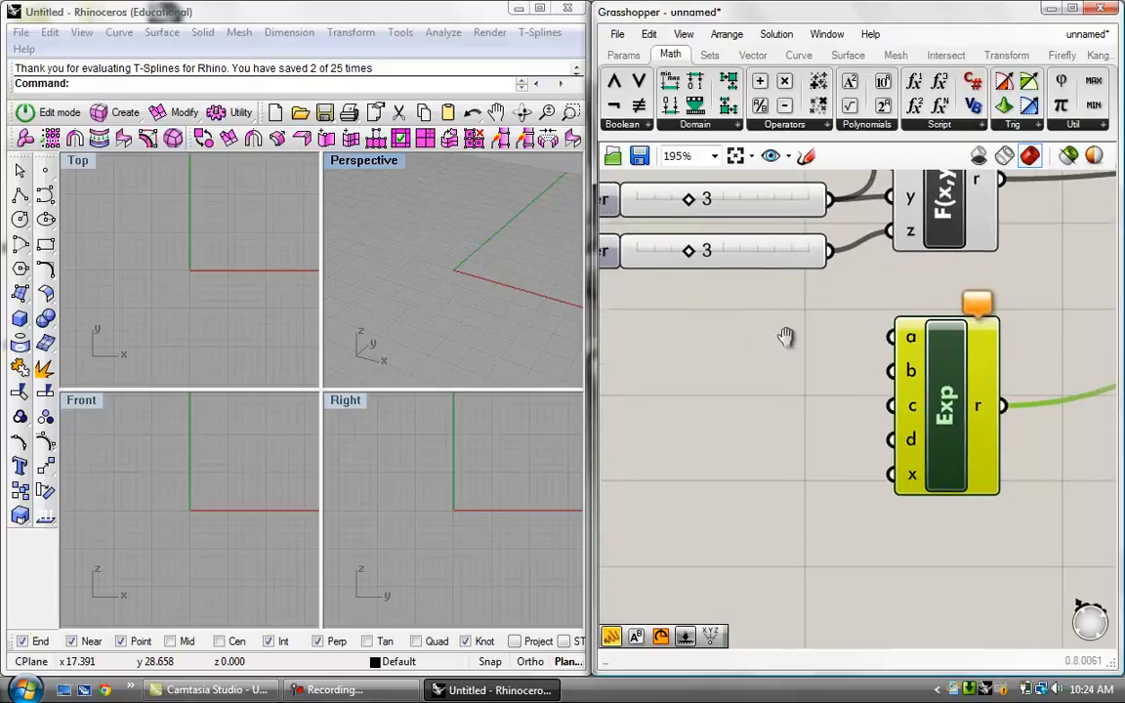
scroll("down", 3)
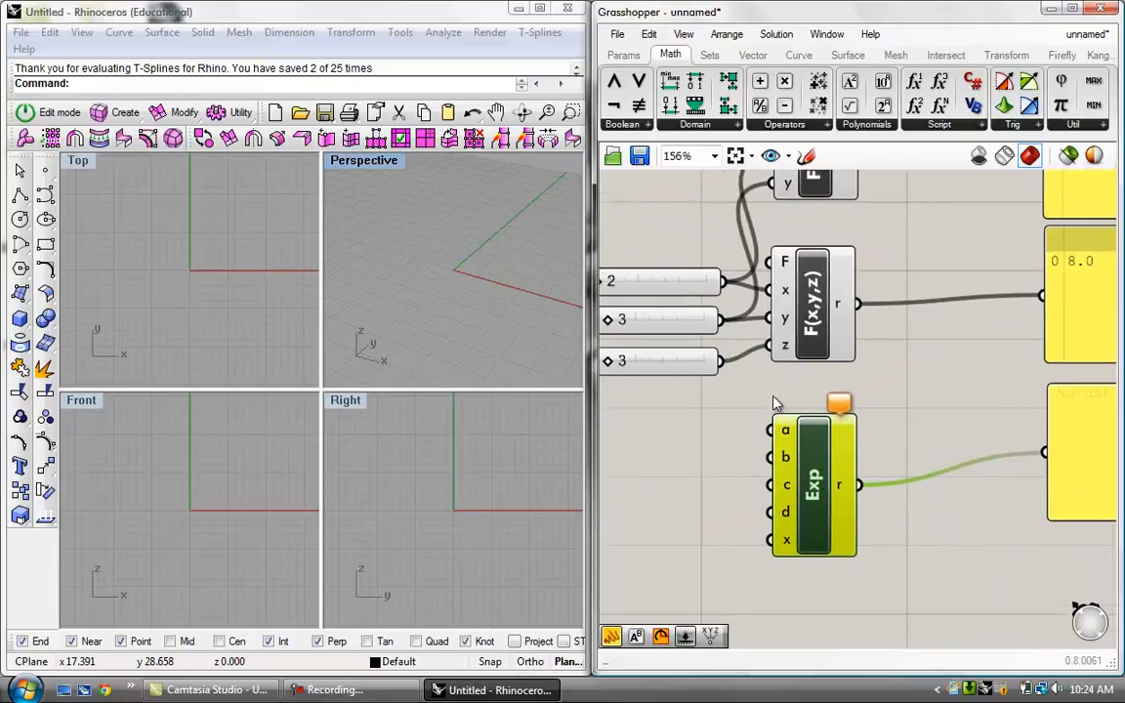
right_click(781, 297)
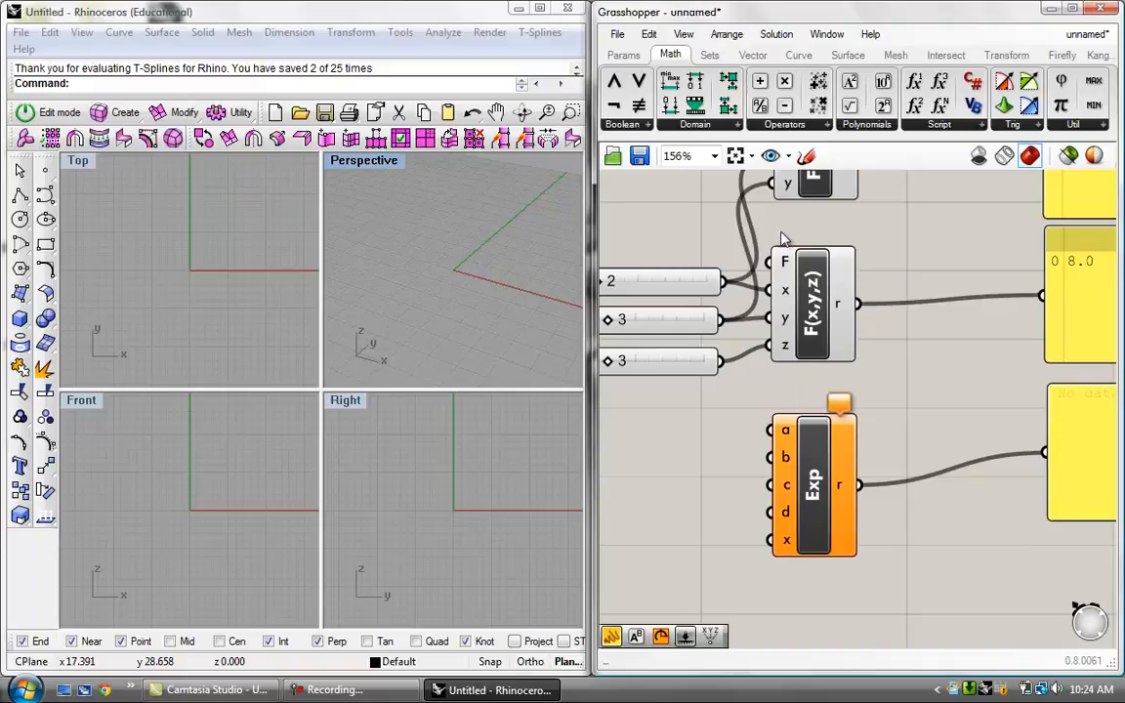
right_click(785, 264)
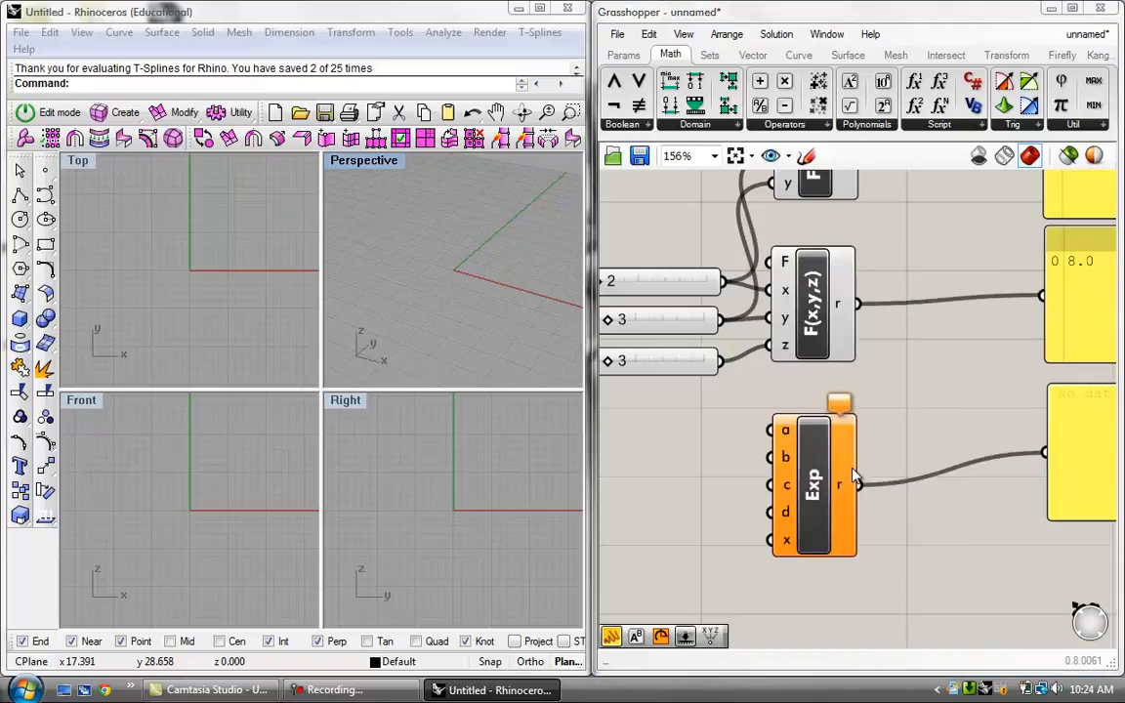
double_click(813, 479)
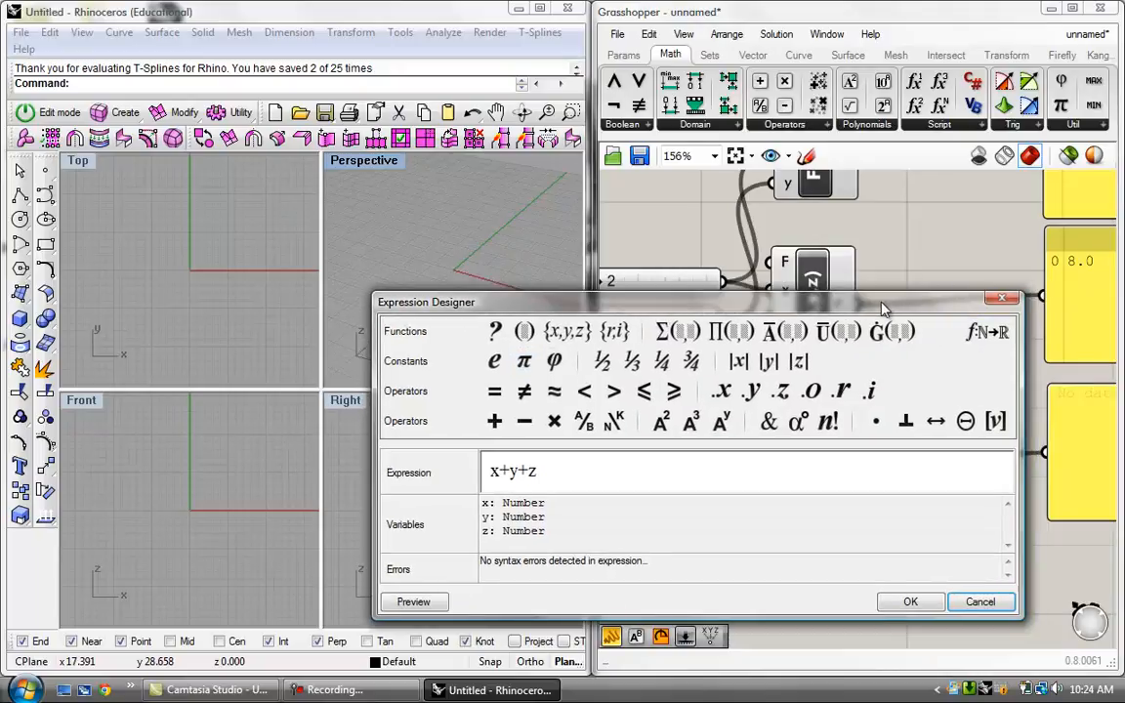
mouse_move(1002, 296)
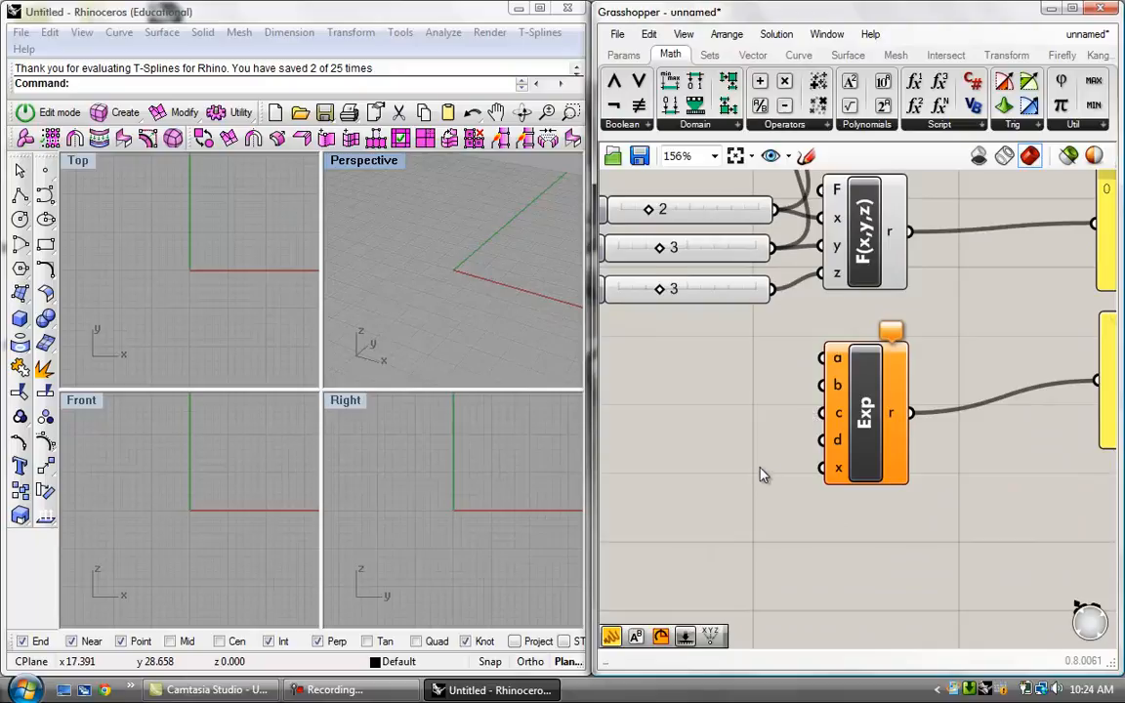
right_click(867, 414)
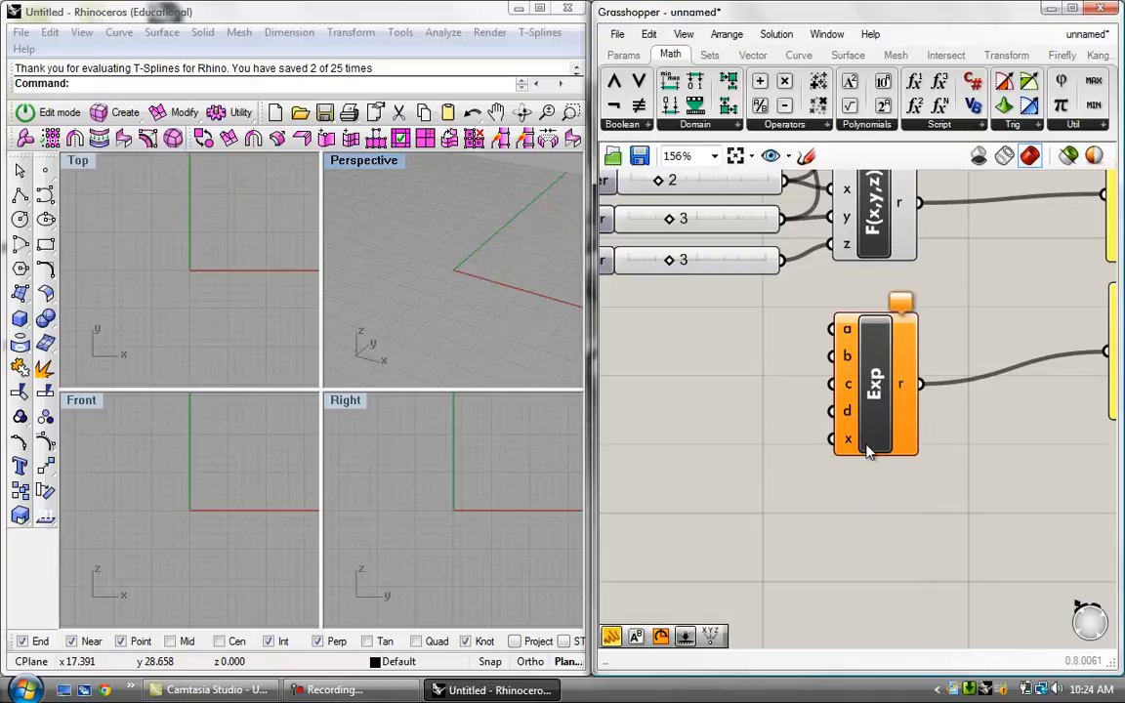
- Rewrite the Exp component's expression as a+b+c+d+x in the Expression Designer
right_click(871, 380)
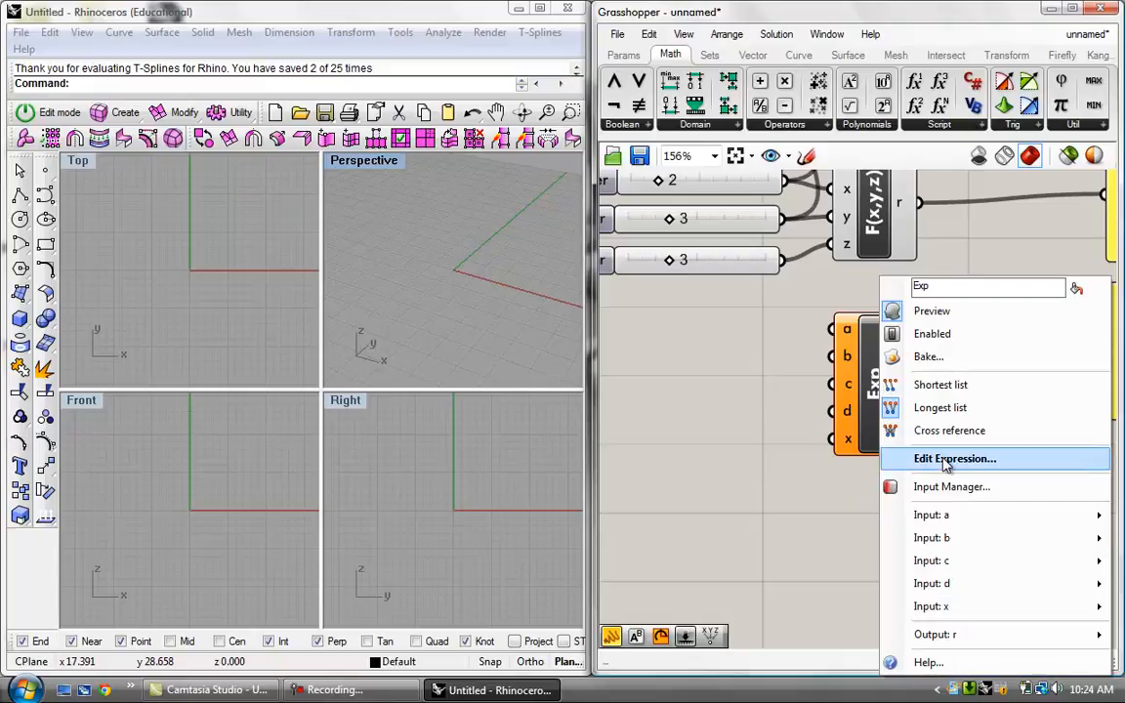
left_click(954, 457)
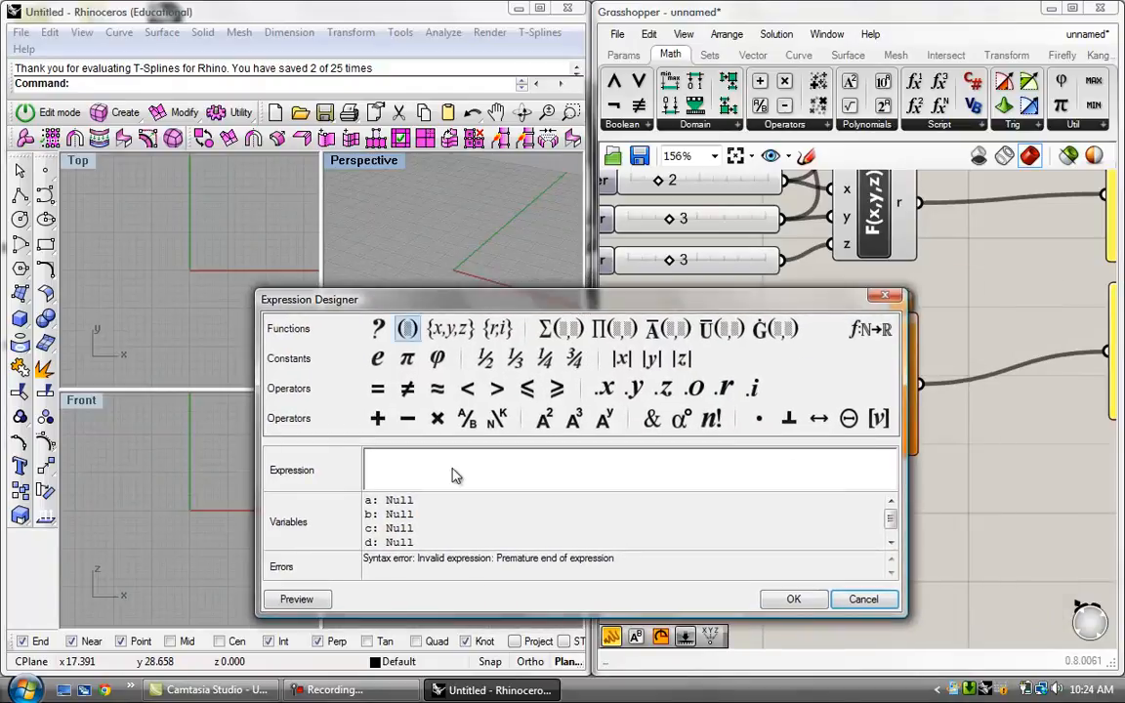
type("a+b+c+")
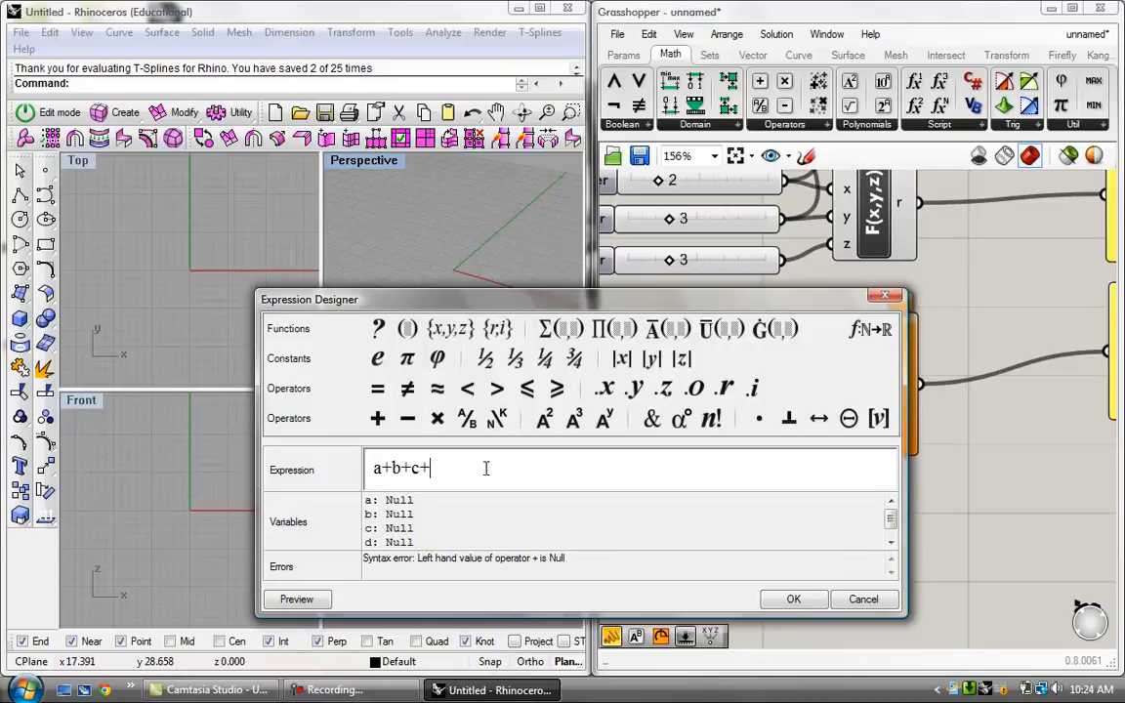
type("d+x")
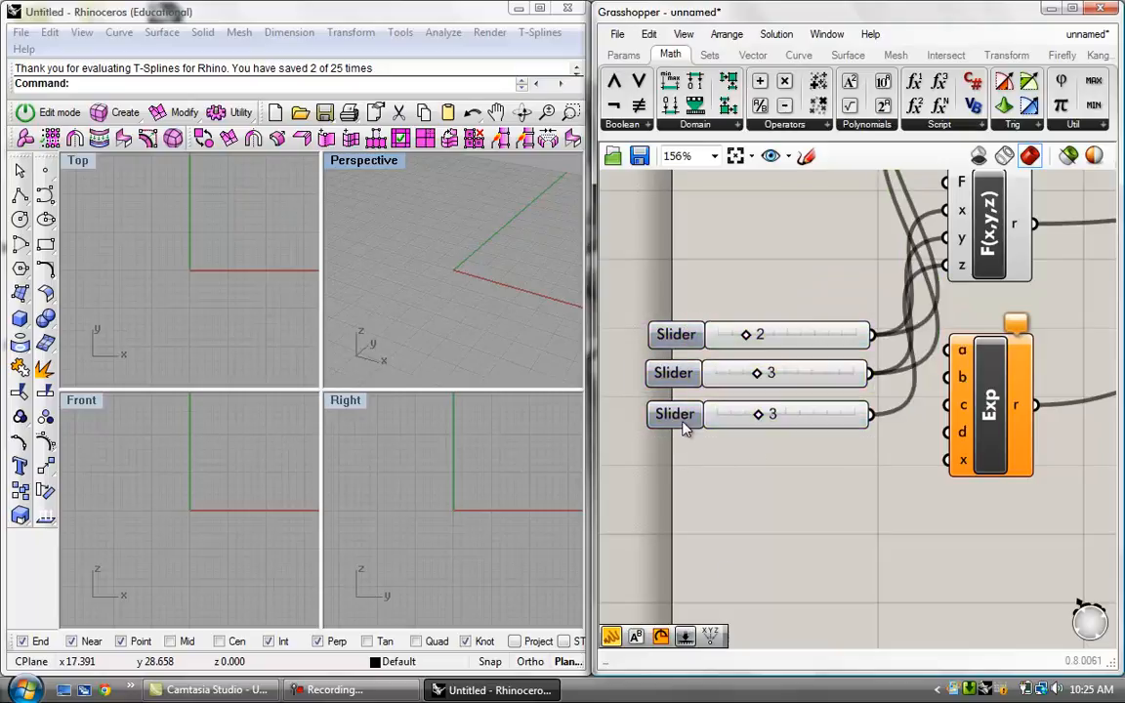
- Wire sliders into Exp's a, b, c, d, x inputs and raise the third slider to 4, giving 15.0
left_click_drag(675, 414, 703, 491)
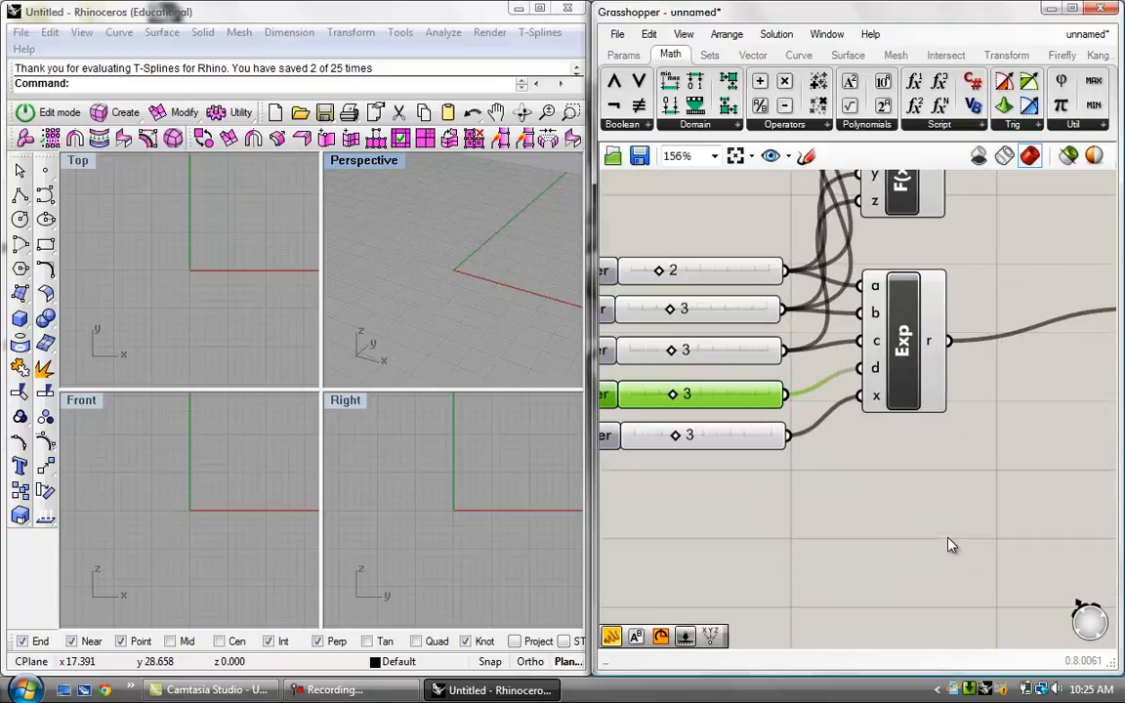
mouse_move(944, 532)
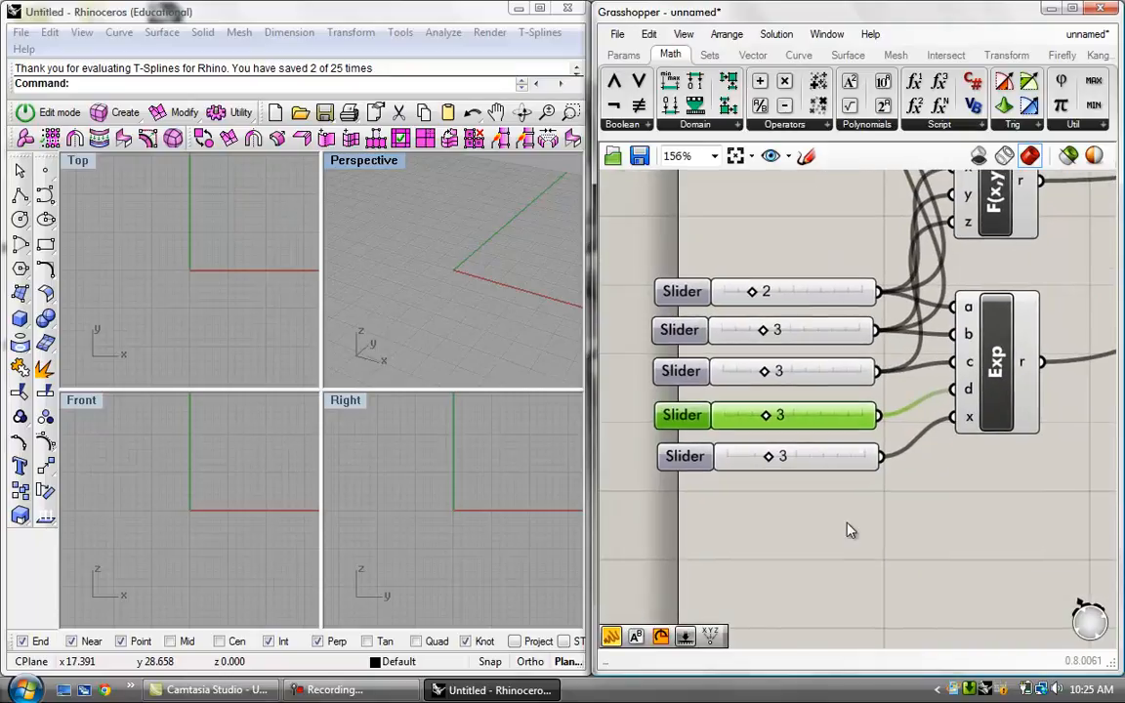
mouse_move(750, 394)
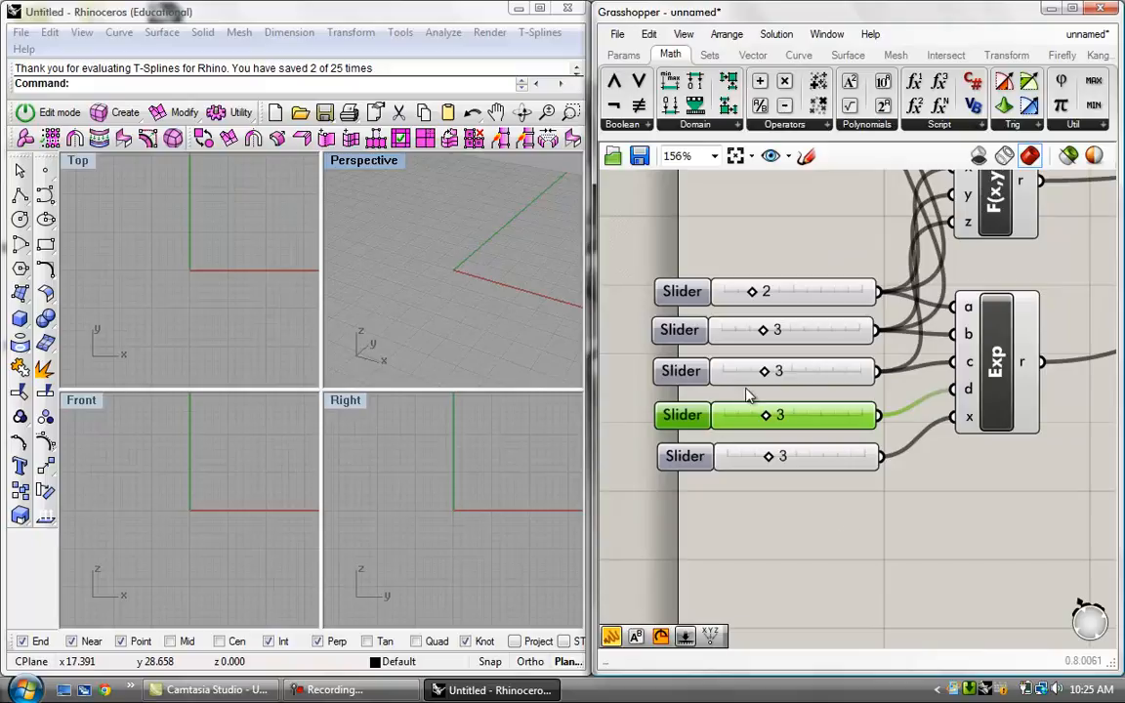
left_click_drag(780, 371, 791, 371)
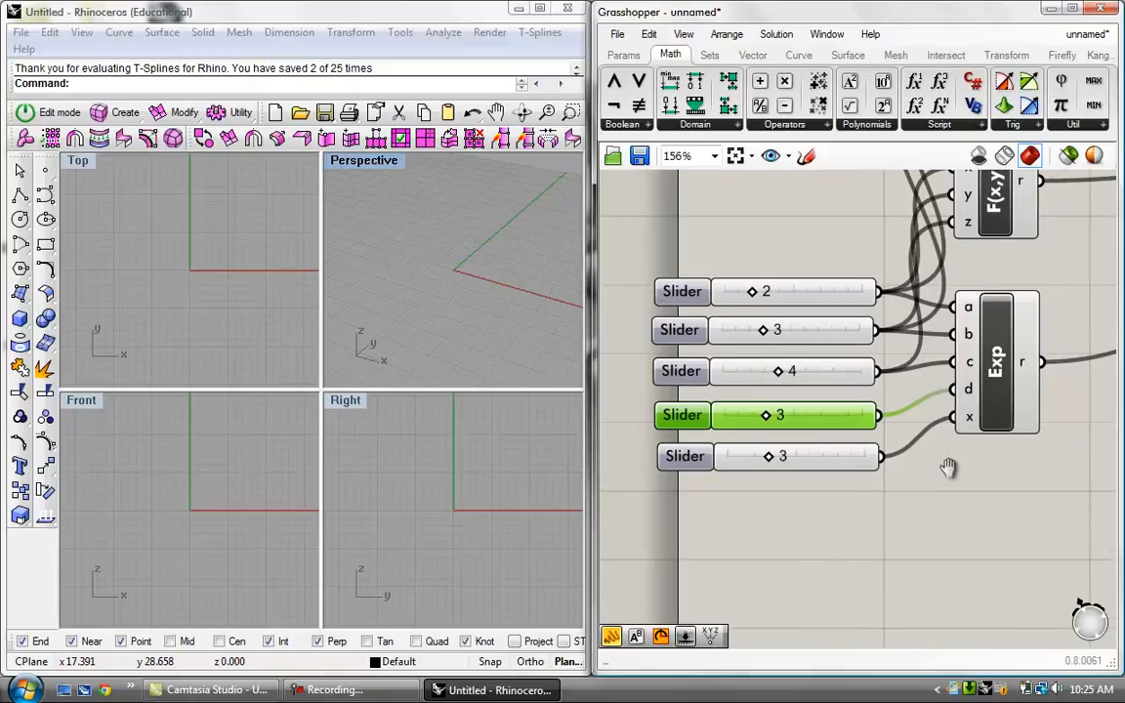
scroll("down", 3)
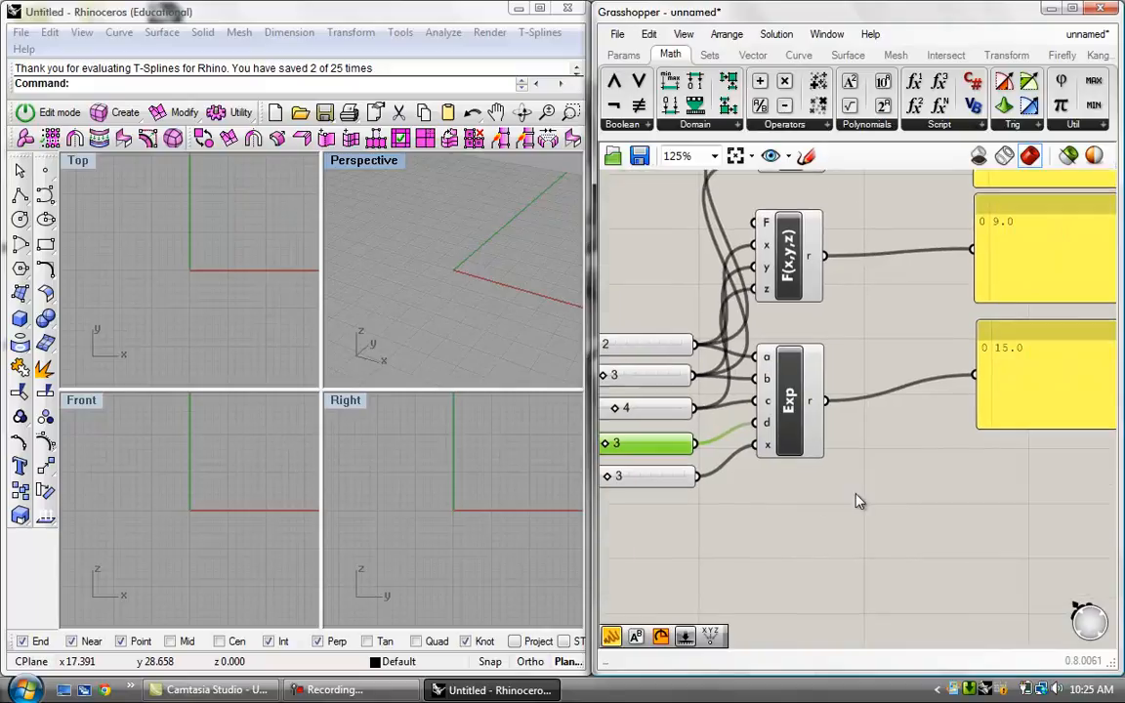
scroll("down", 3)
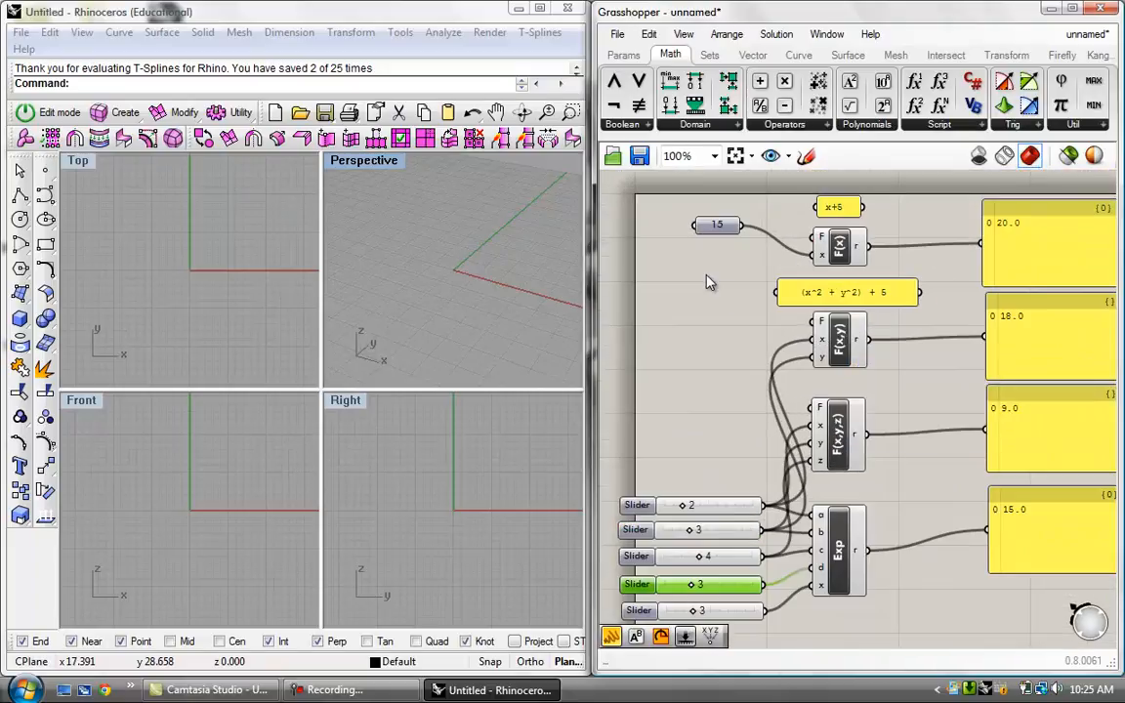
scroll("down", 3)
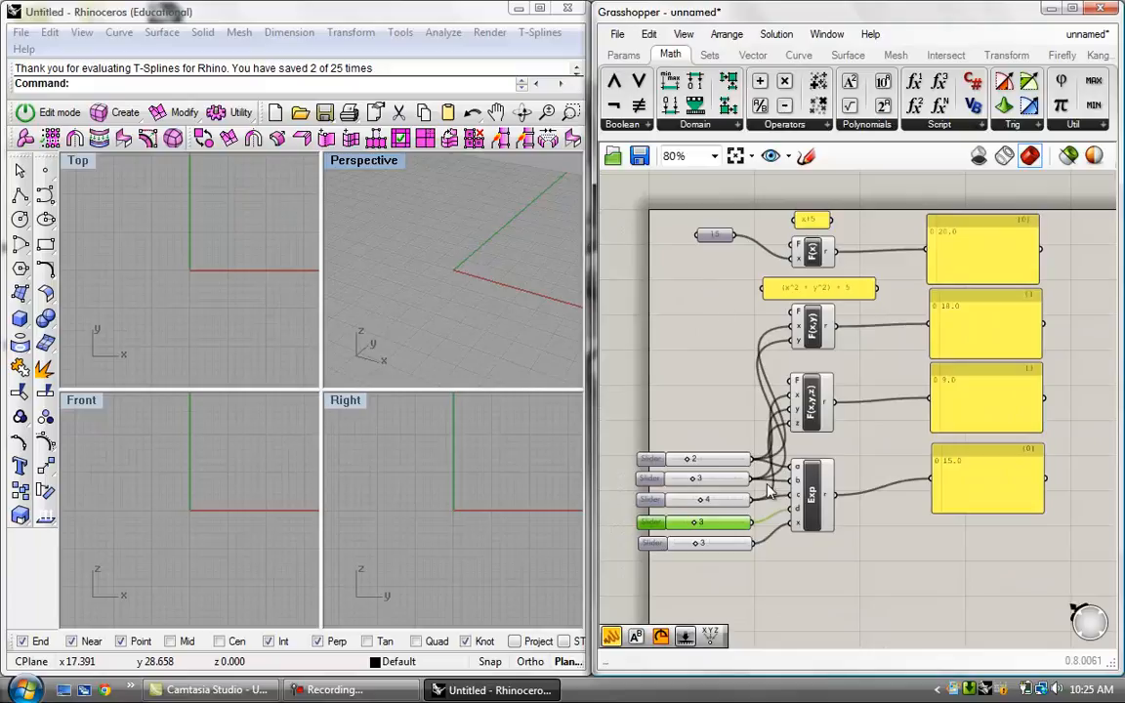
mouse_move(863, 468)
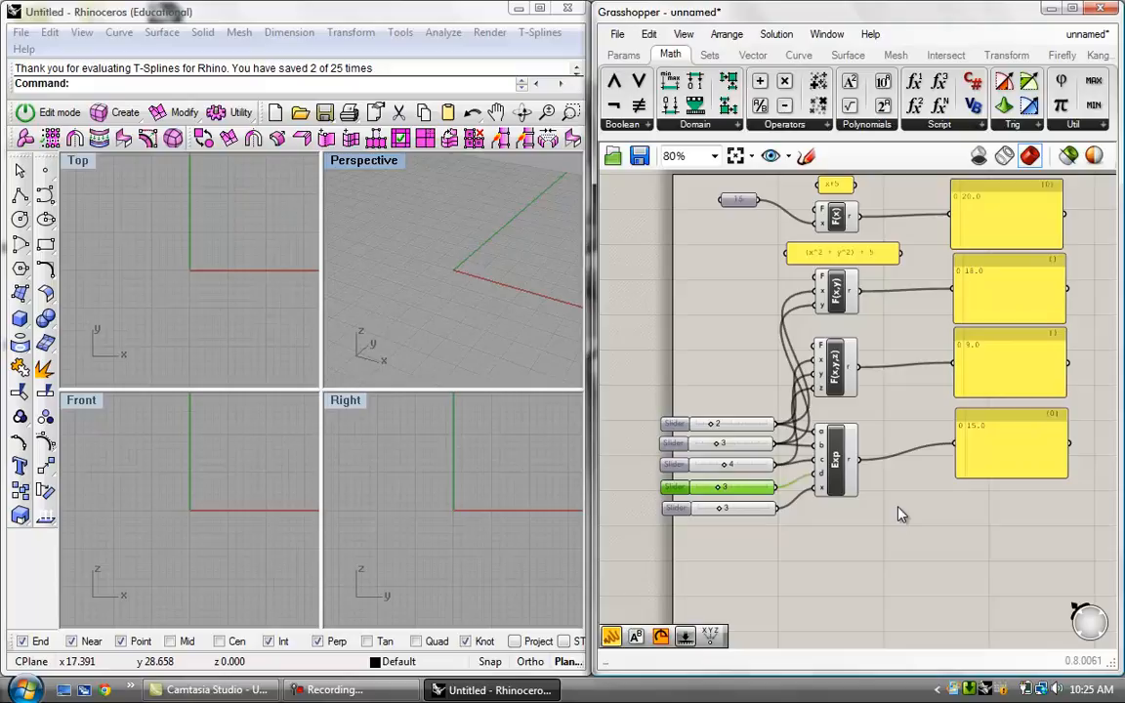
mouse_move(683, 311)
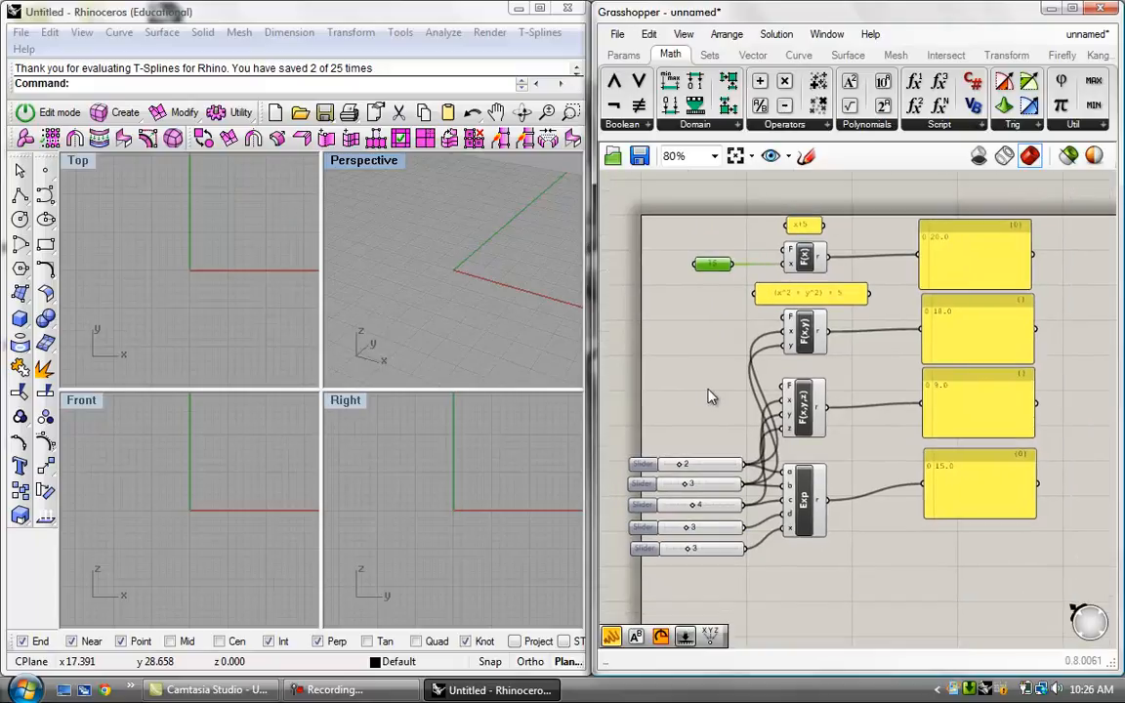
mouse_move(680, 307)
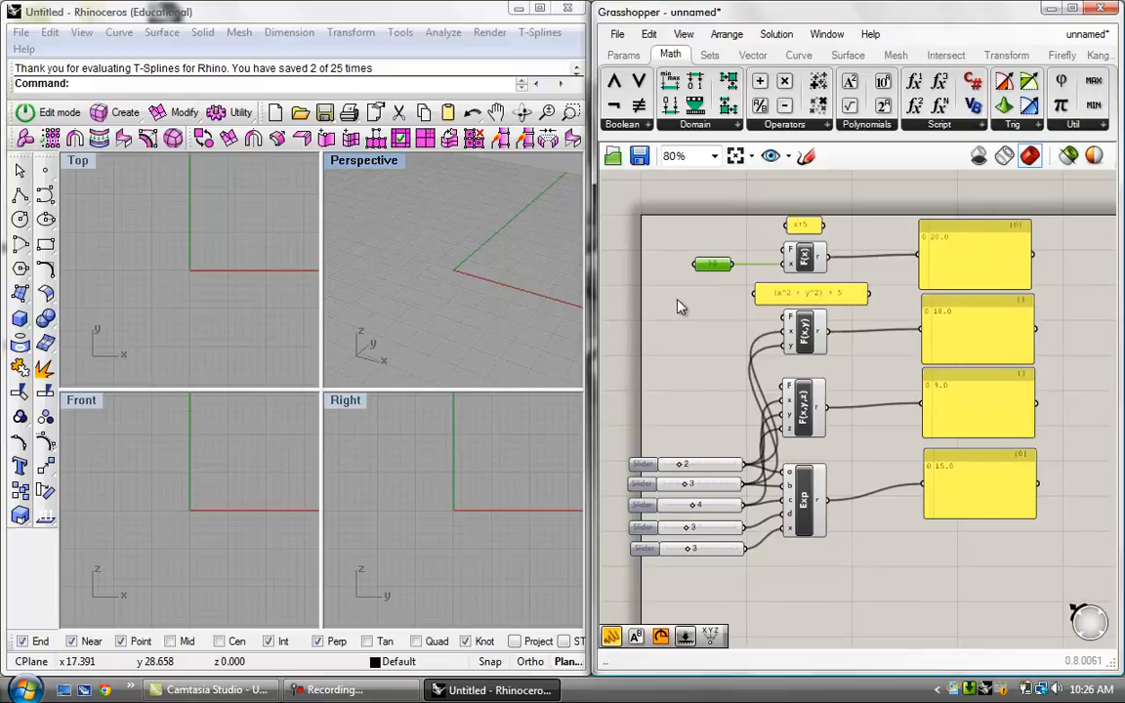